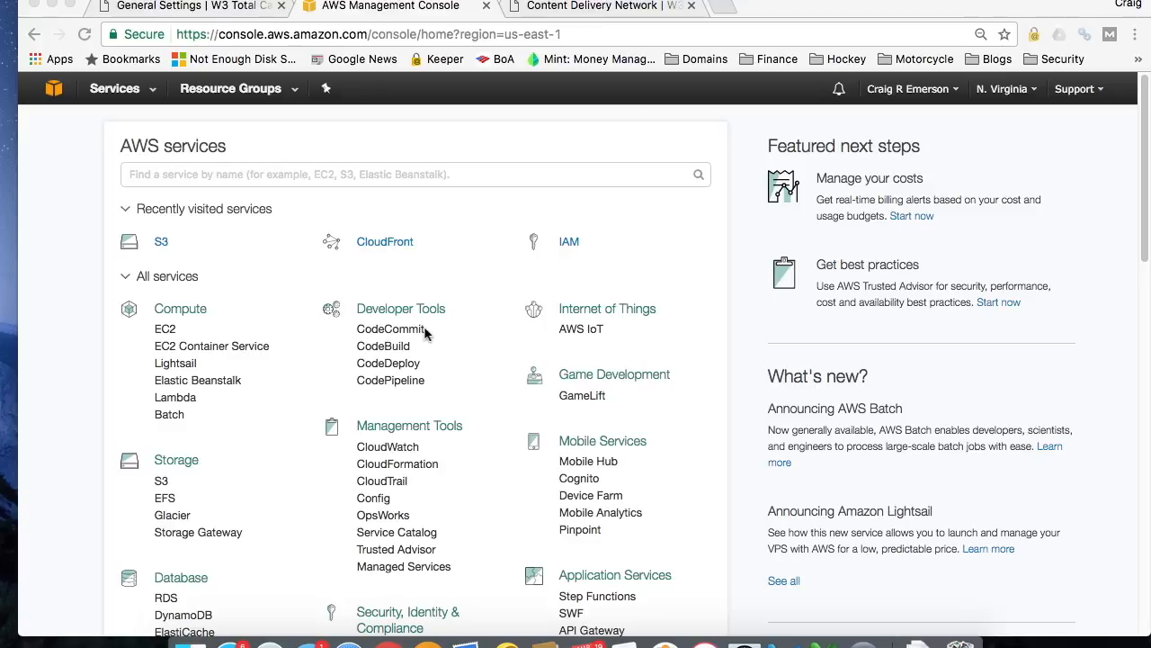
mouse_move(501, 420)
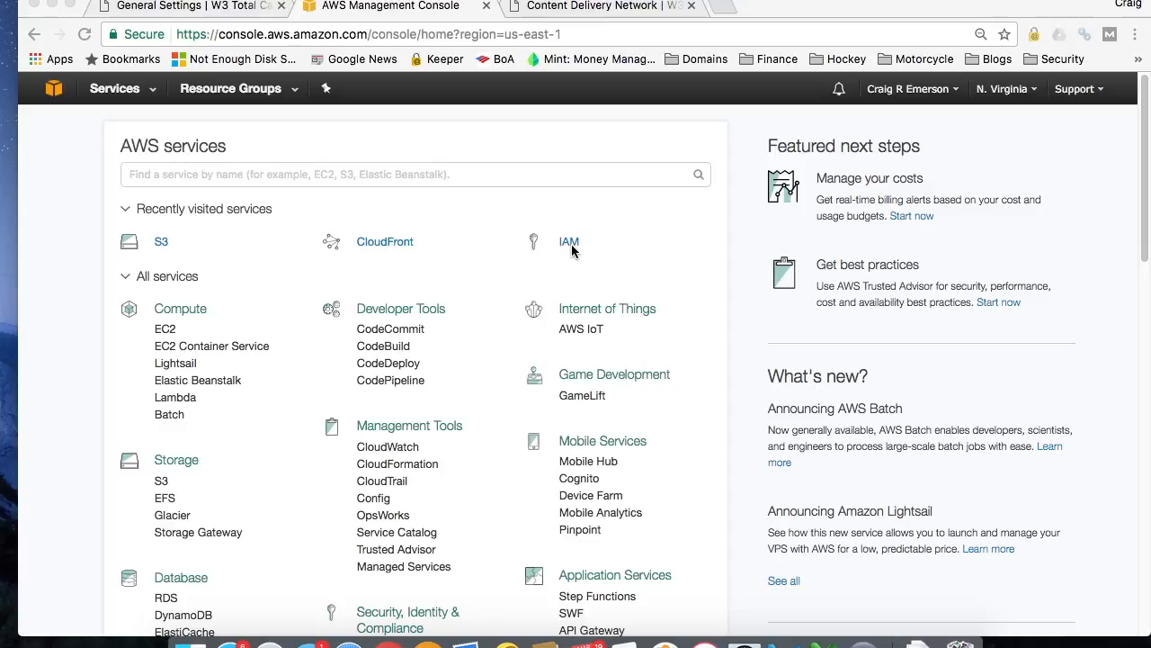
mouse_move(576, 251)
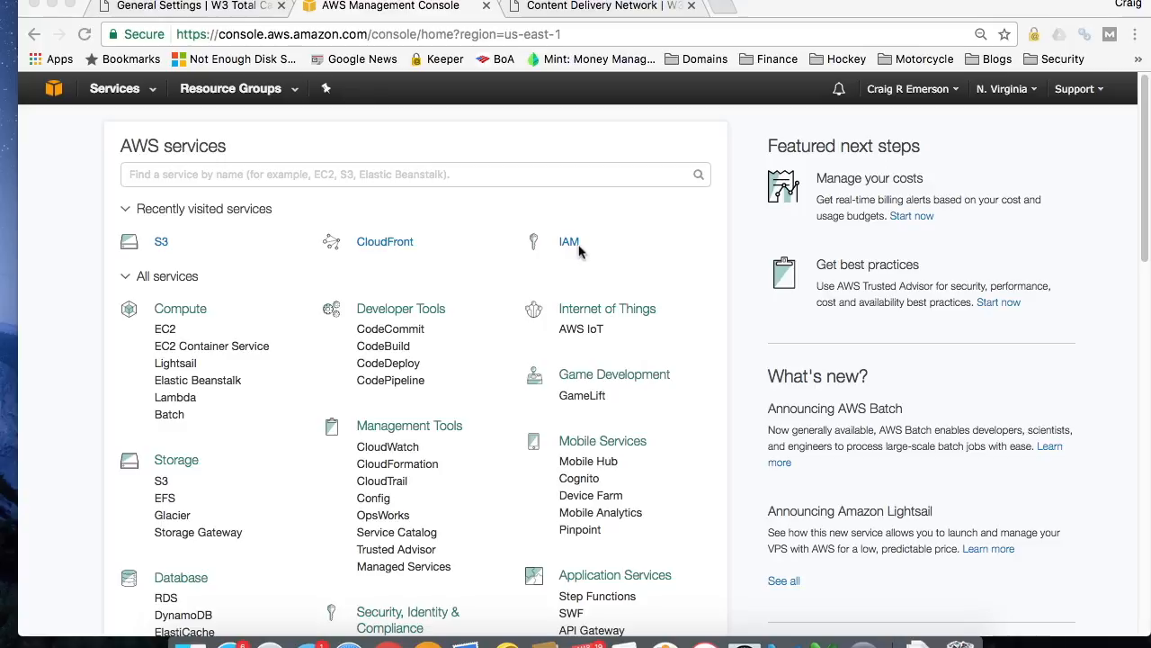
mouse_move(160, 250)
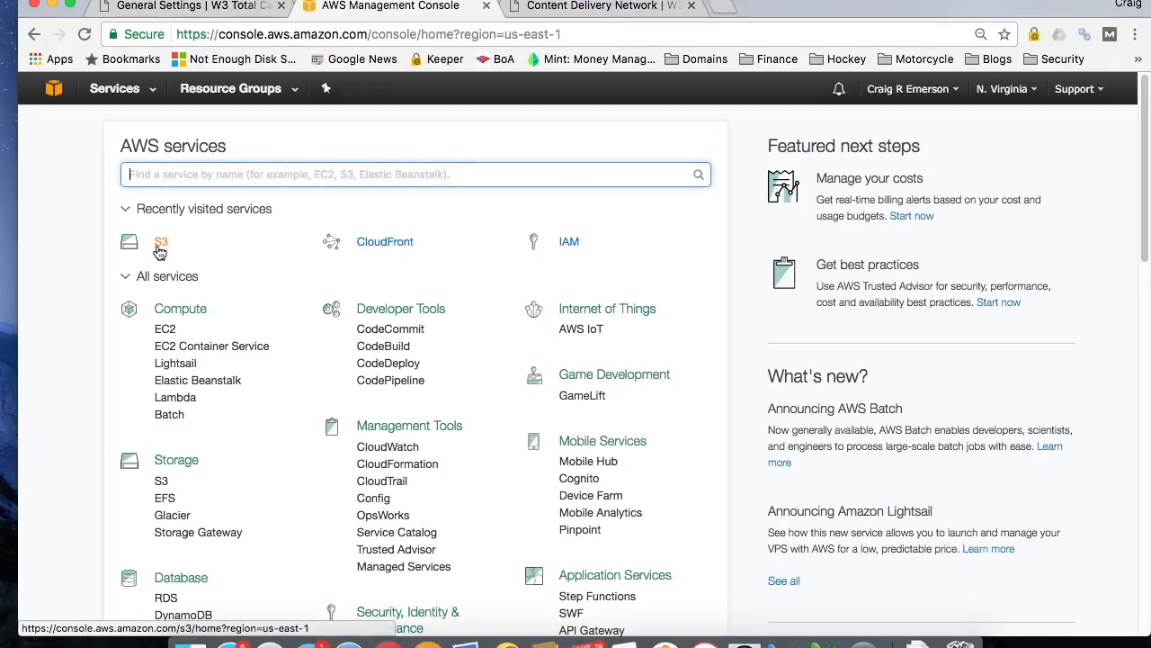
Move from the S3 bucket list to the AWS home and open the CloudFront distributions
click(160, 241)
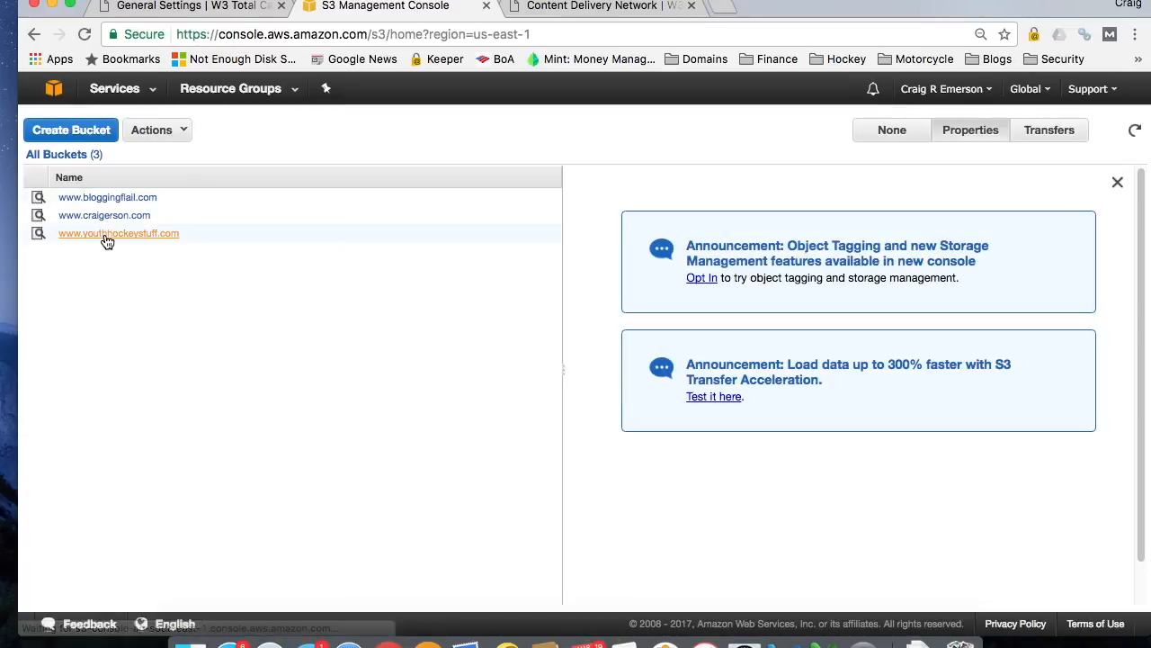
mouse_move(107, 239)
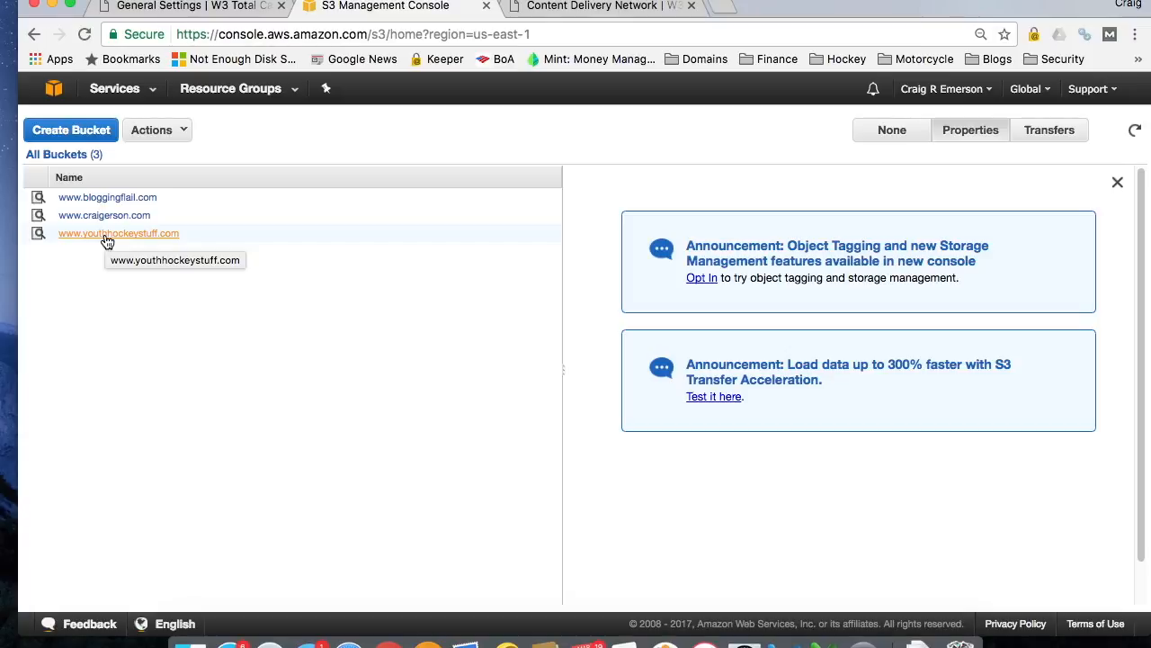
mouse_move(108, 256)
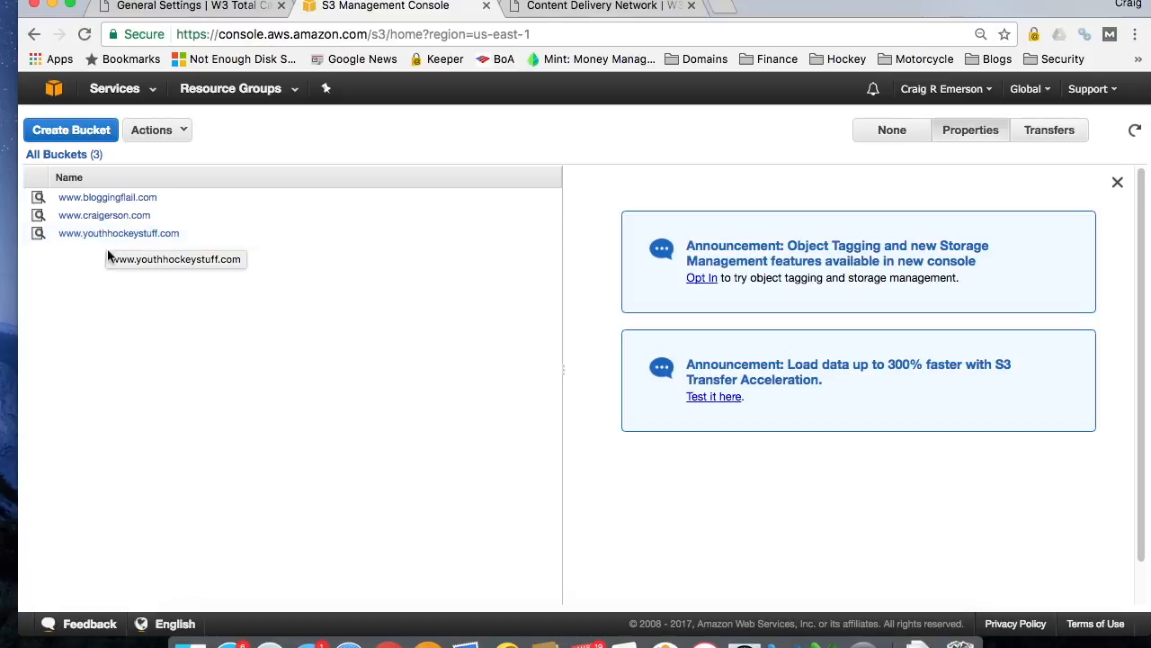
click(71, 130)
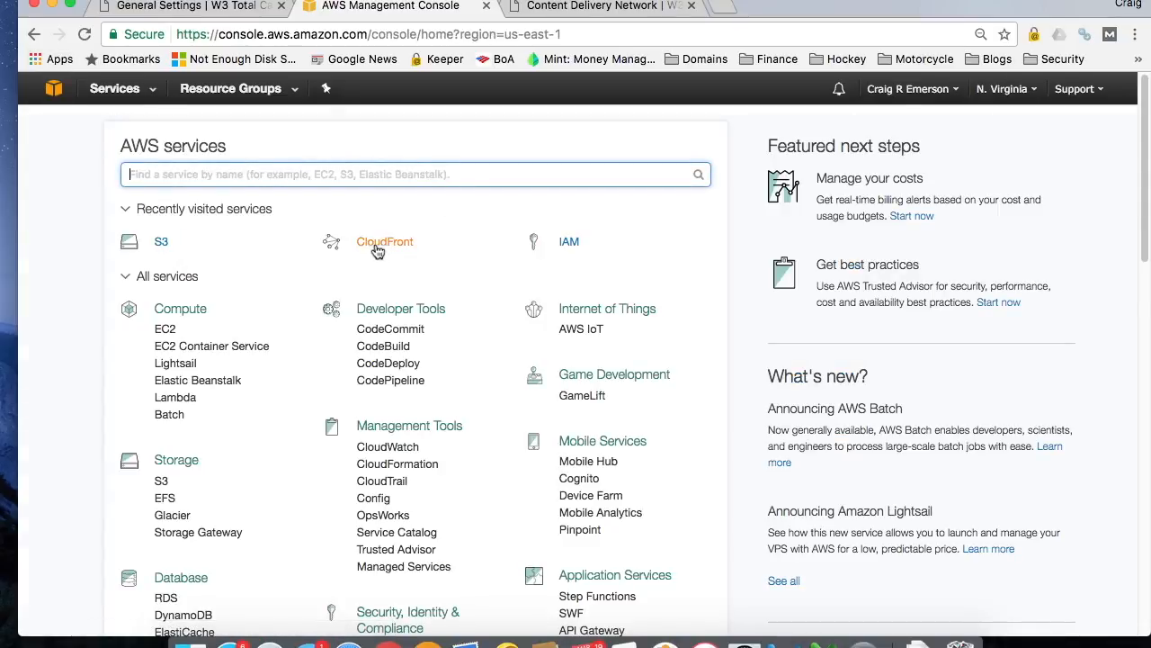
click(384, 241)
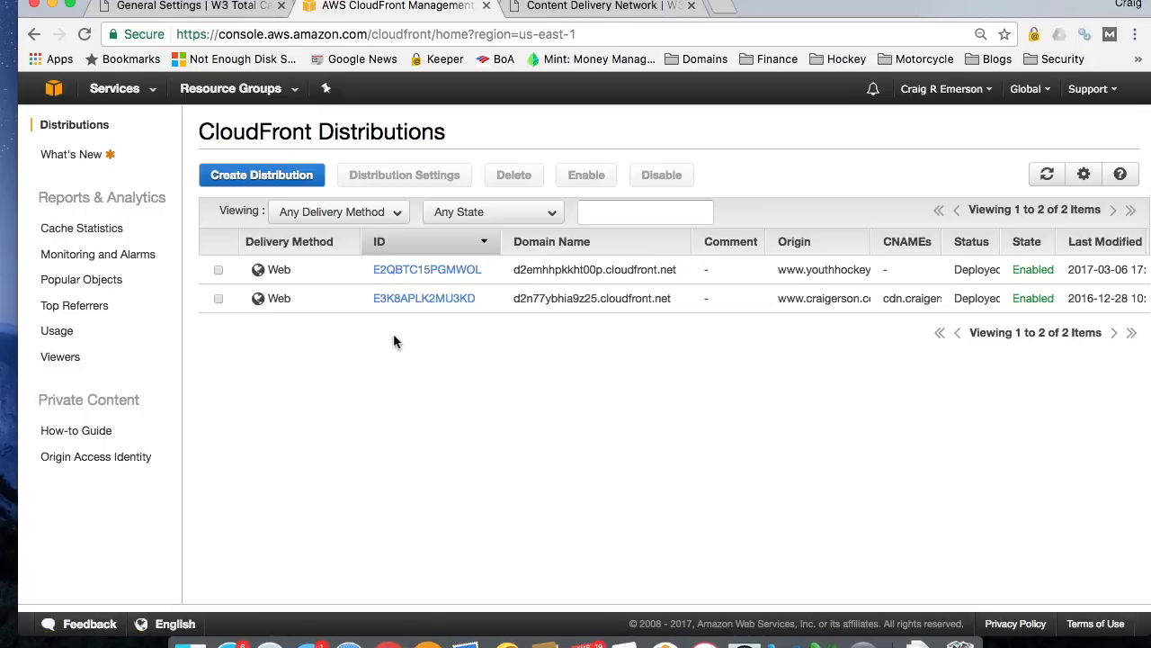
mouse_move(553, 334)
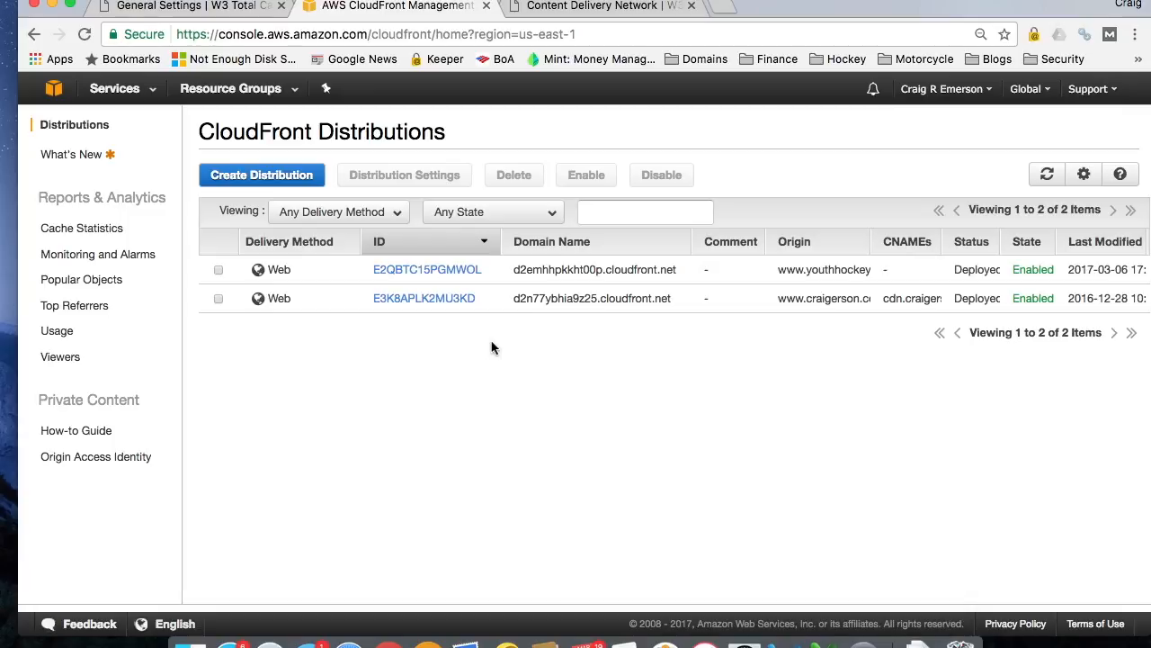
mouse_move(654, 286)
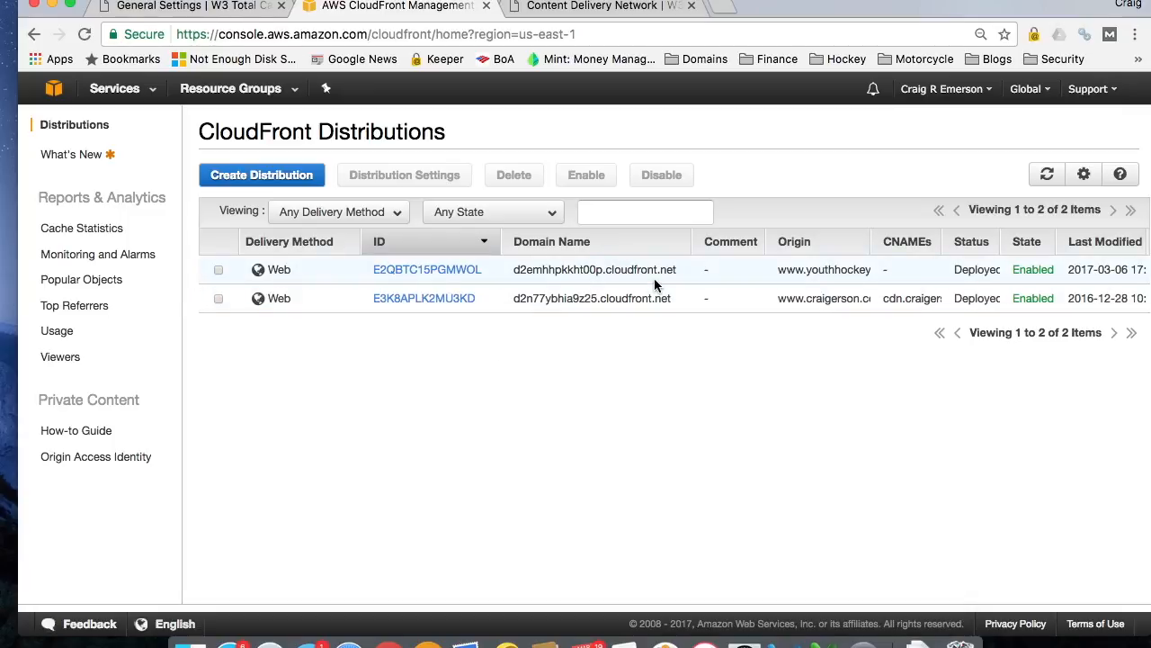
mouse_move(681, 356)
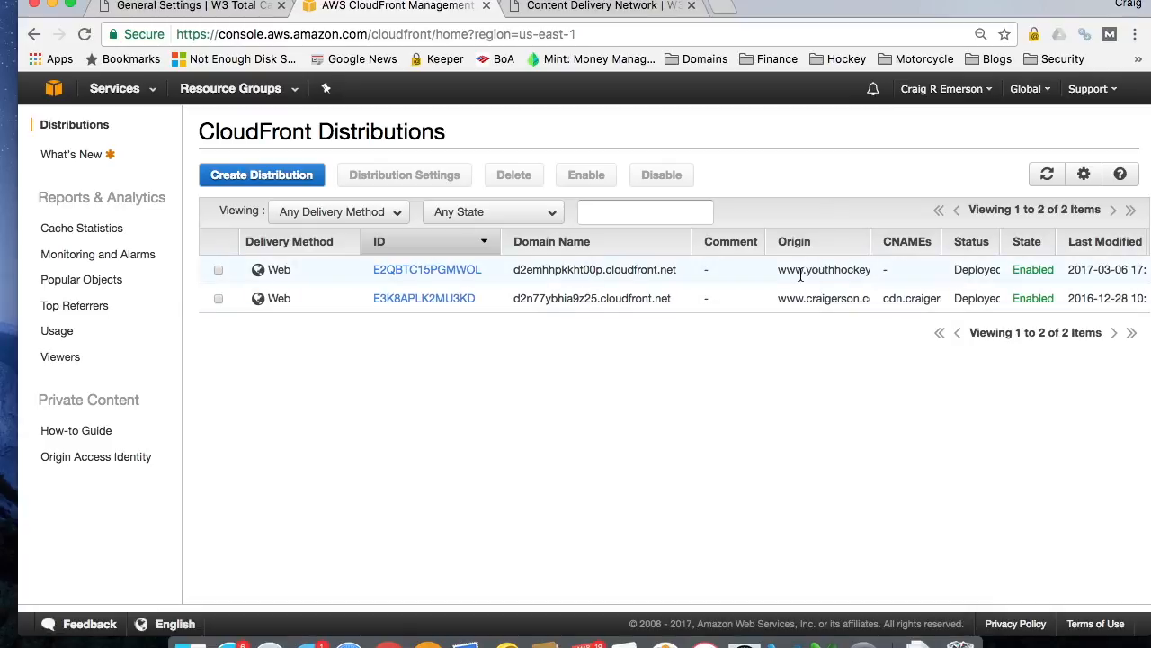
mouse_move(883, 281)
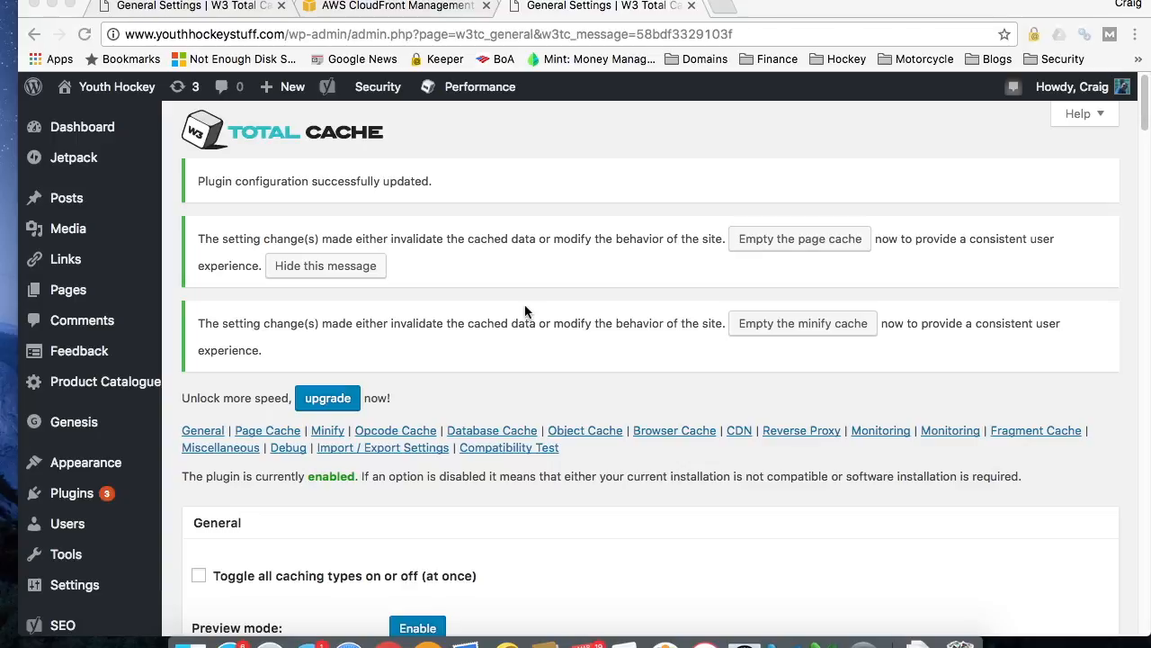
Enable the CDN with Amazon CloudFront as the CDN type
scroll(down, 3)
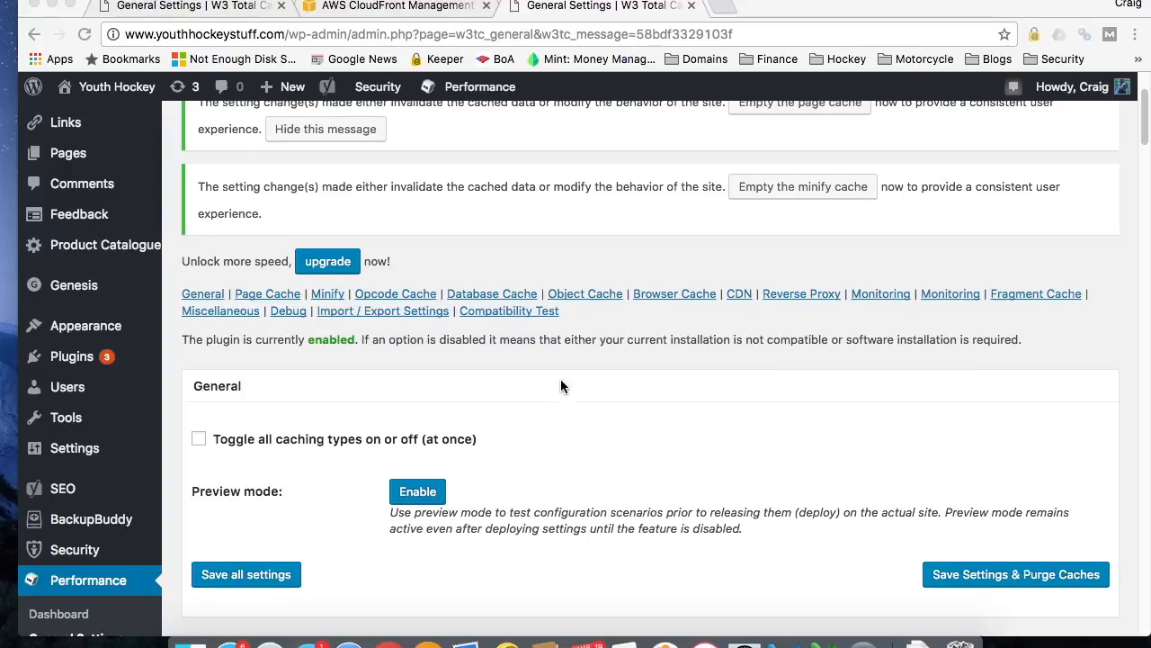
scroll(down, 3)
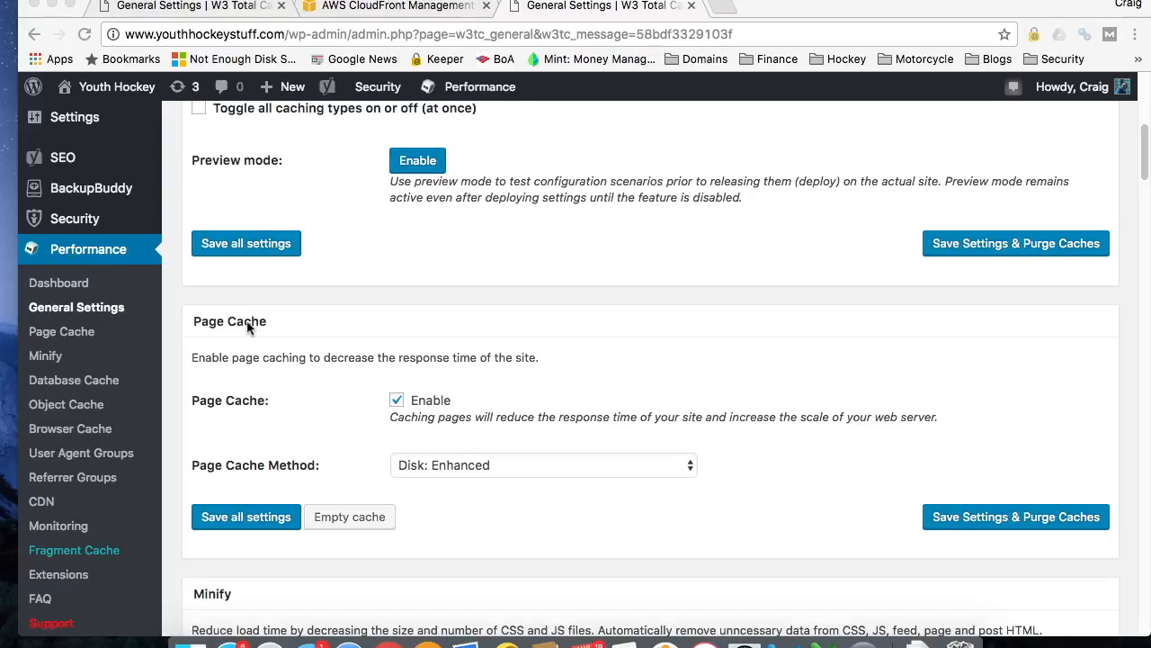
scroll(down, 3)
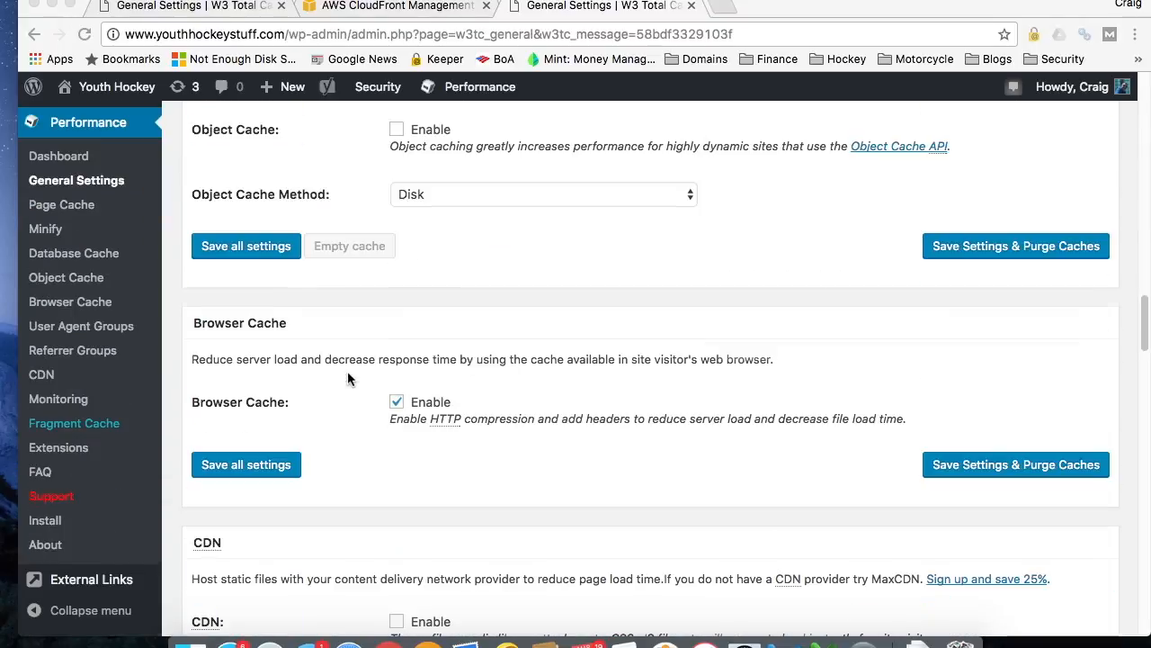
scroll(down, 3)
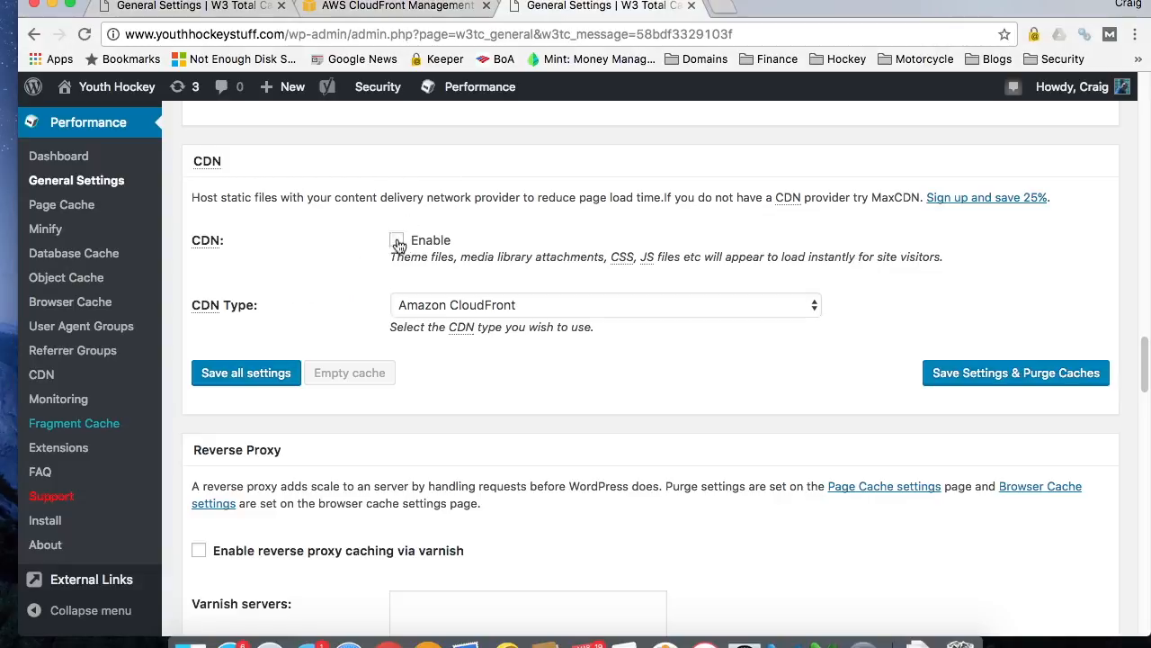
click(396, 240)
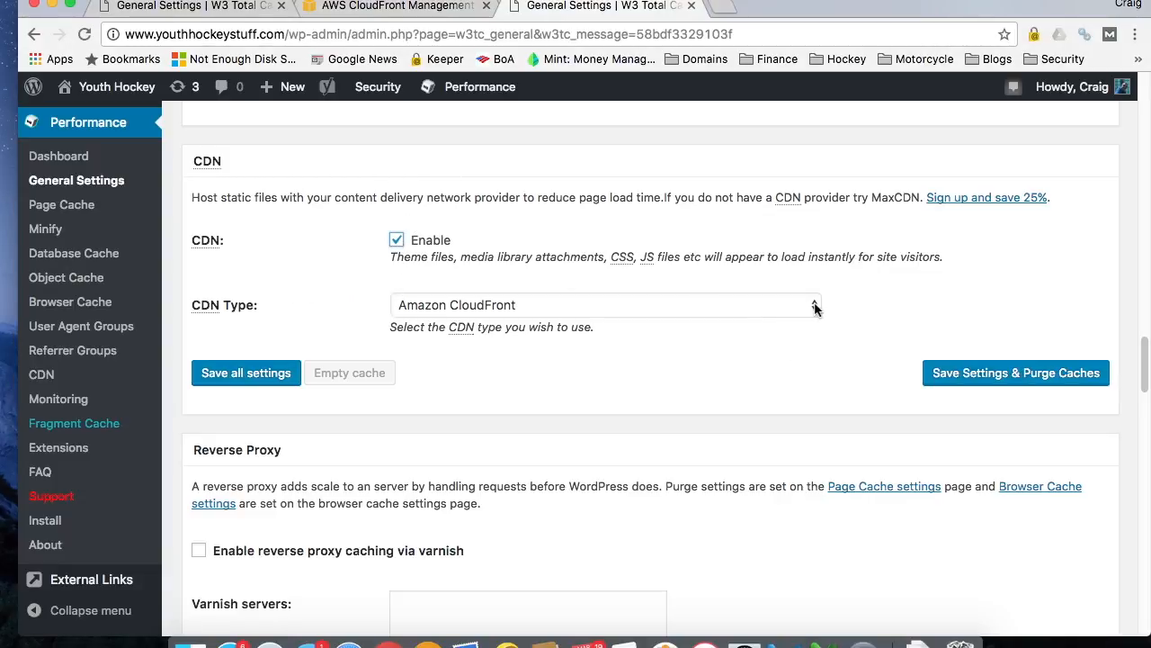
click(606, 304)
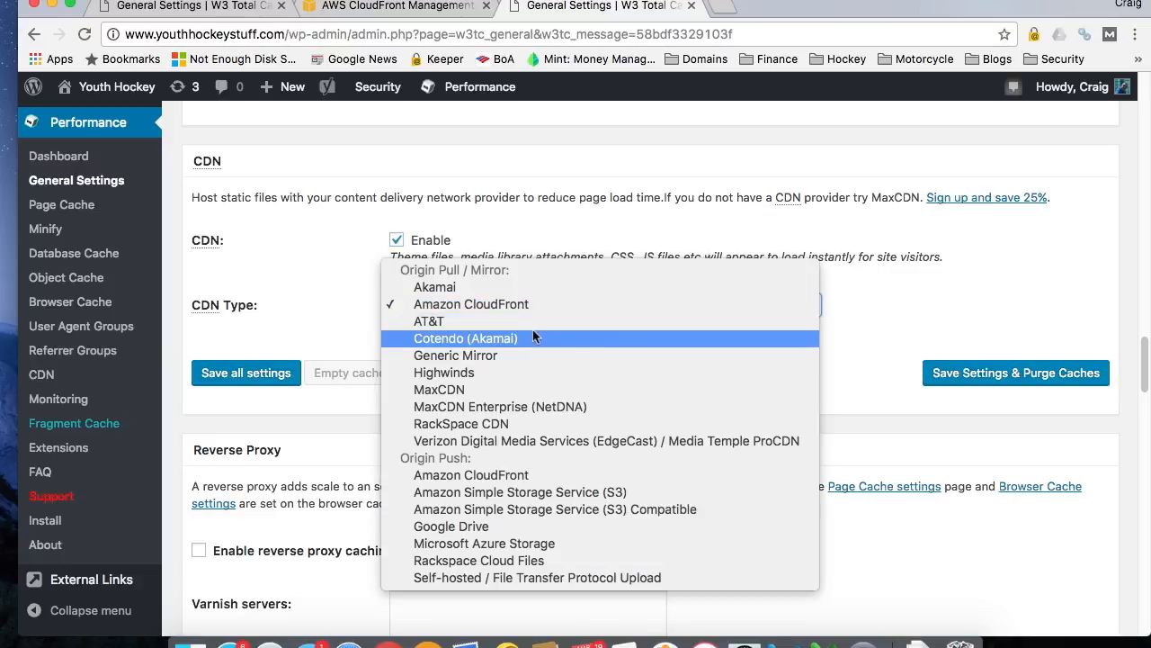
mouse_move(470, 475)
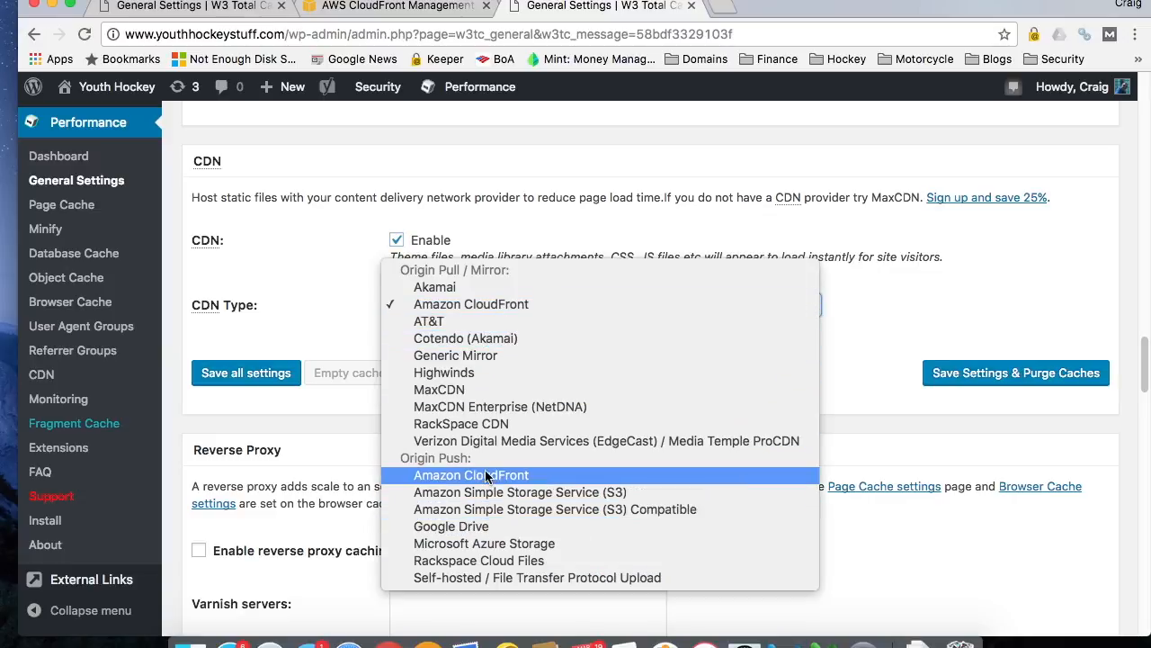
mouse_move(475, 459)
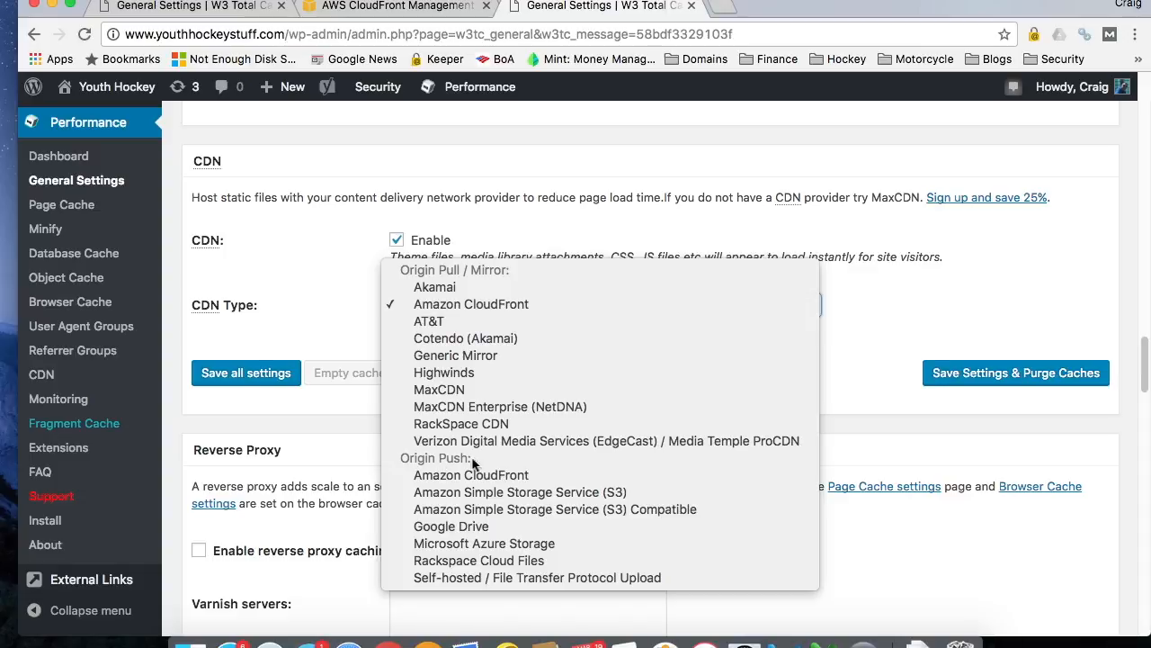
click(470, 303)
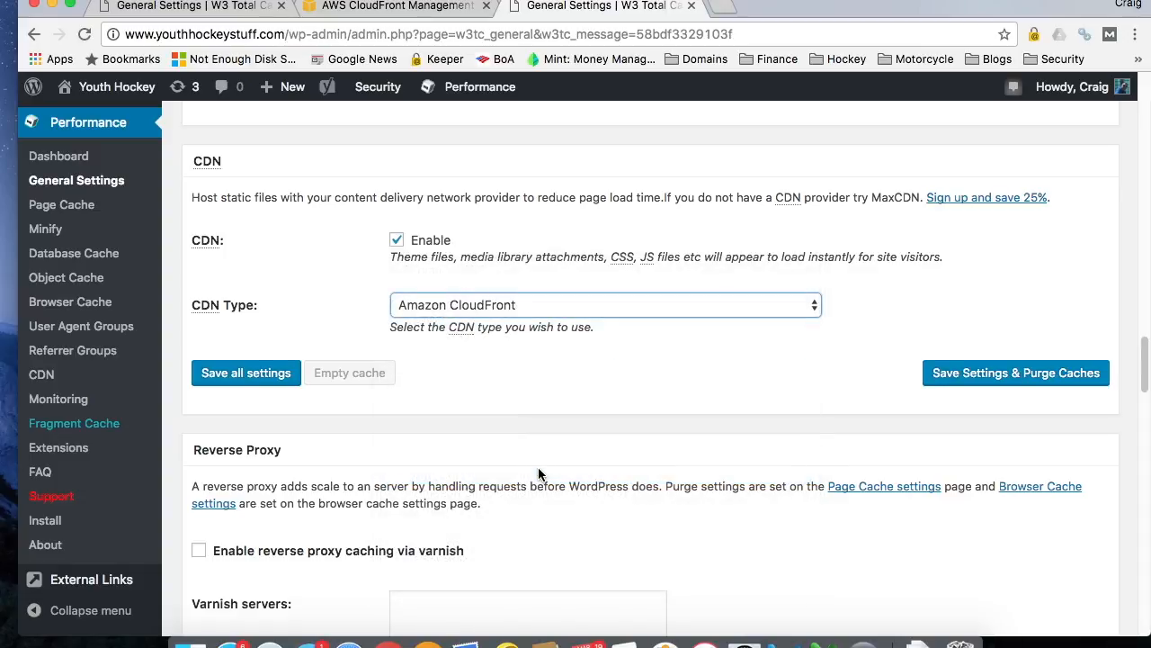
mouse_move(214, 340)
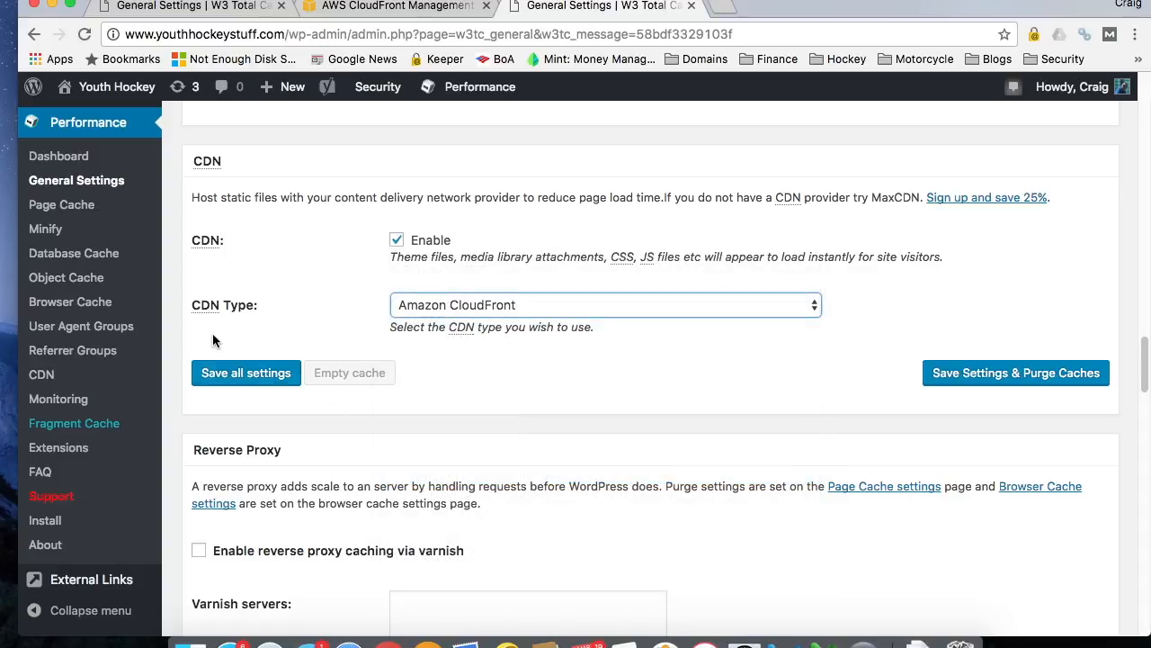
Save the general settings and review the wp-includes and theme file upload notices
click(245, 373)
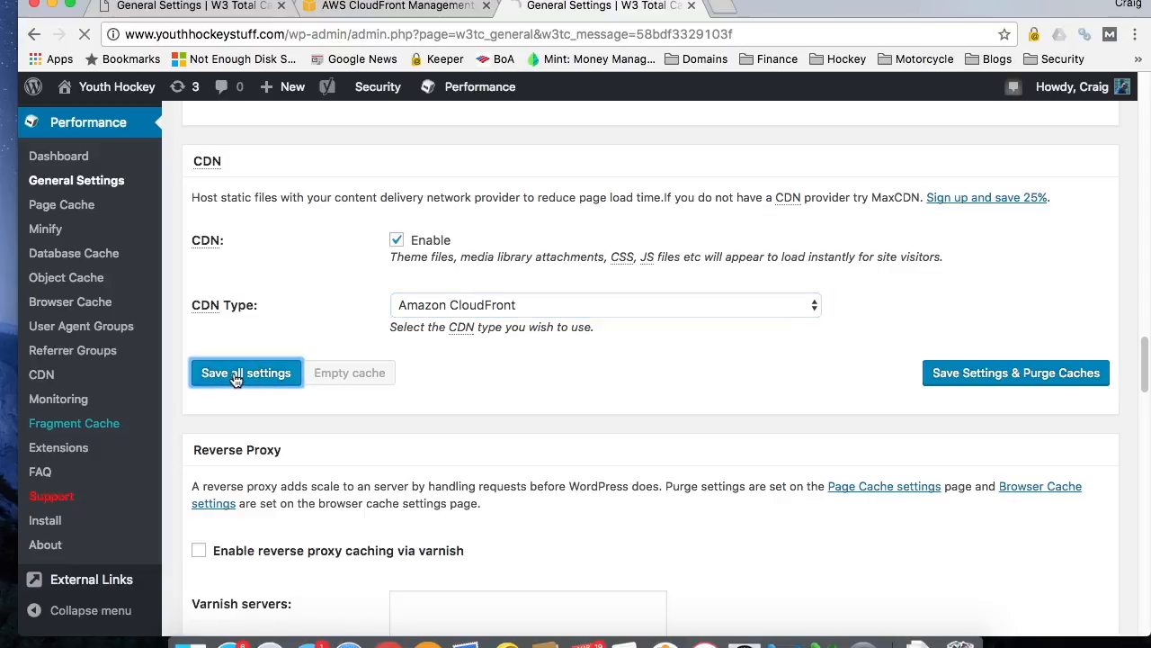
click(246, 373)
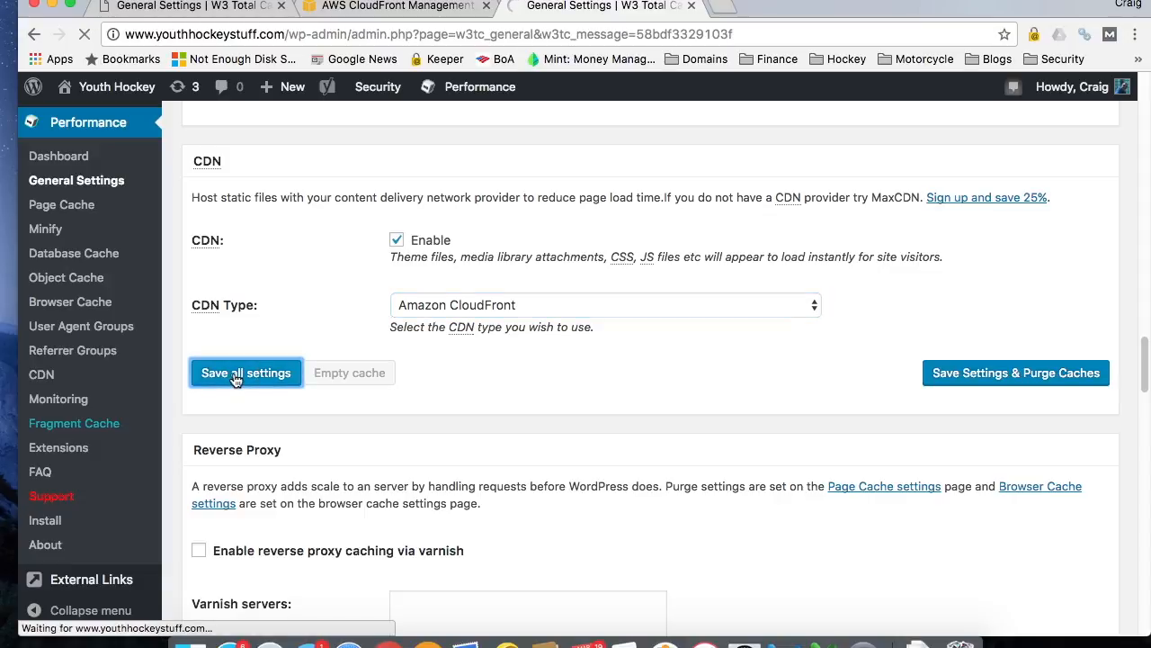
click(246, 372)
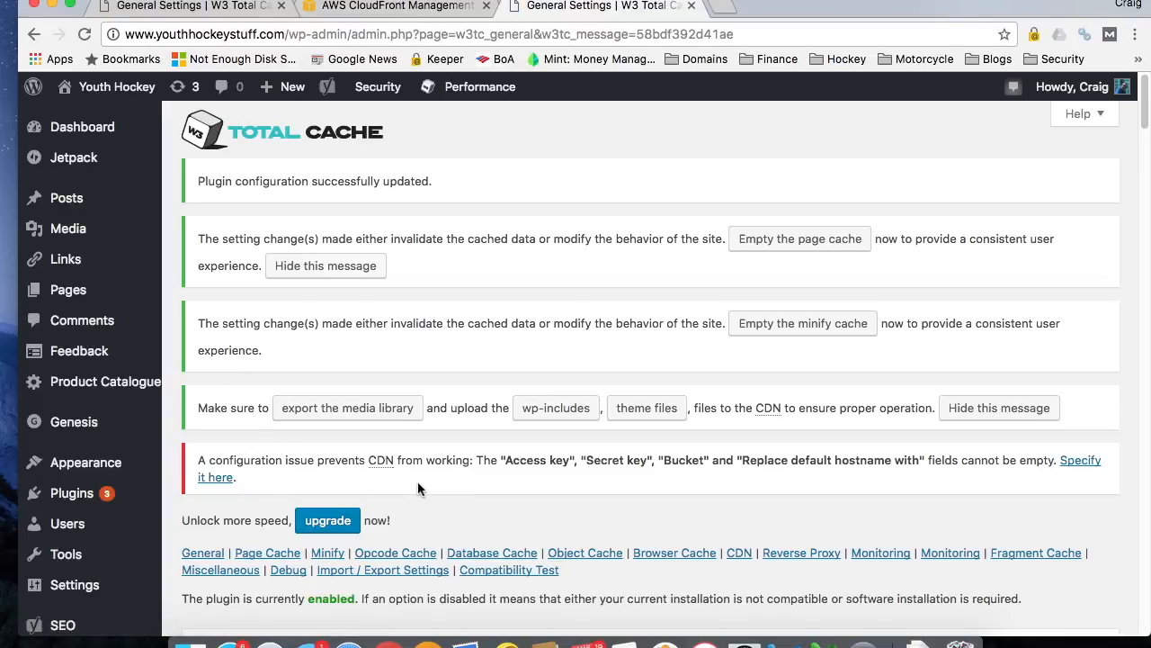
mouse_move(320, 478)
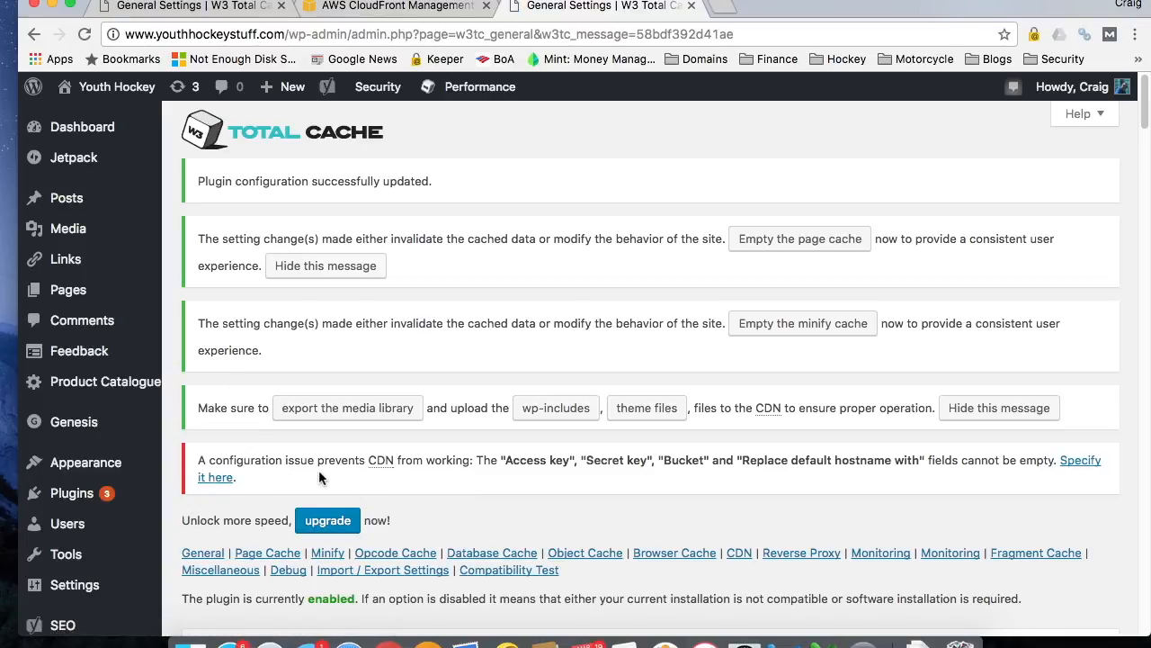
mouse_move(429, 480)
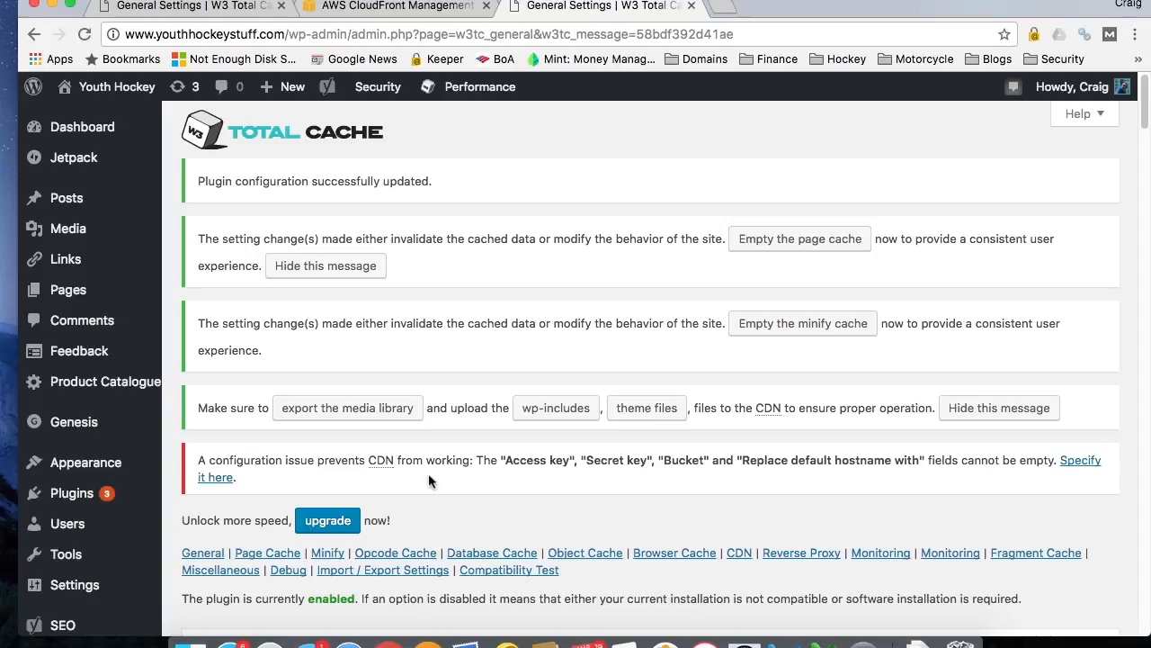
mouse_move(645, 464)
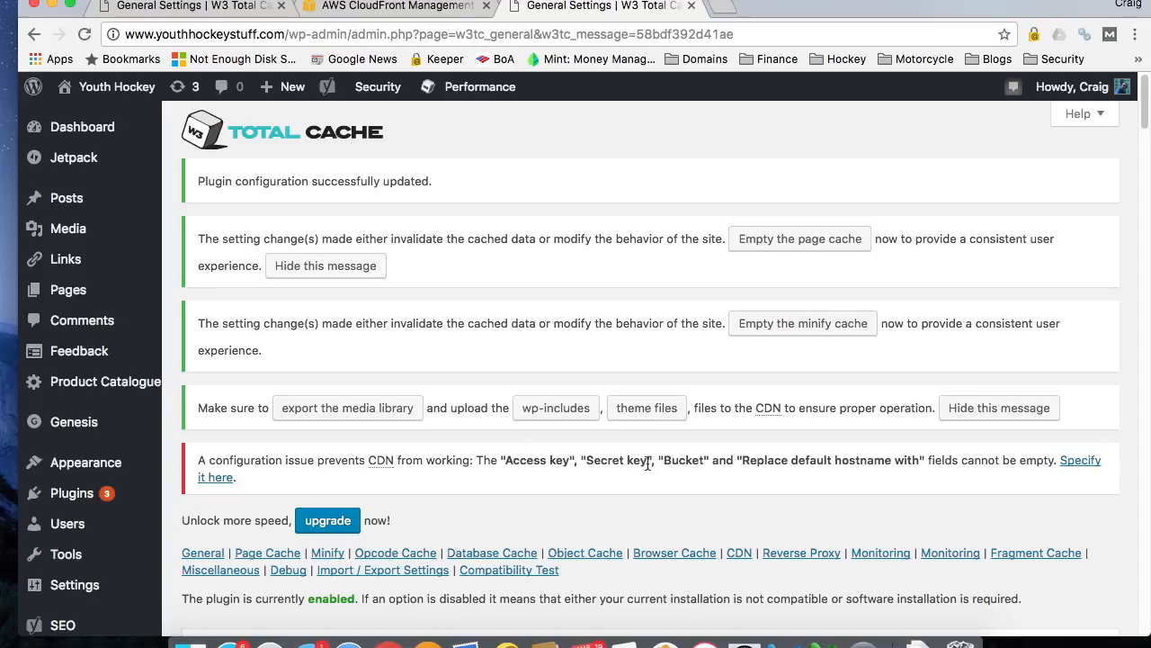
scroll(down, 3)
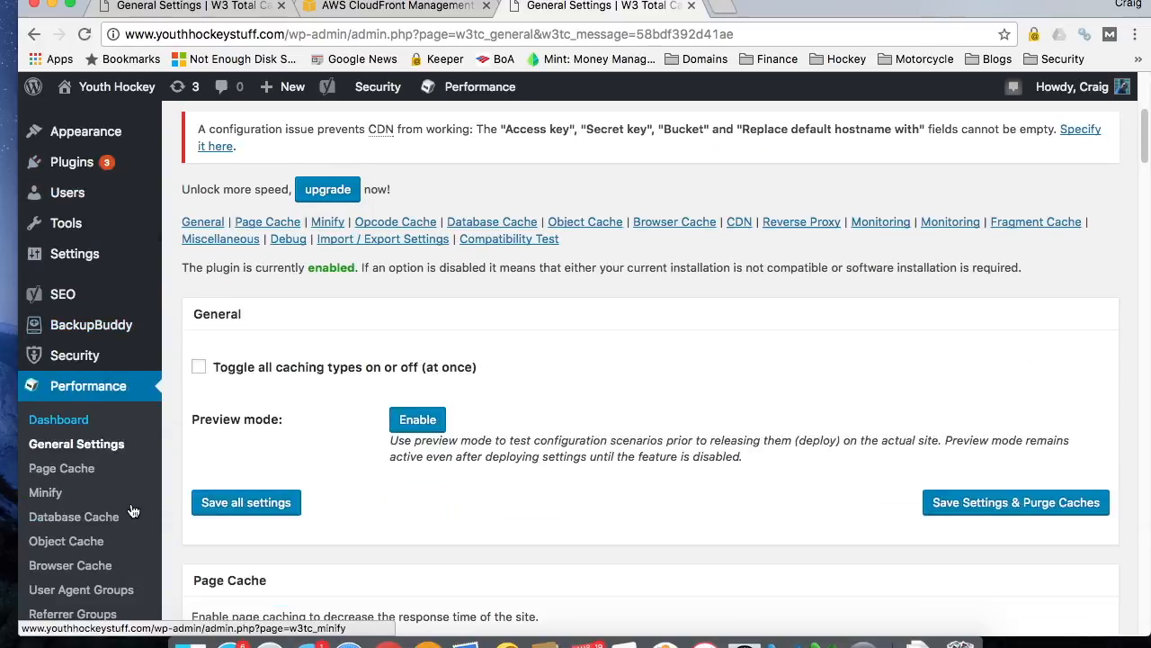
scroll(down, 3)
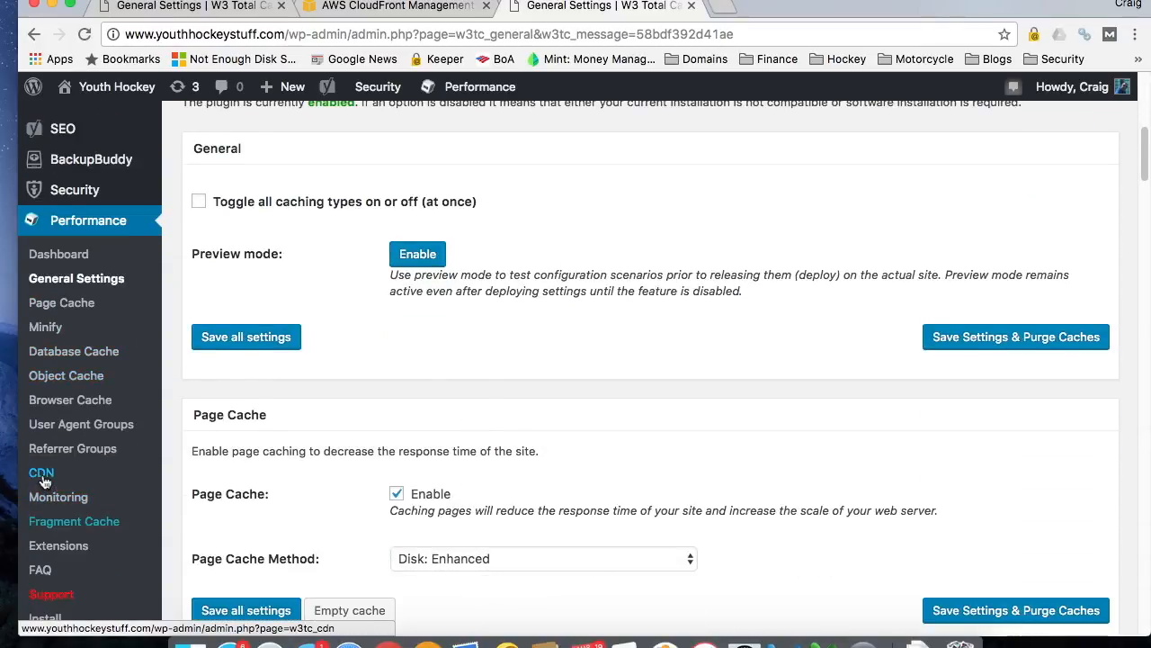
Review the CDN page's host attachments, wp-includes and theme files options, then switch to AWS
click(42, 472)
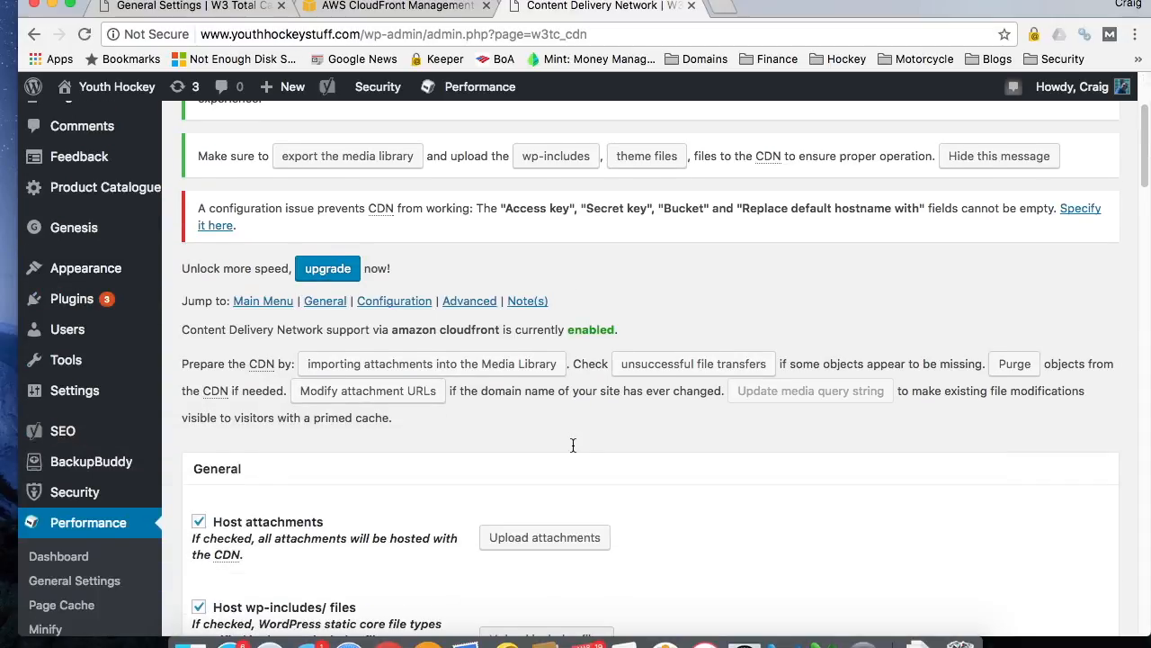
scroll(down, 3)
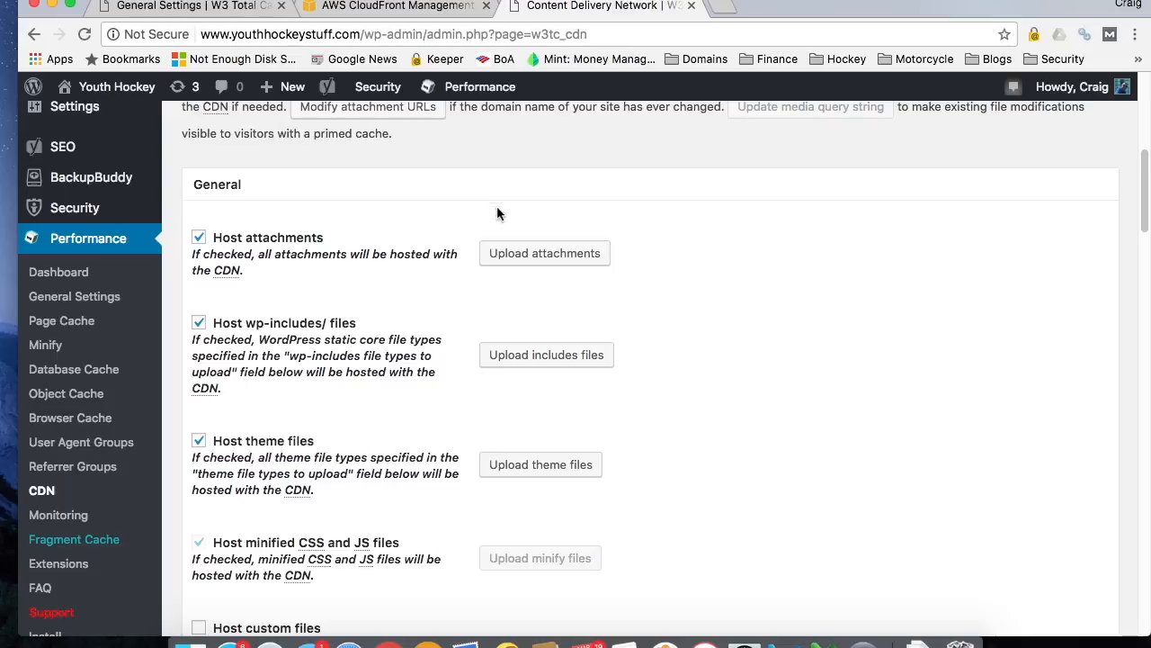
mouse_move(478, 399)
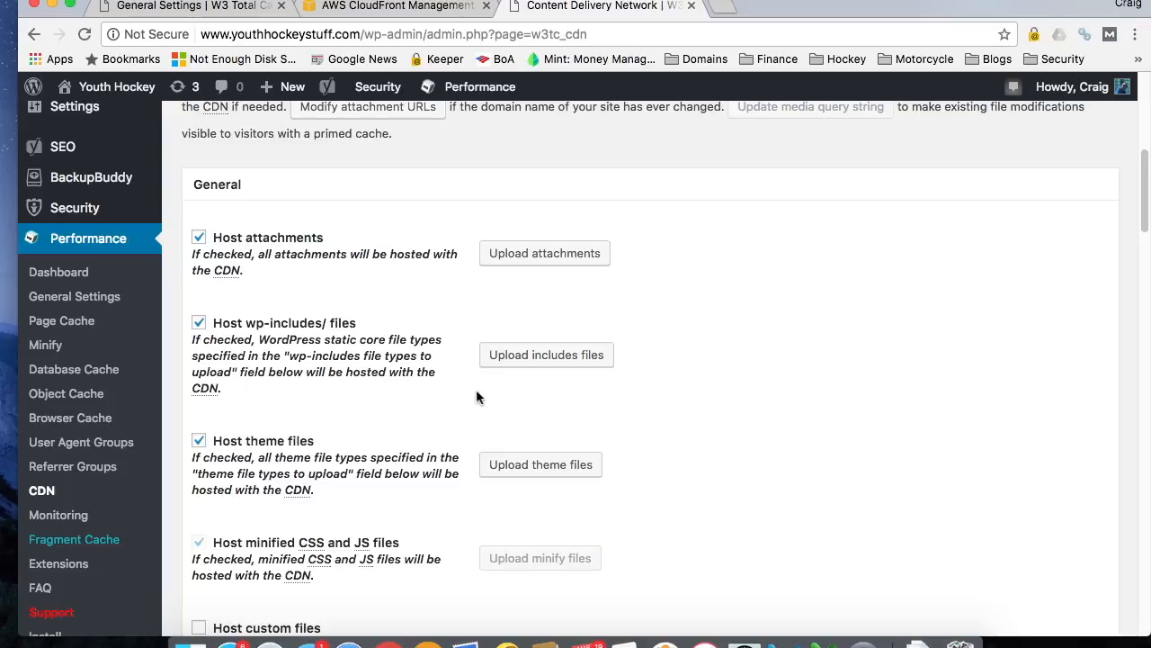
mouse_move(442, 275)
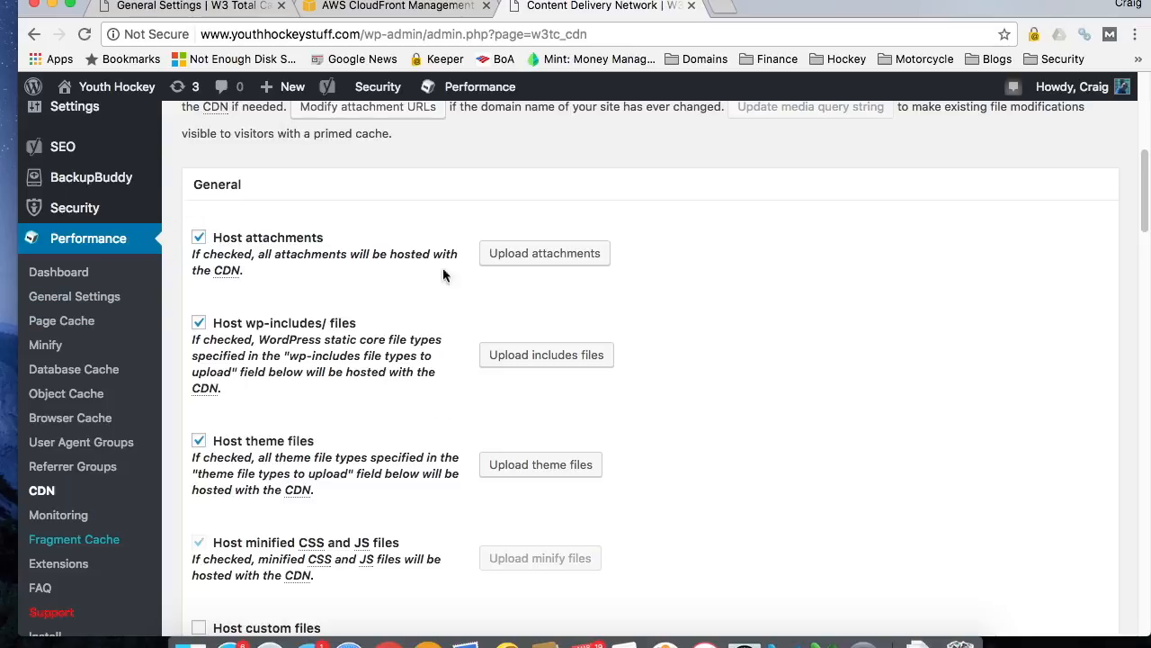
mouse_move(544, 252)
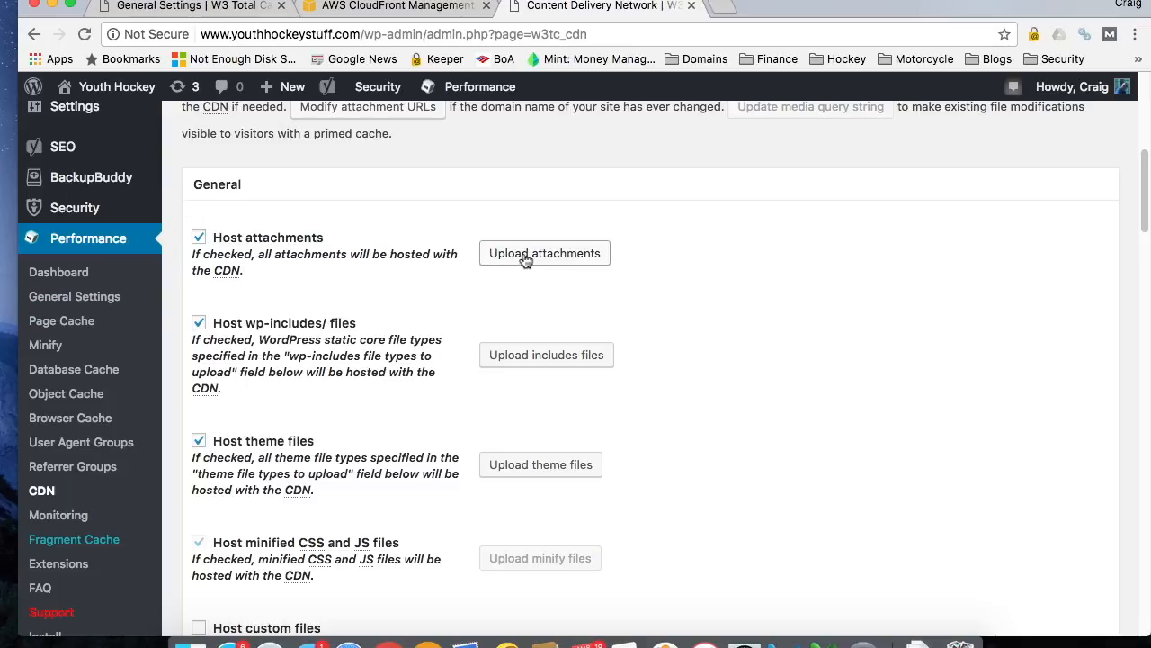
mouse_move(536, 275)
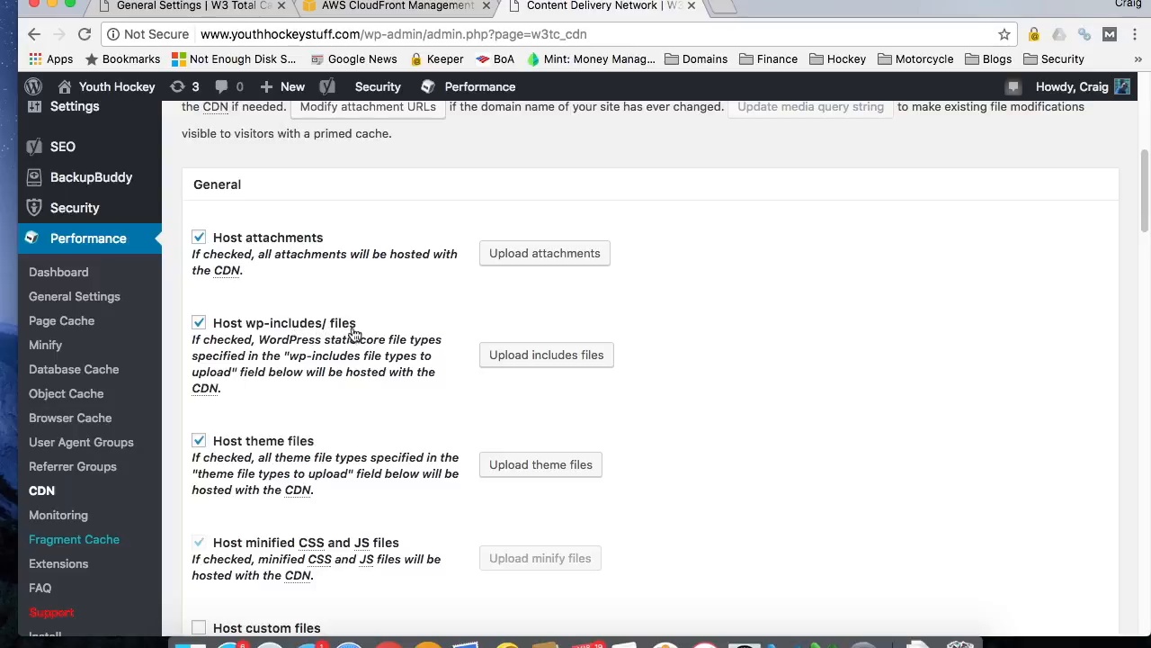
scroll(down, 3)
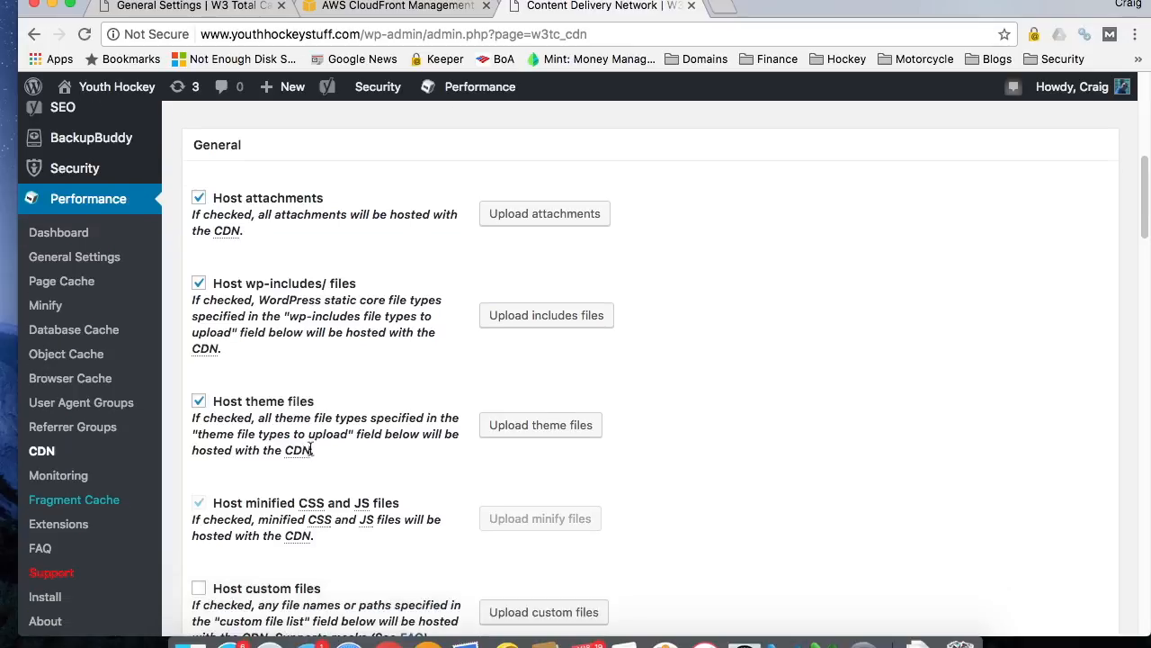
scroll(down, 3)
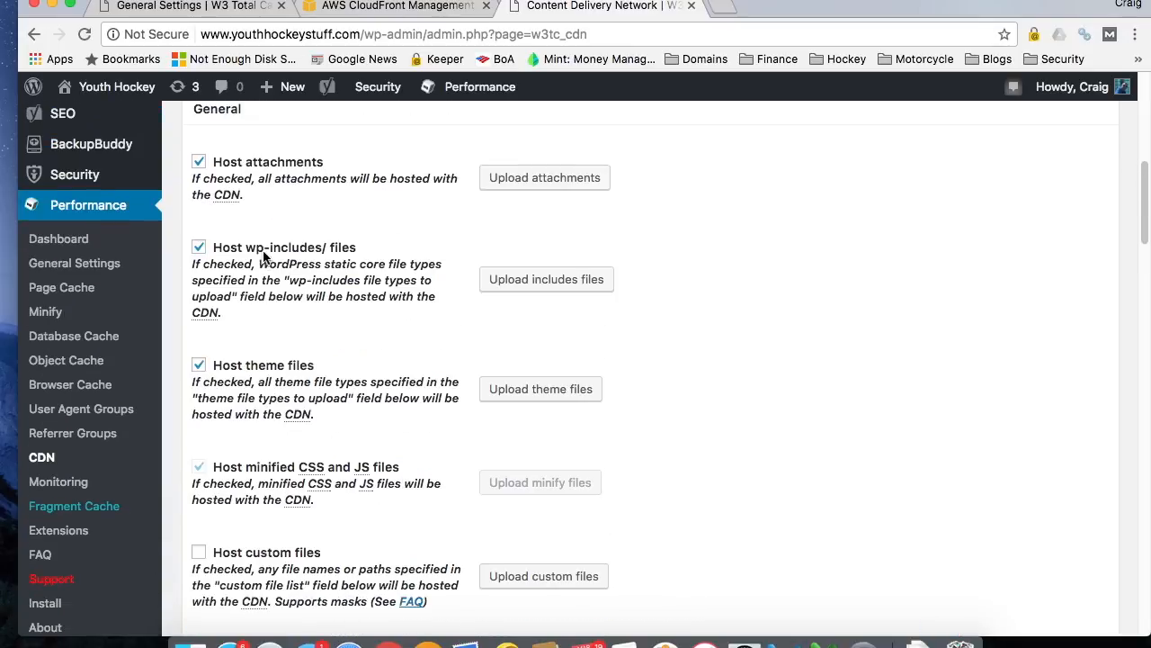
scroll(down, 3)
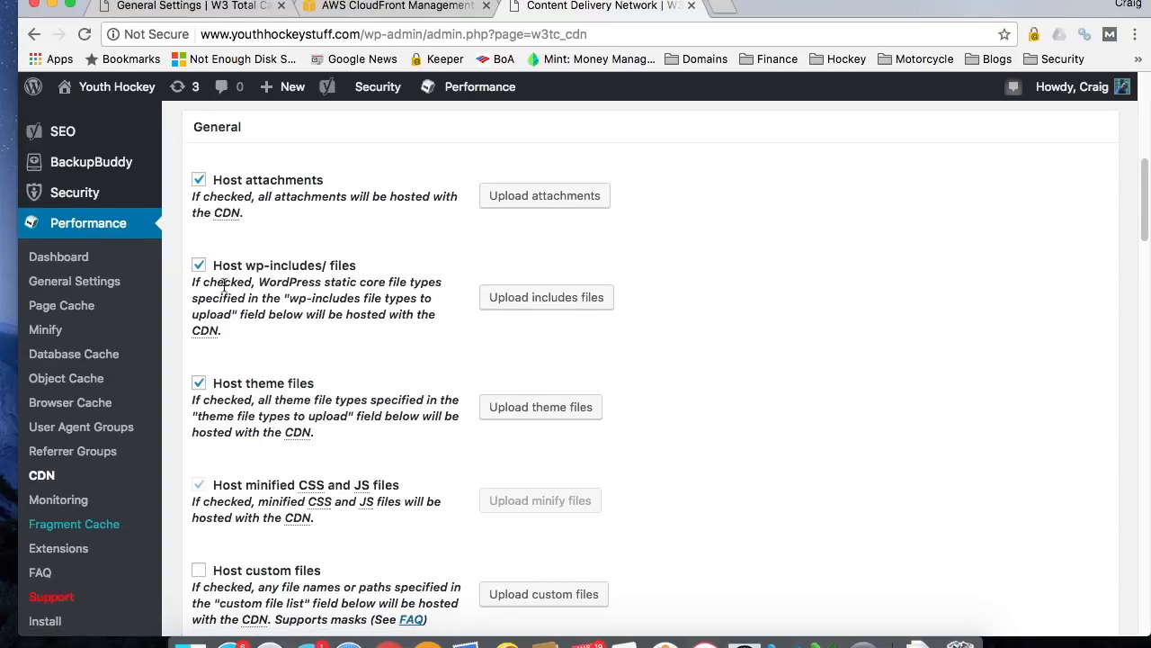
scroll(down, 3)
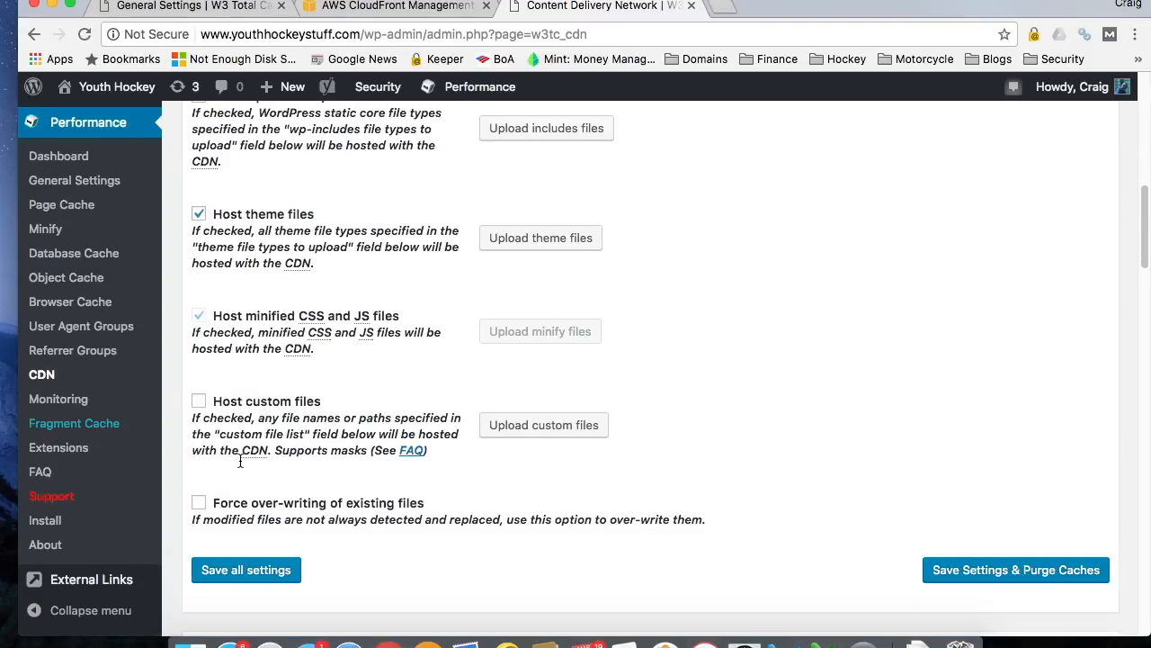
mouse_move(214, 470)
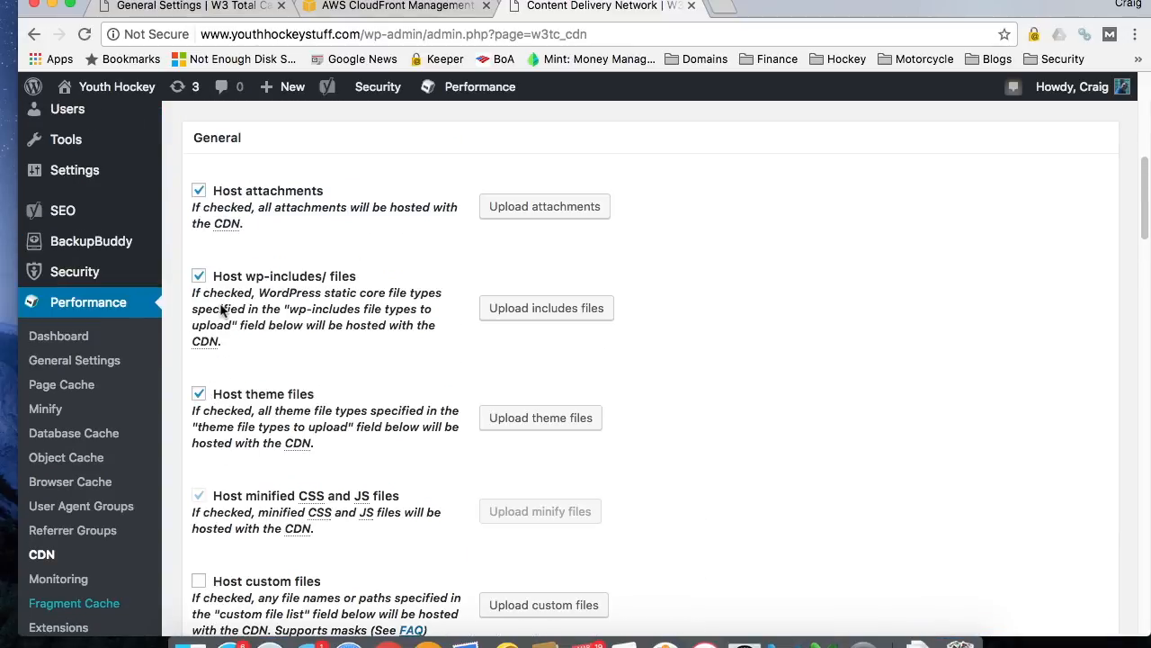
click(395, 6)
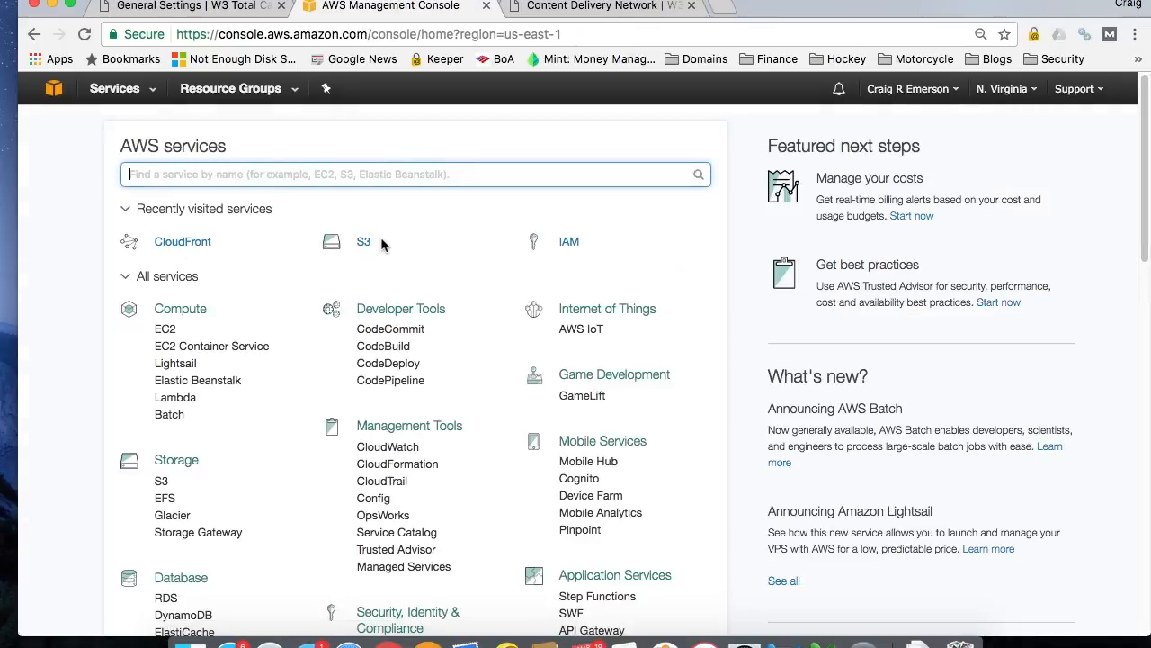
click(363, 241)
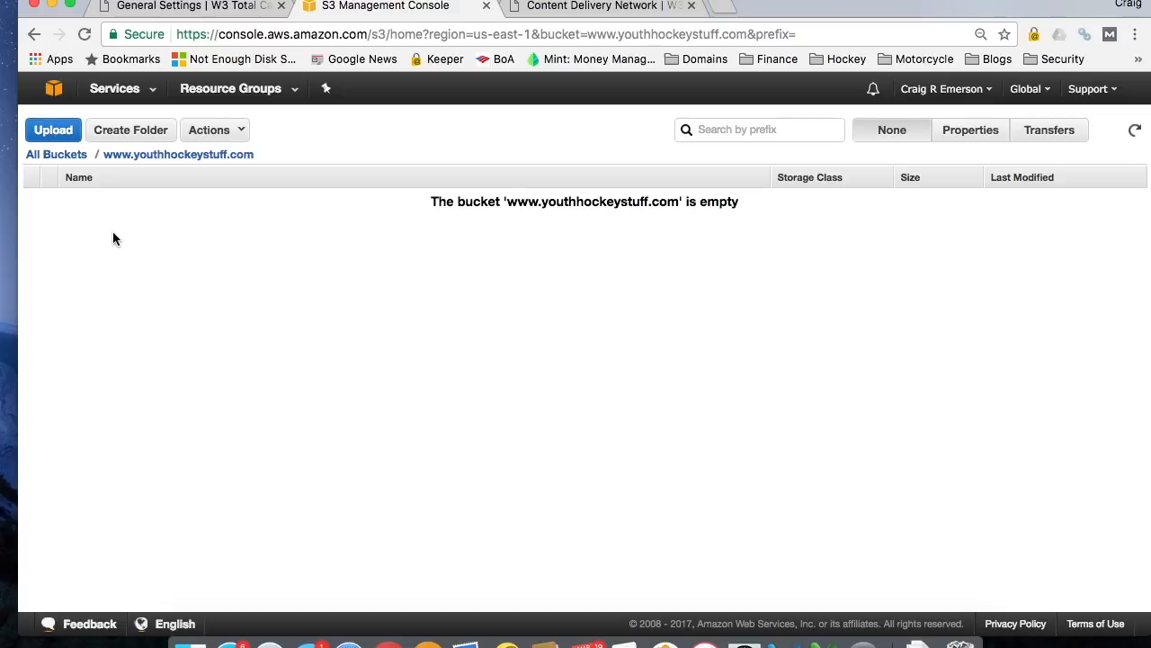
mouse_move(56, 154)
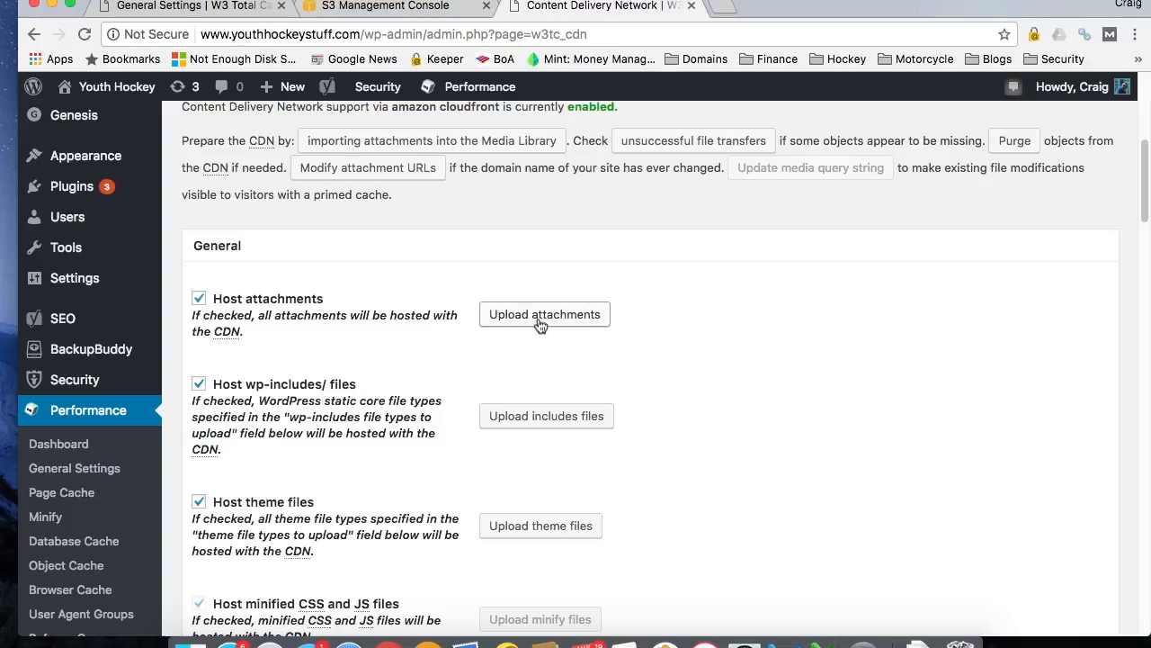
scroll(down, 3)
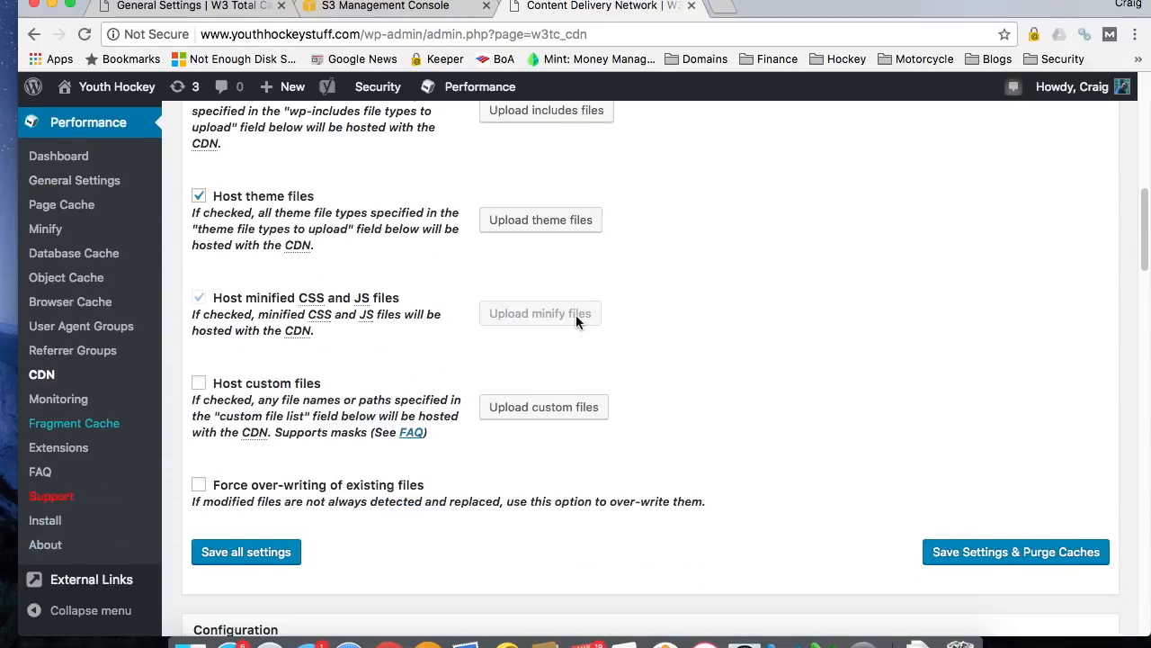
Scroll to the CDN Configuration section showing empty access key, secret key and bucket fields
scroll(down, 3)
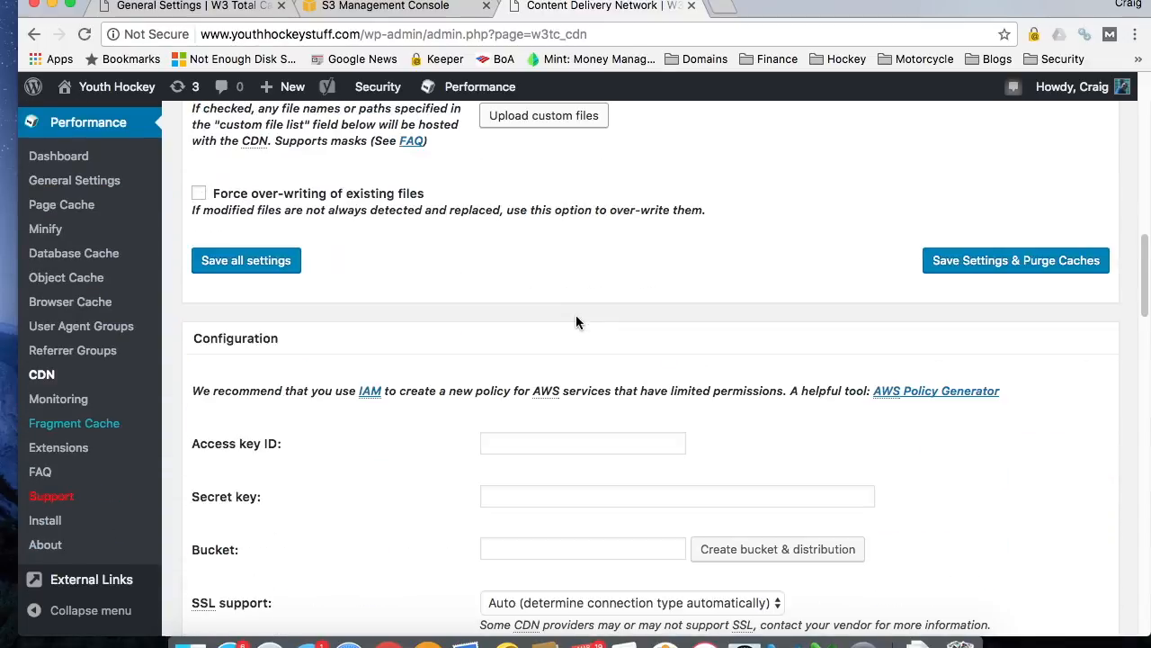
scroll(down, 3)
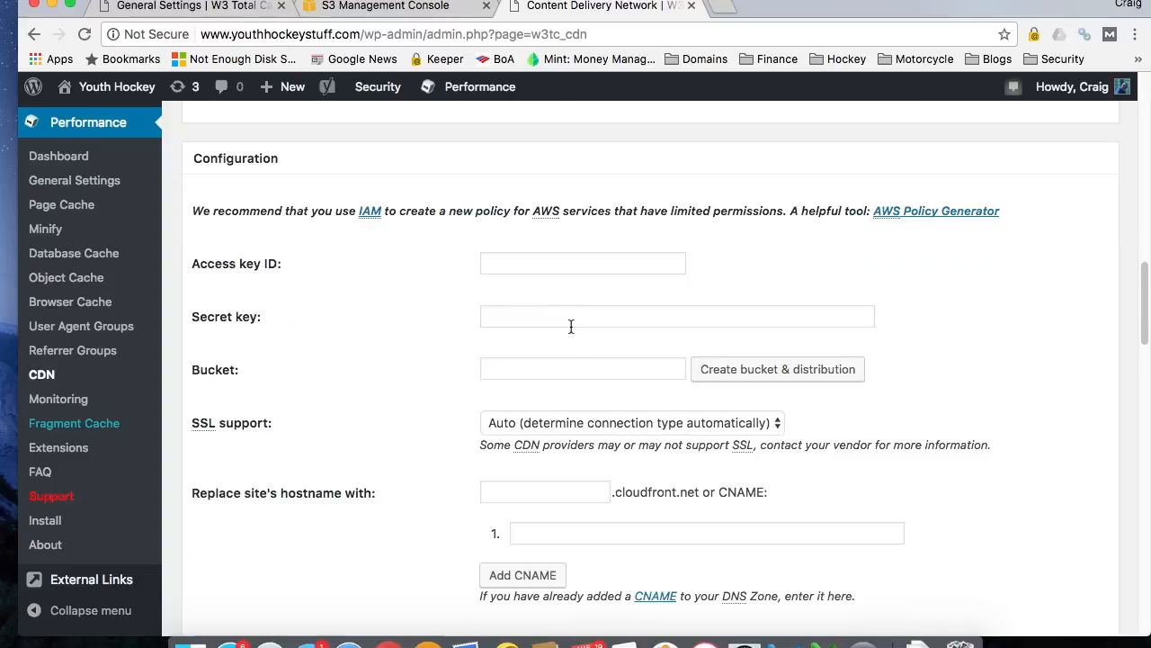
mouse_move(350, 284)
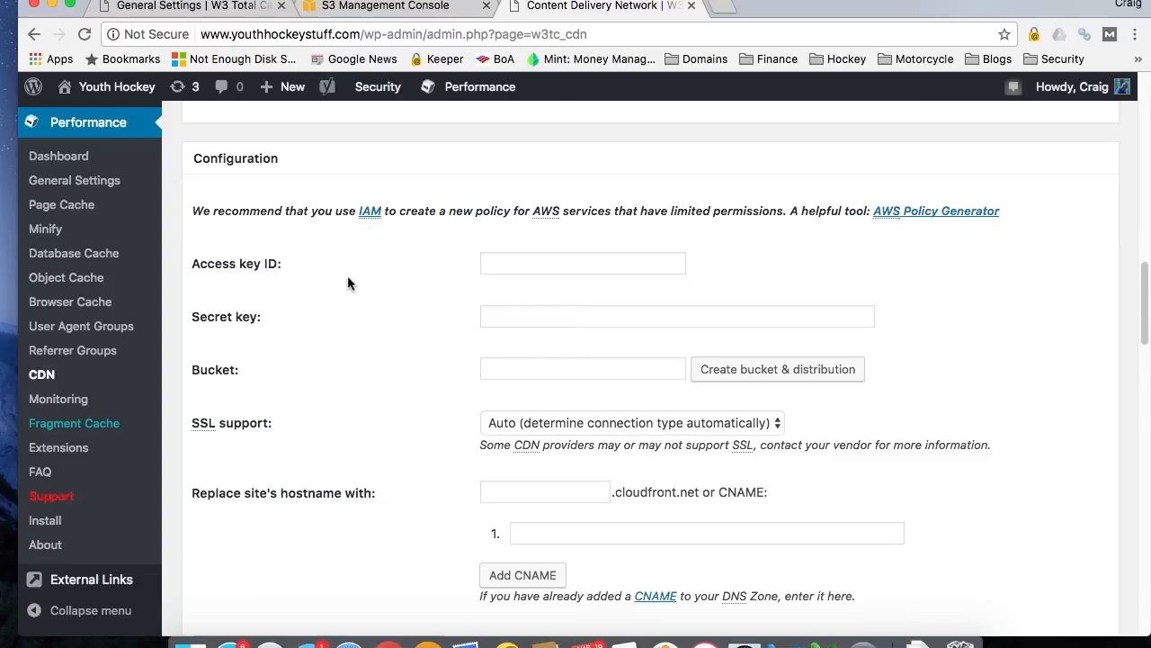
mouse_move(229, 330)
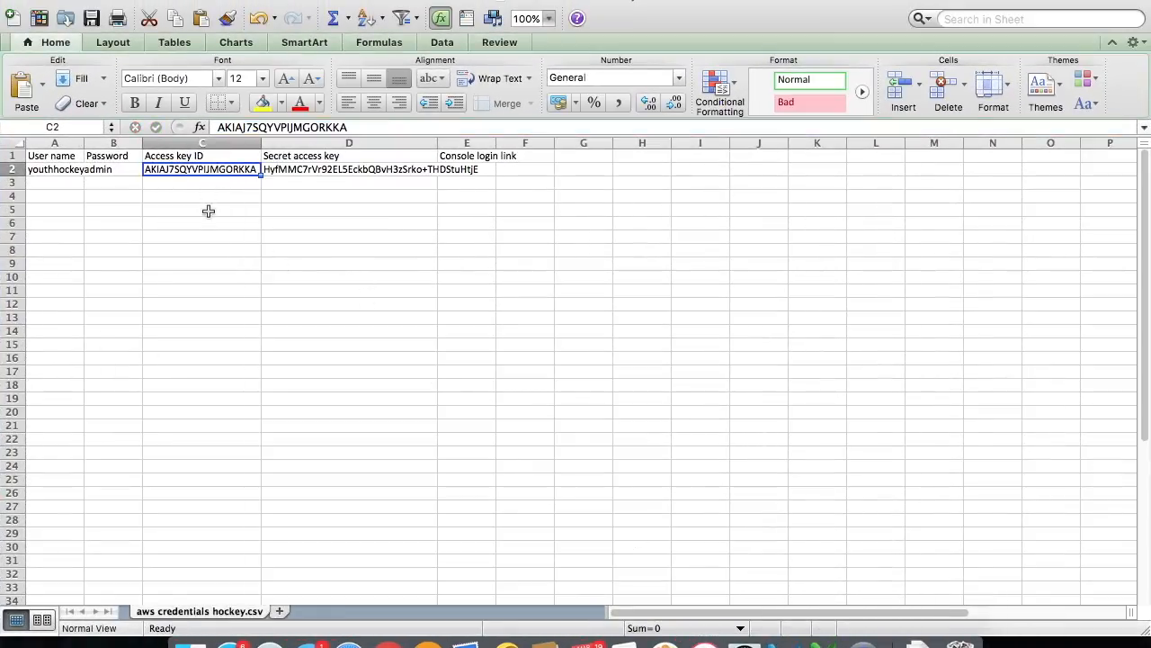
double_click(199, 169)
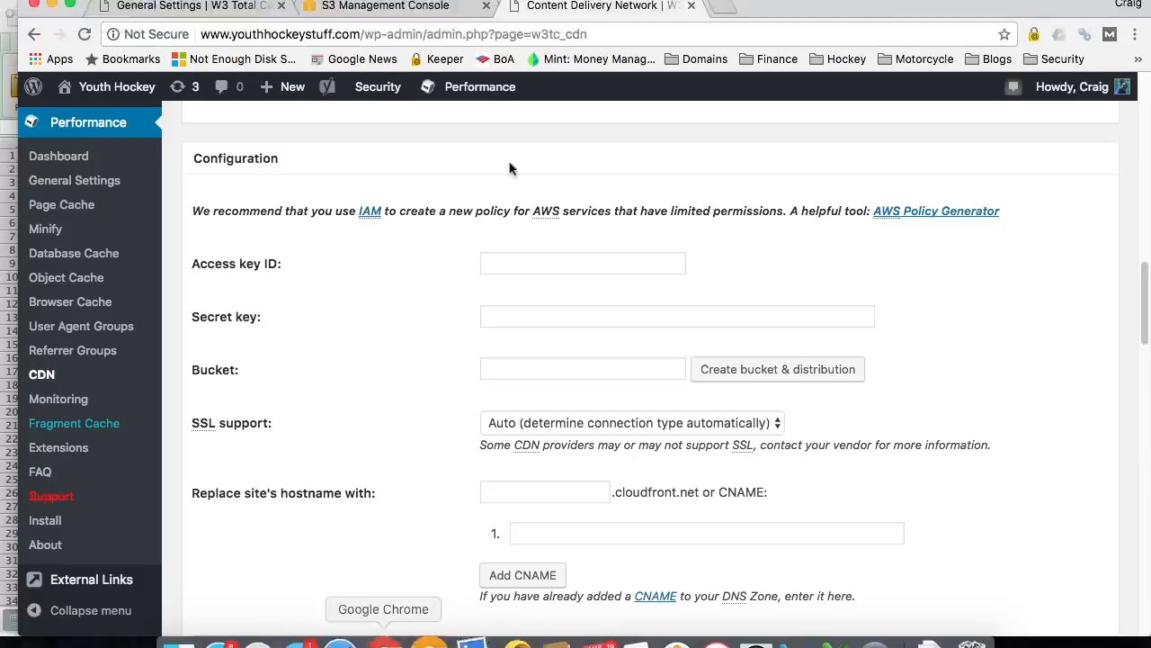
click(583, 263)
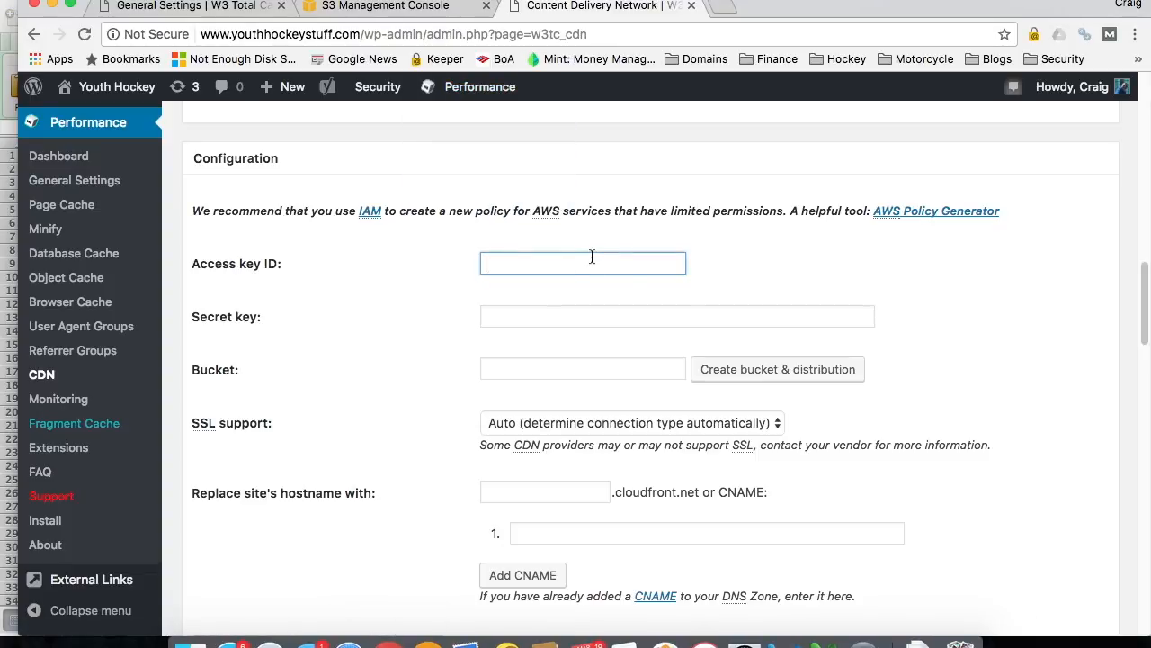
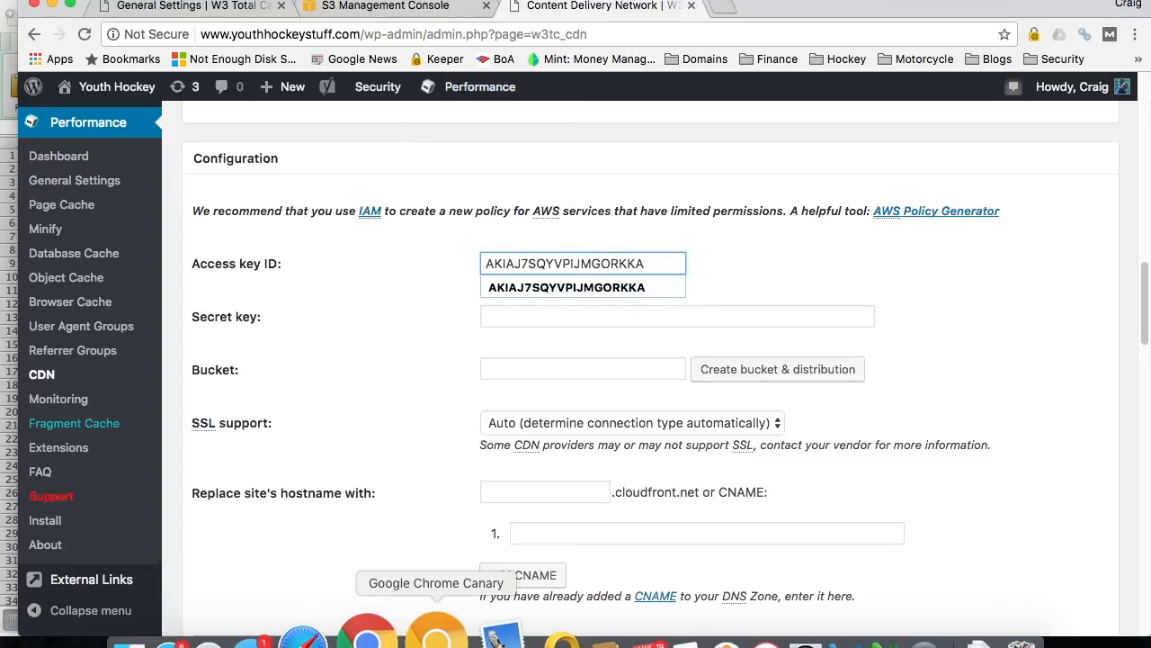
click(677, 315)
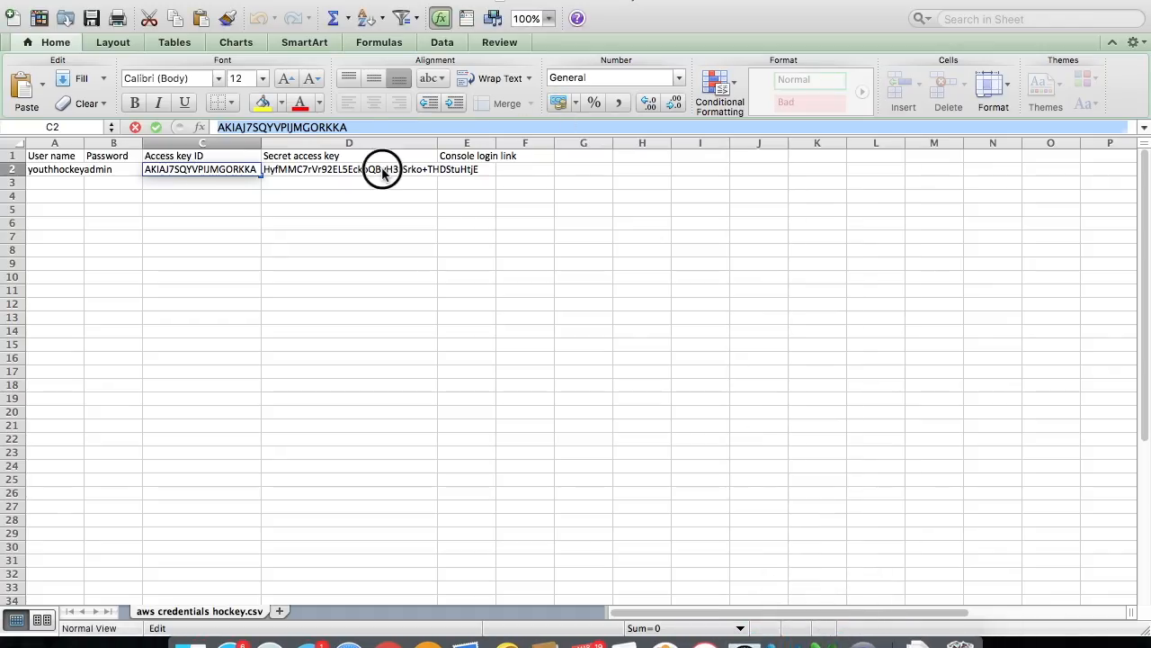
click(349, 169)
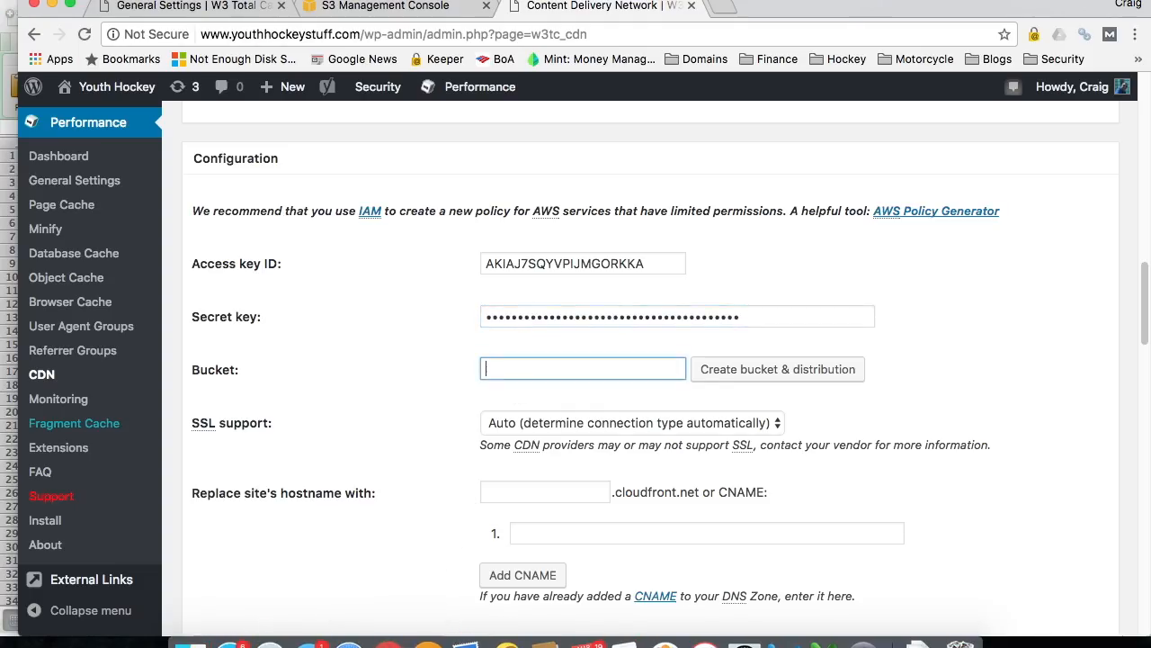
mouse_move(588, 295)
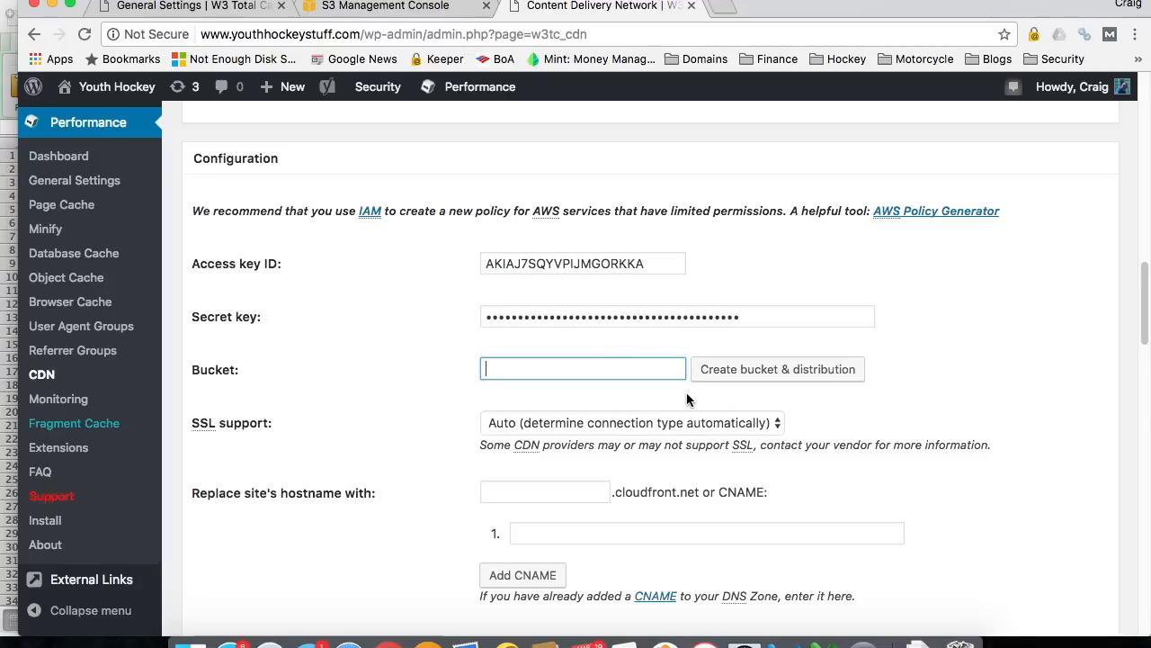
text(ww)
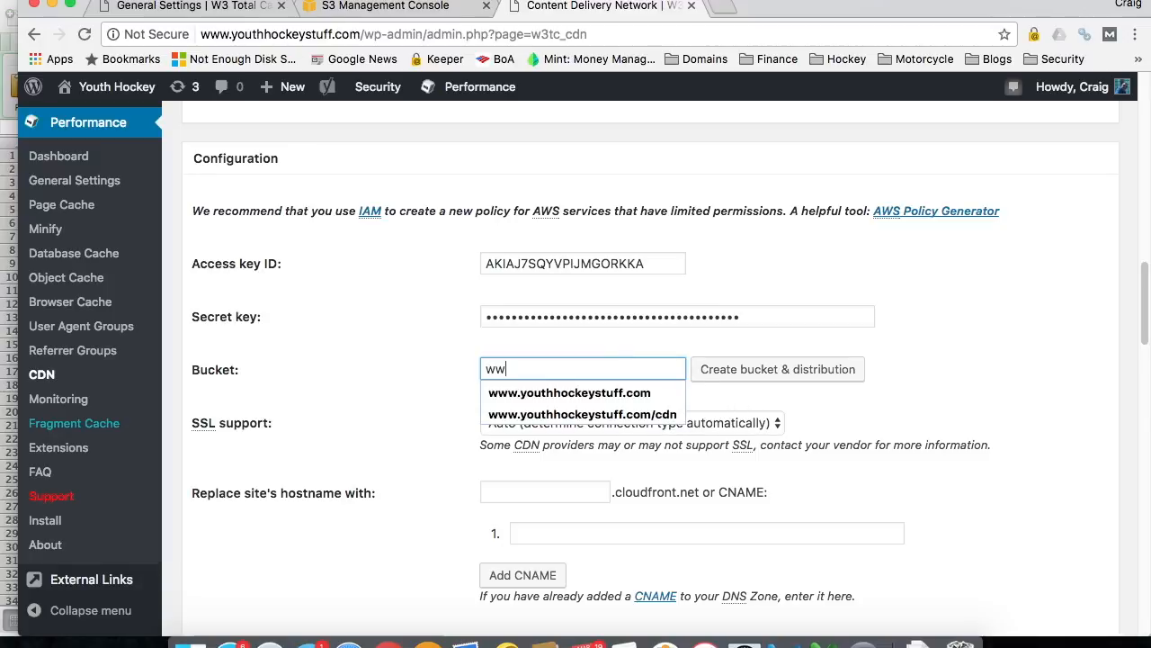
click(570, 392)
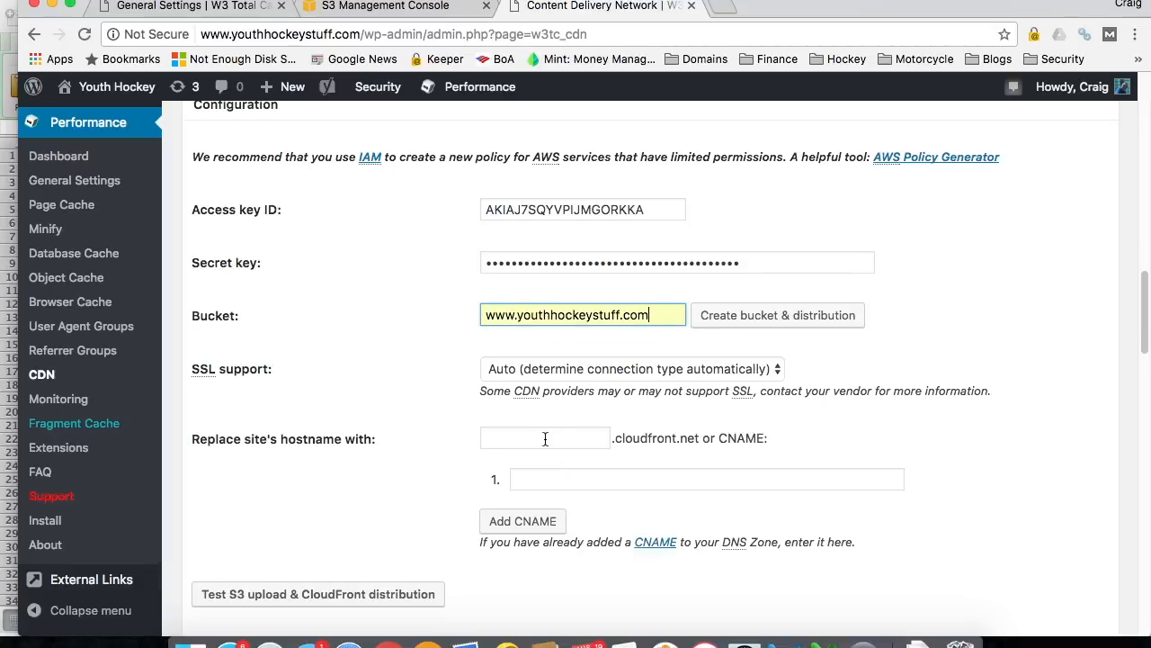
click(387, 7)
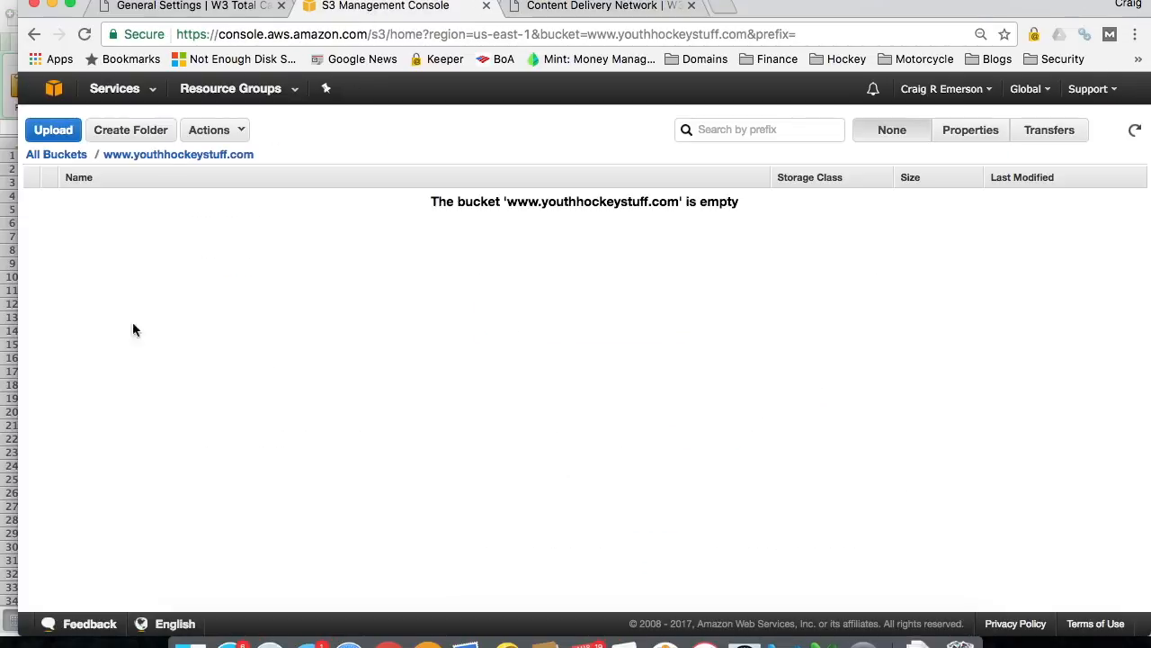
Copy the youthhockeystuff distribution's domain name prefix from the CloudFront distributions list
click(53, 89)
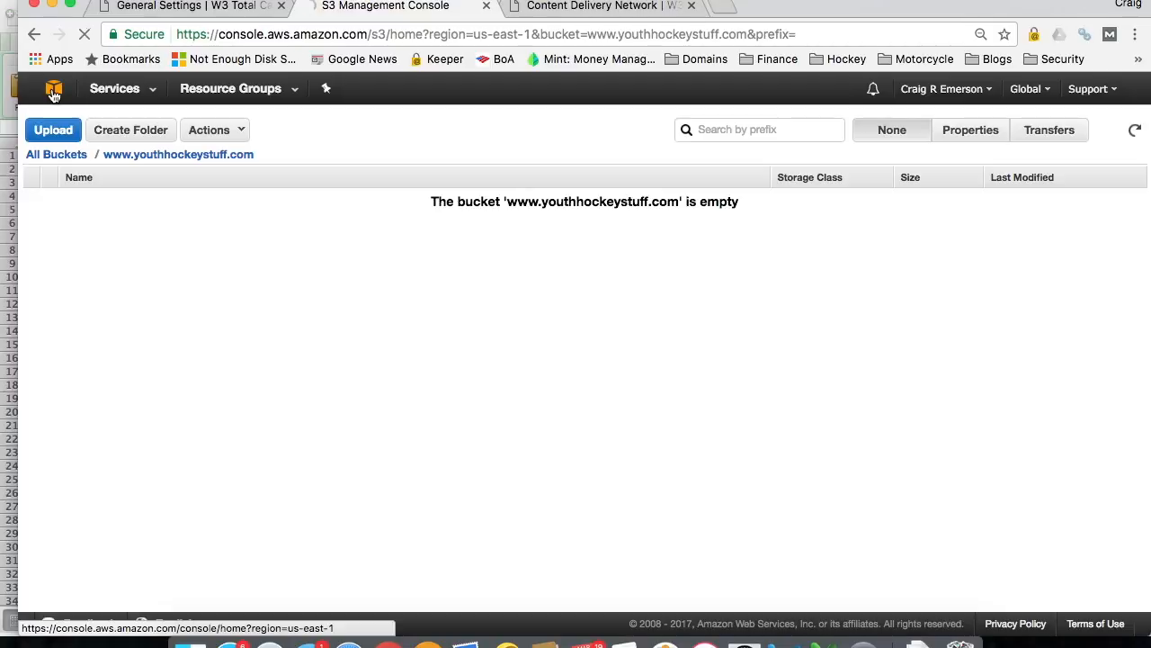
click(53, 88)
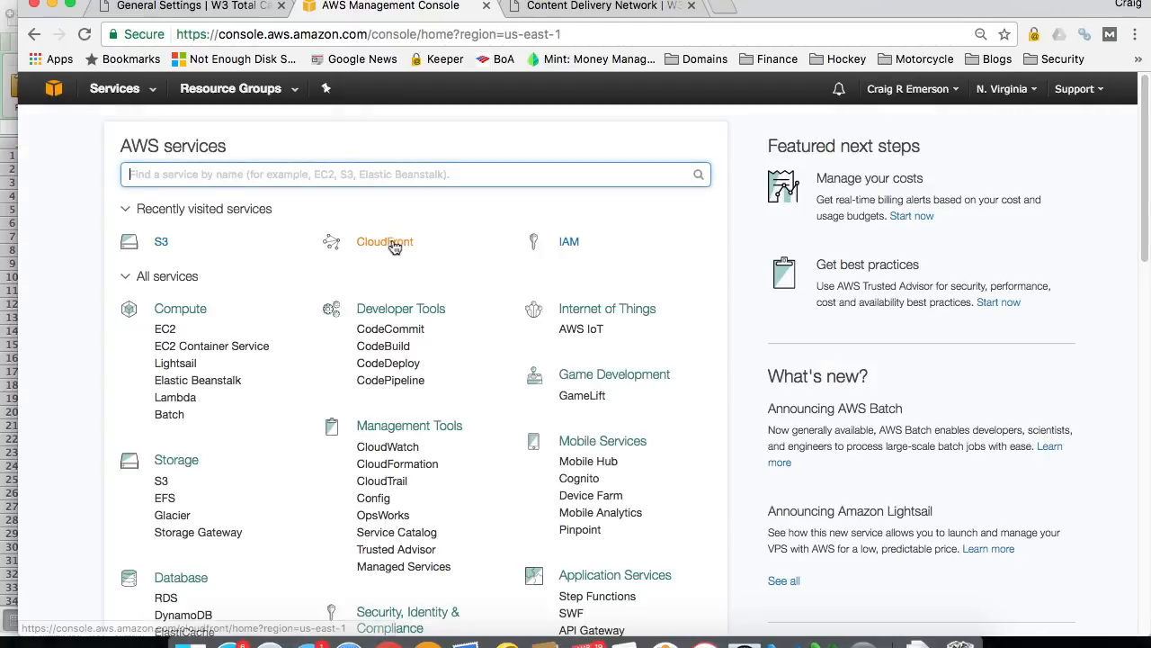
click(385, 241)
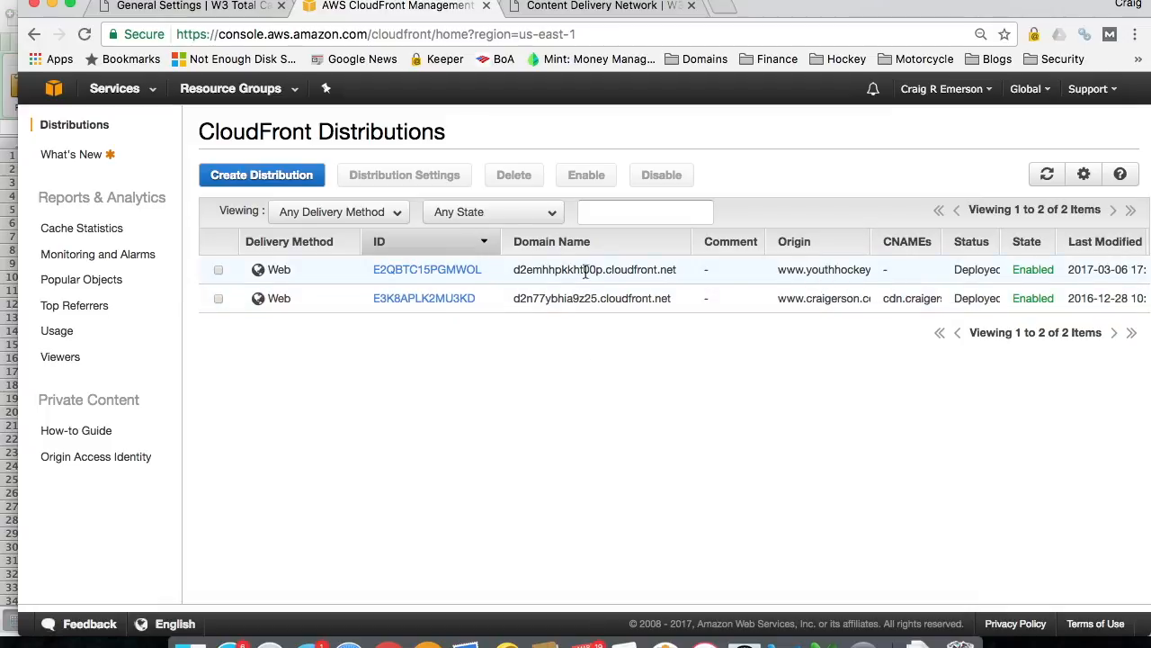
double_click(540, 269)
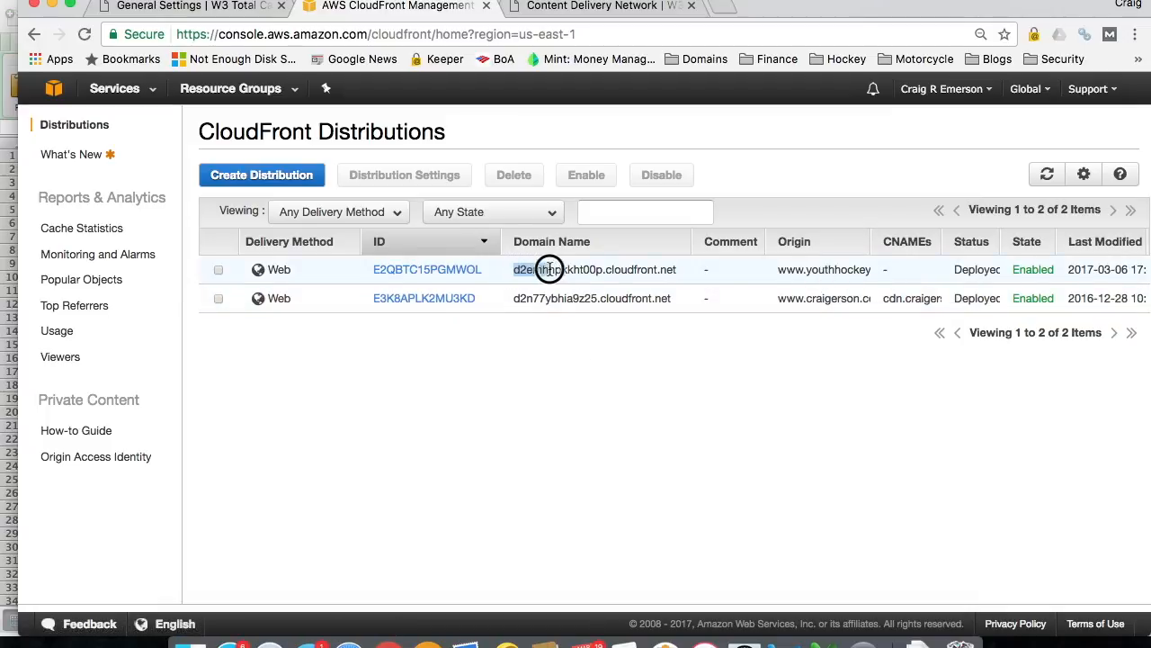
click(218, 269)
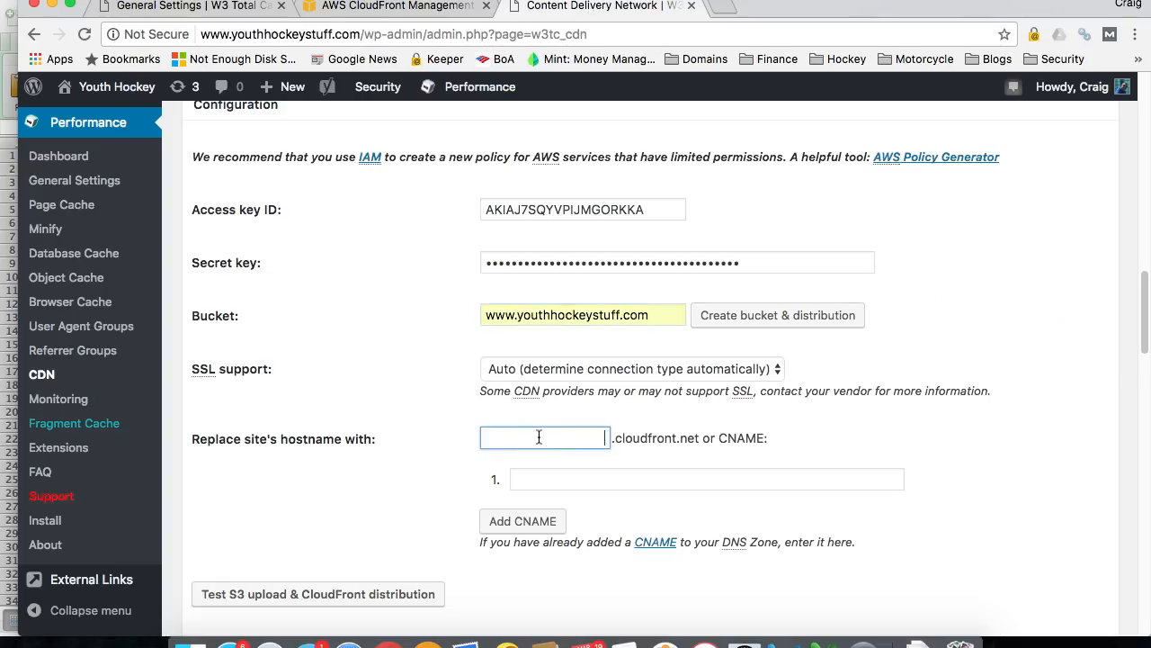
Enter d2emhhpkkht00p as the CloudFront hostname and save all CDN settings
text(d2emhhpkkht00p)
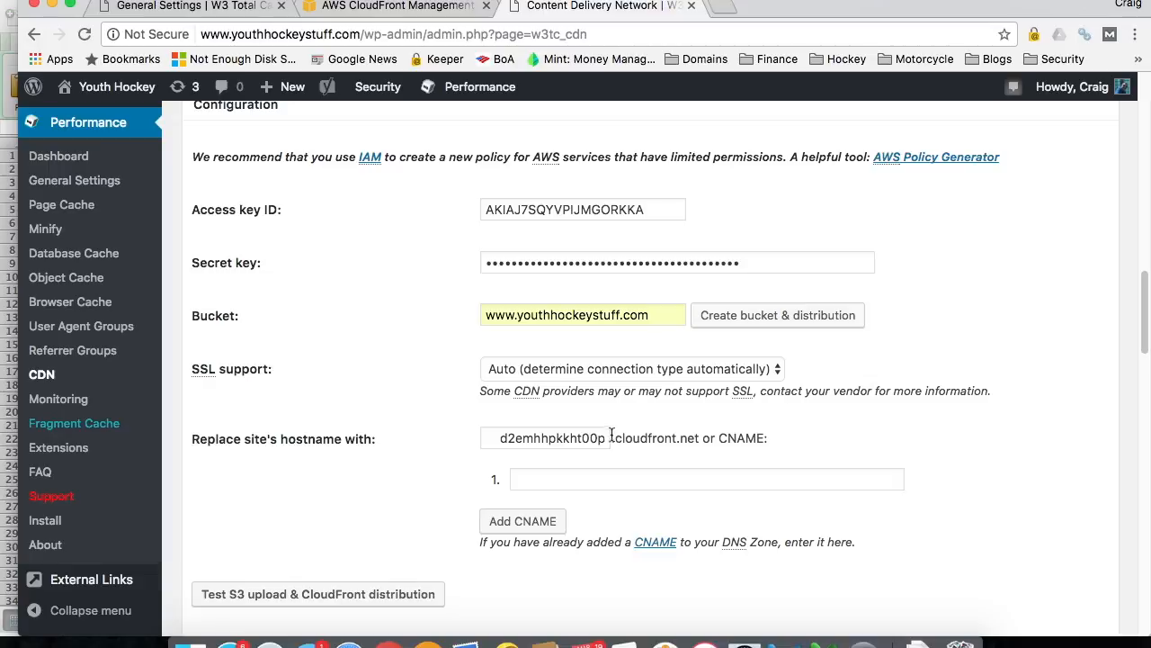
click(396, 6)
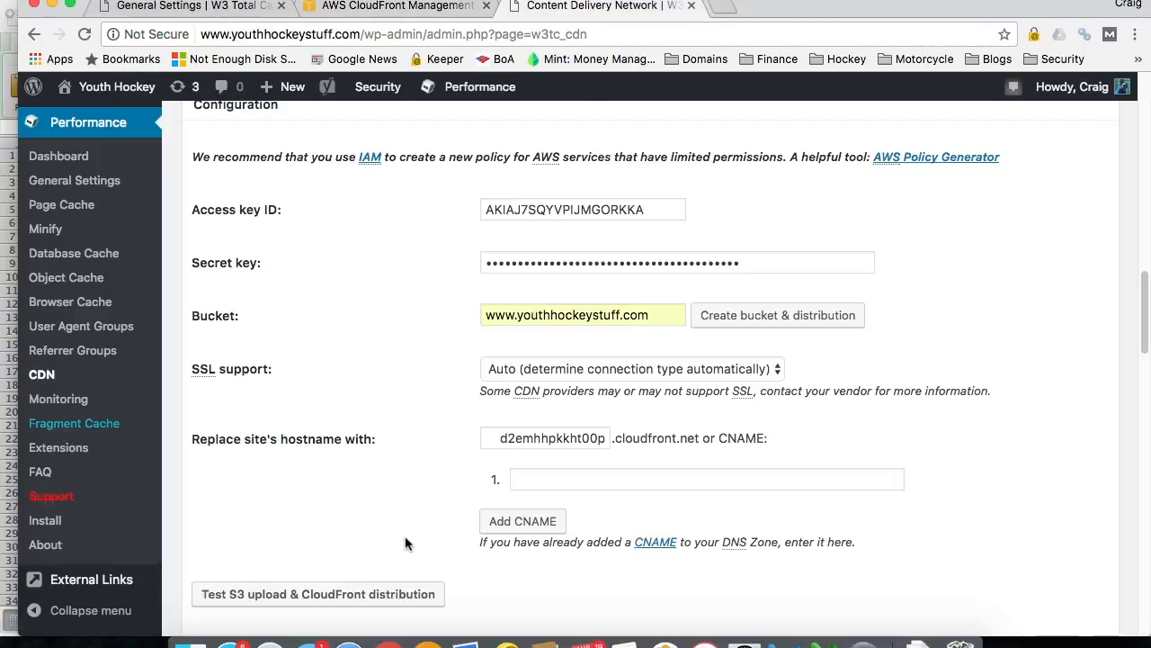
scroll(down, 3)
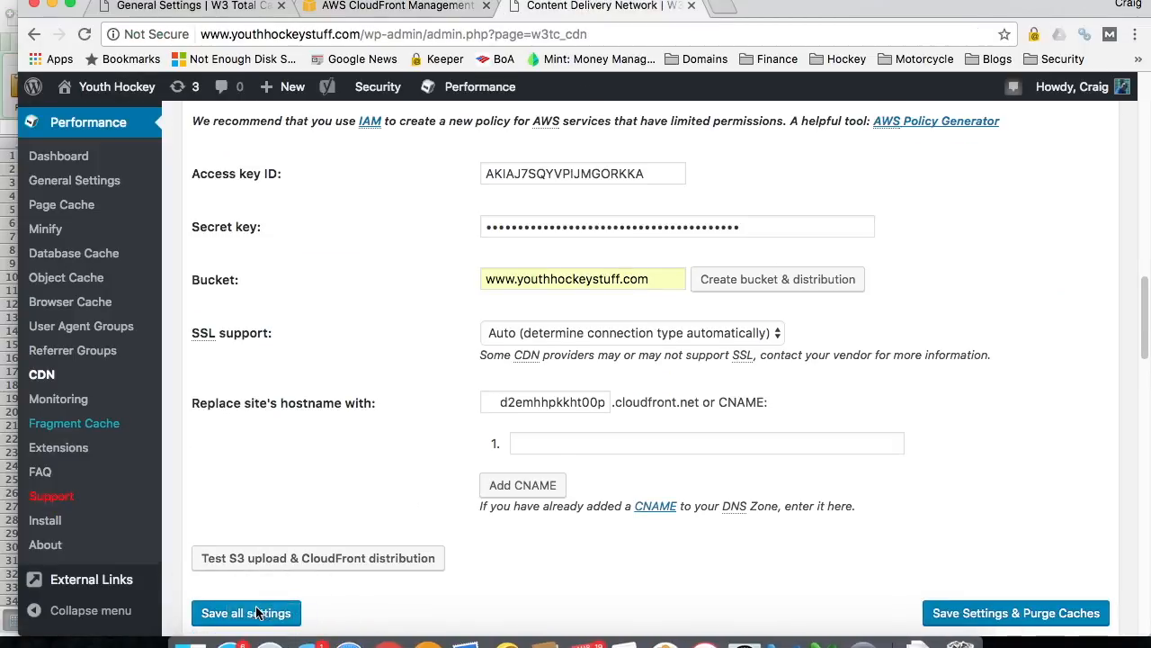
click(245, 612)
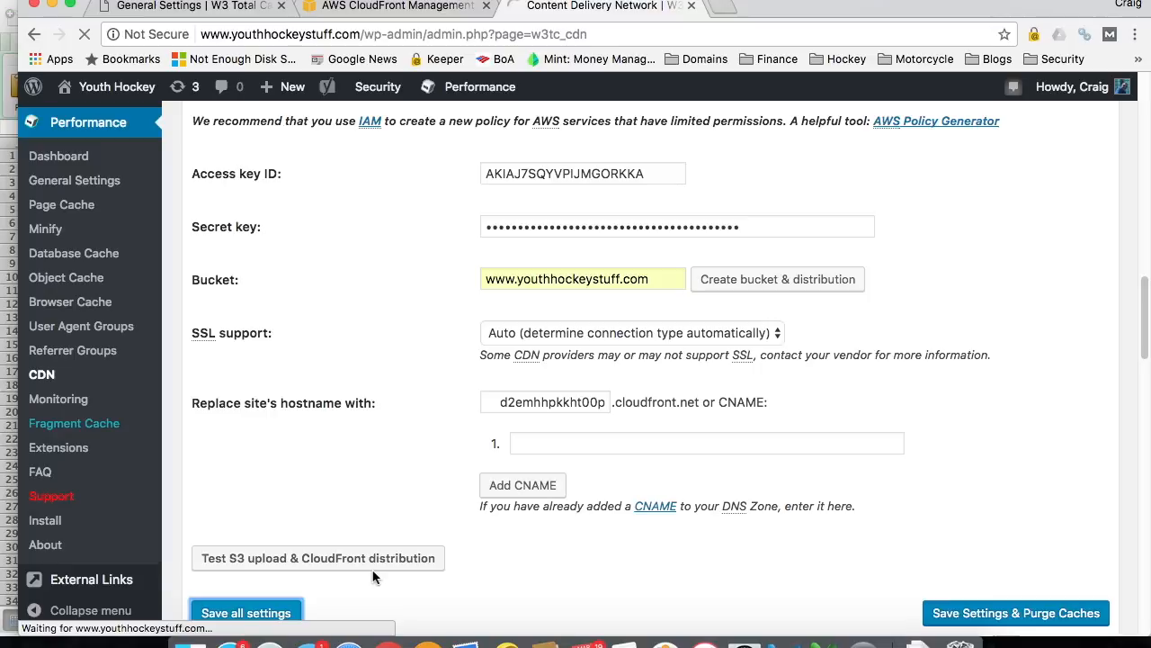
click(246, 613)
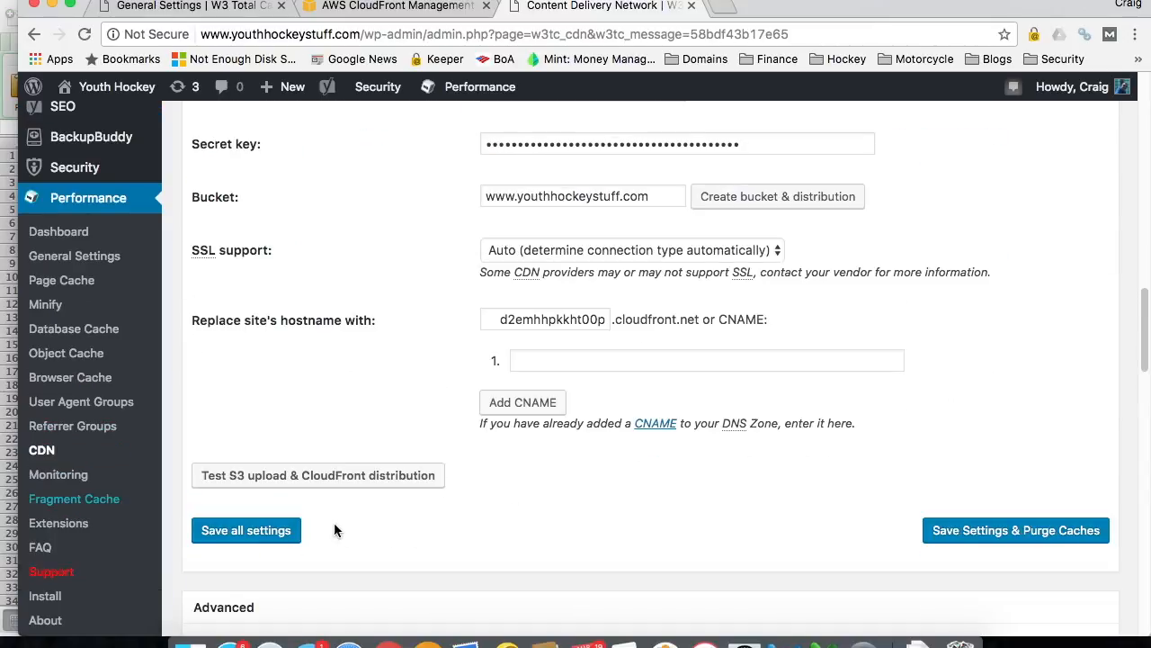
mouse_move(366, 483)
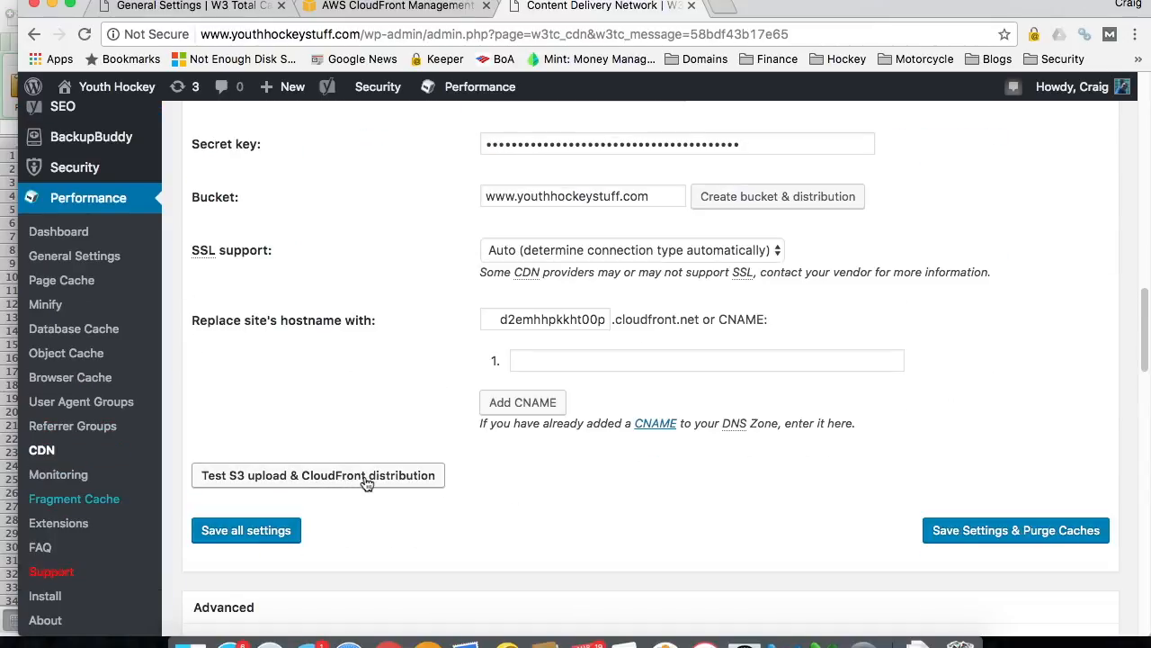
Run the S3 upload and CloudFront distribution test and confirm 'Test passed'
click(317, 475)
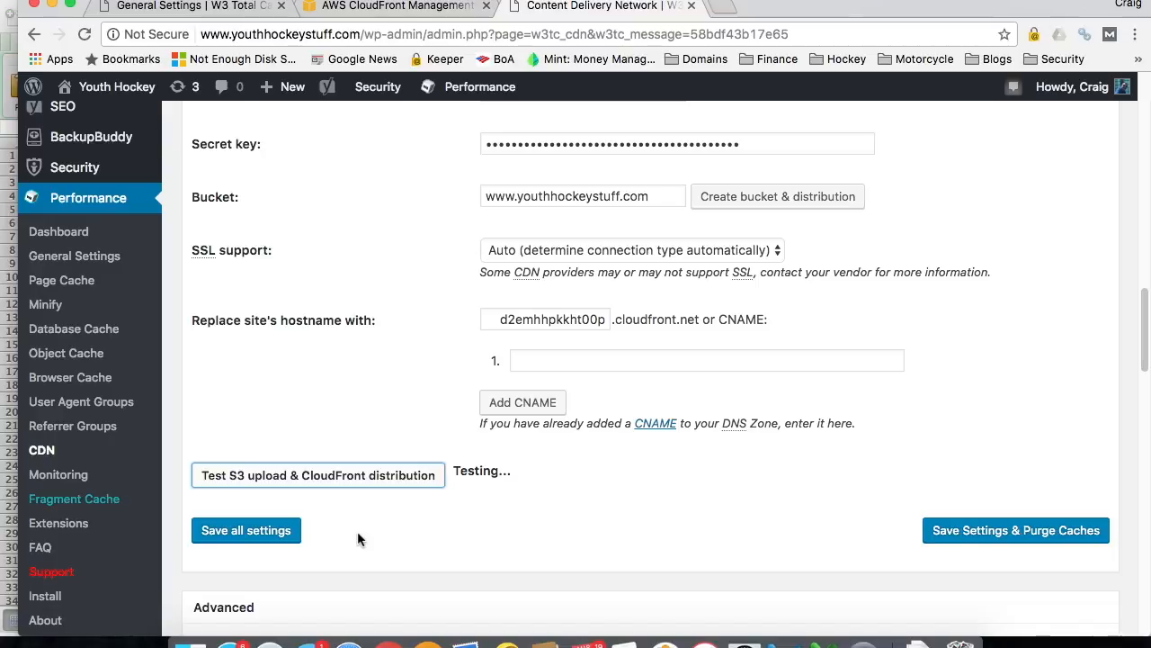
click(317, 475)
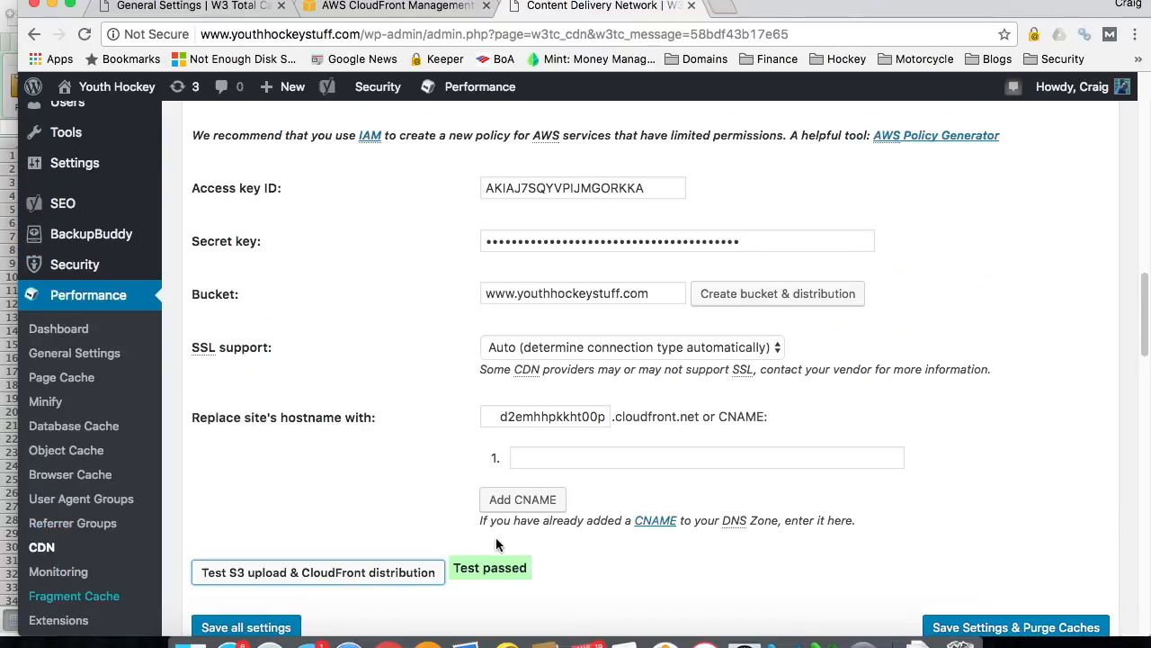
scroll(up, 3)
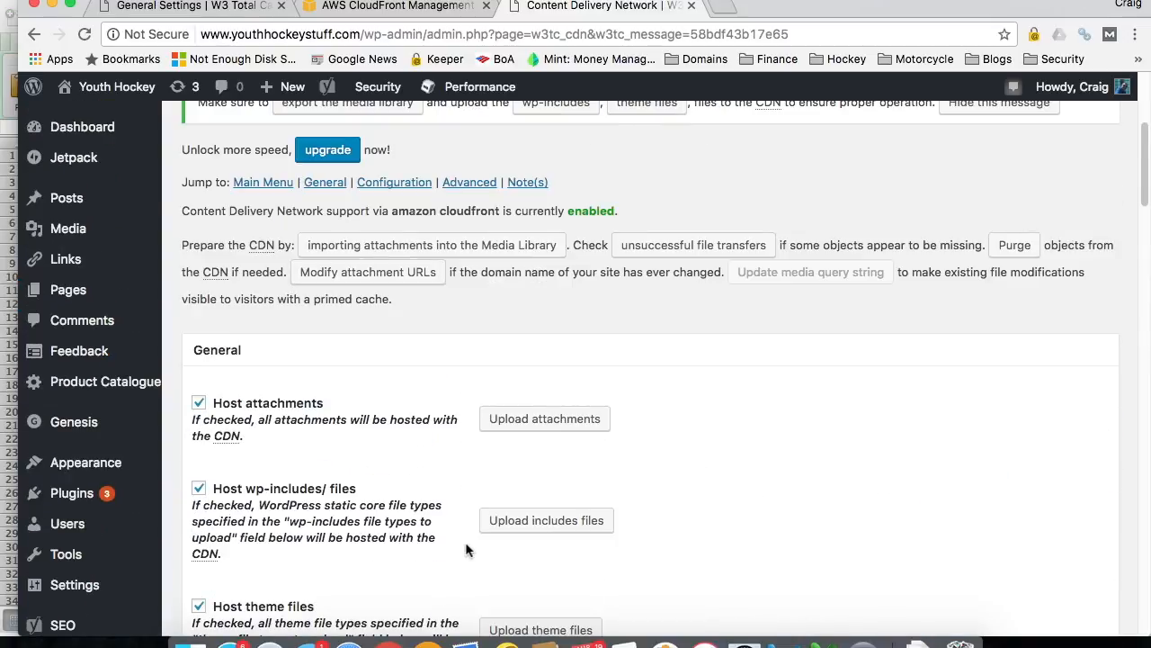
scroll(down, 3)
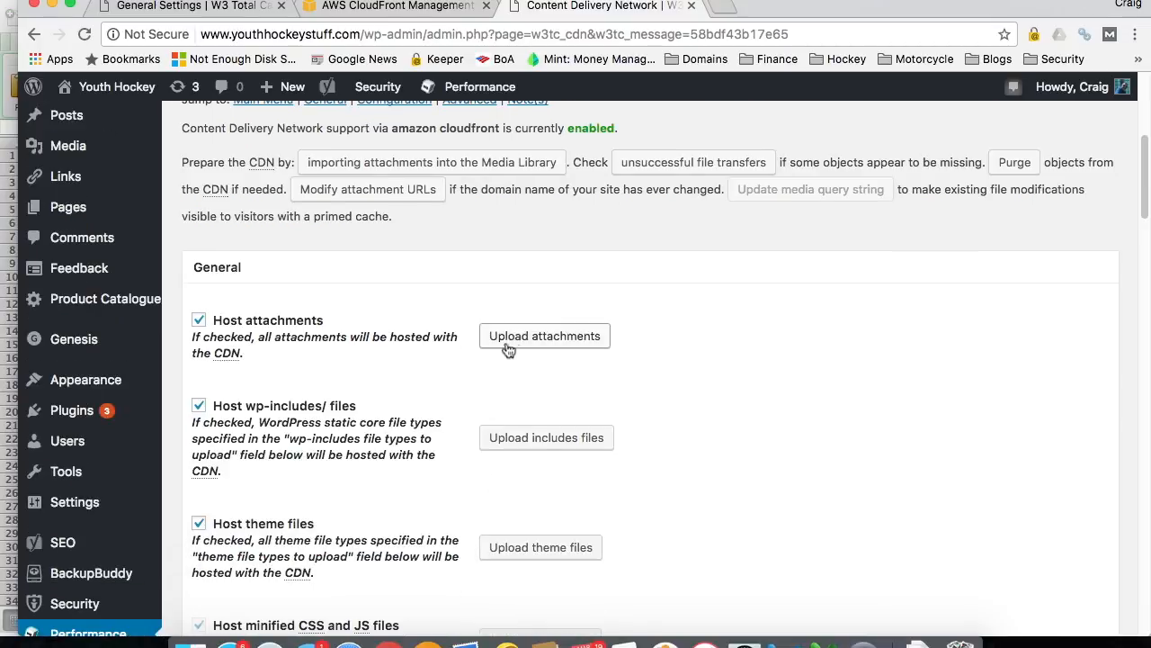
mouse_move(560, 350)
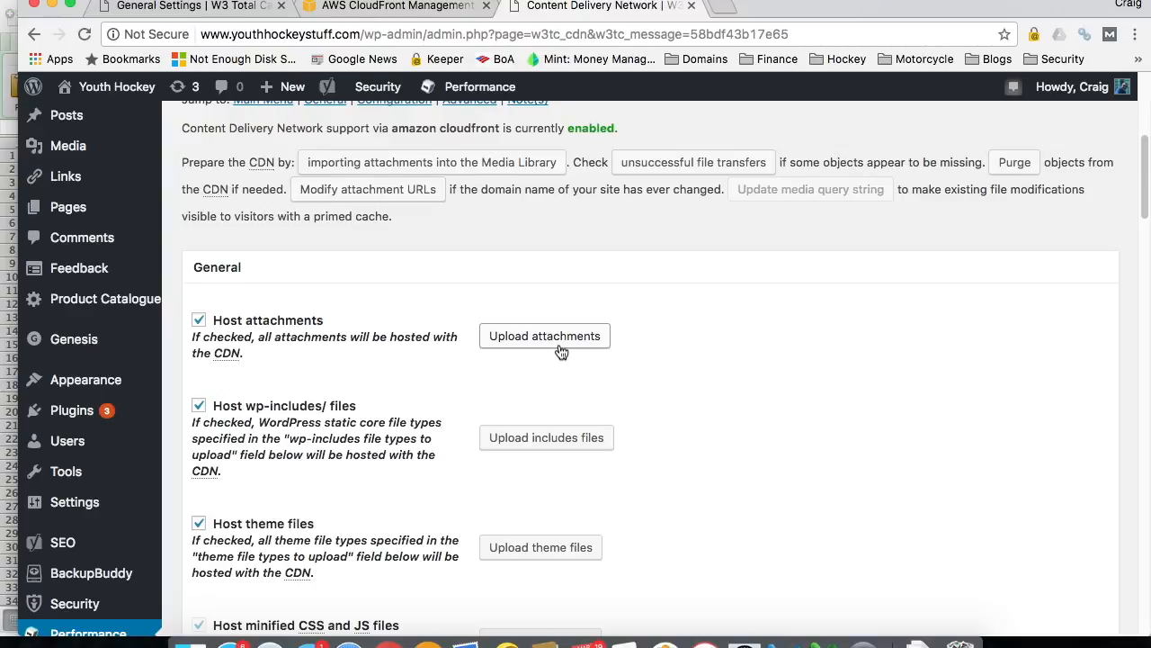
mouse_move(543, 342)
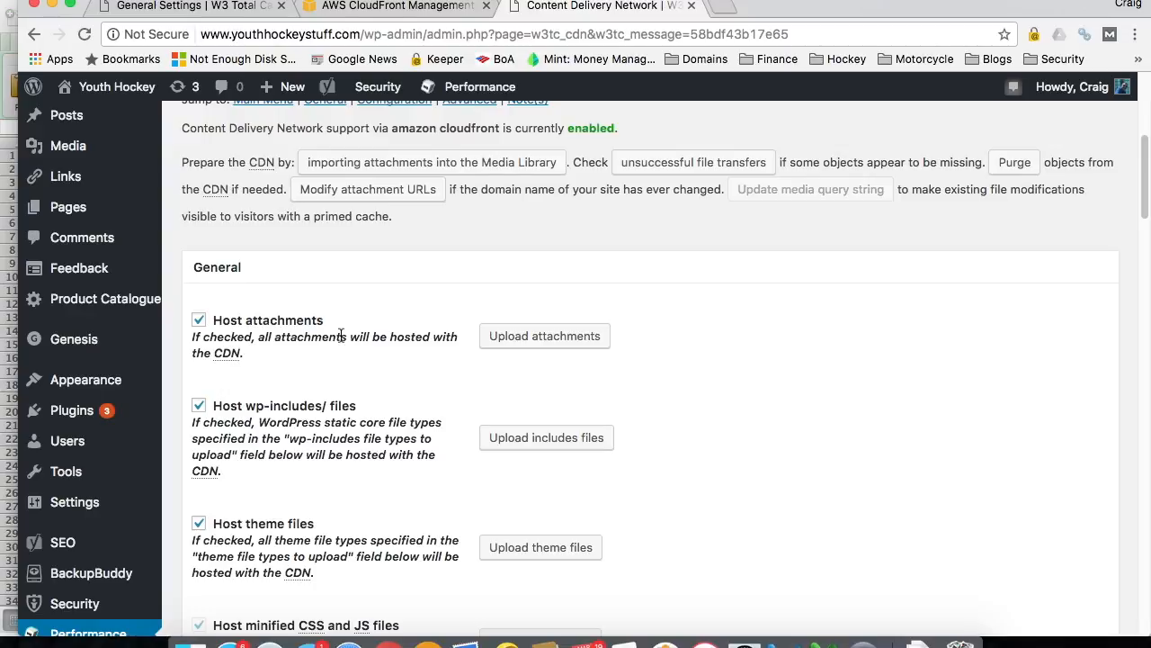
mouse_move(335, 334)
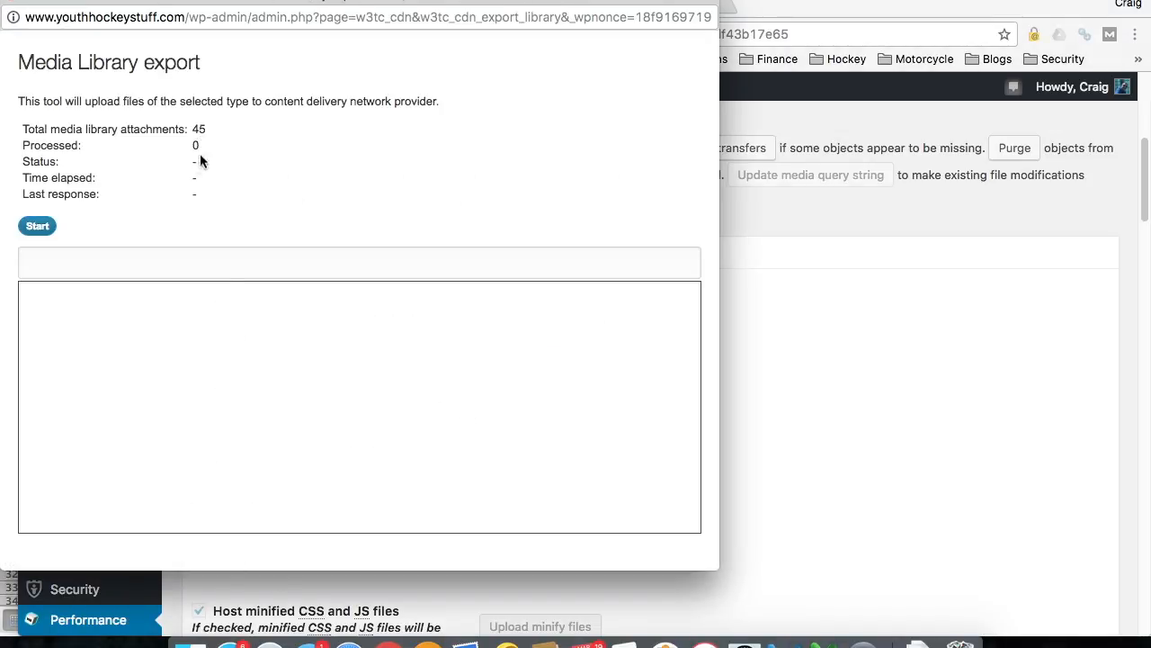
mouse_move(47, 256)
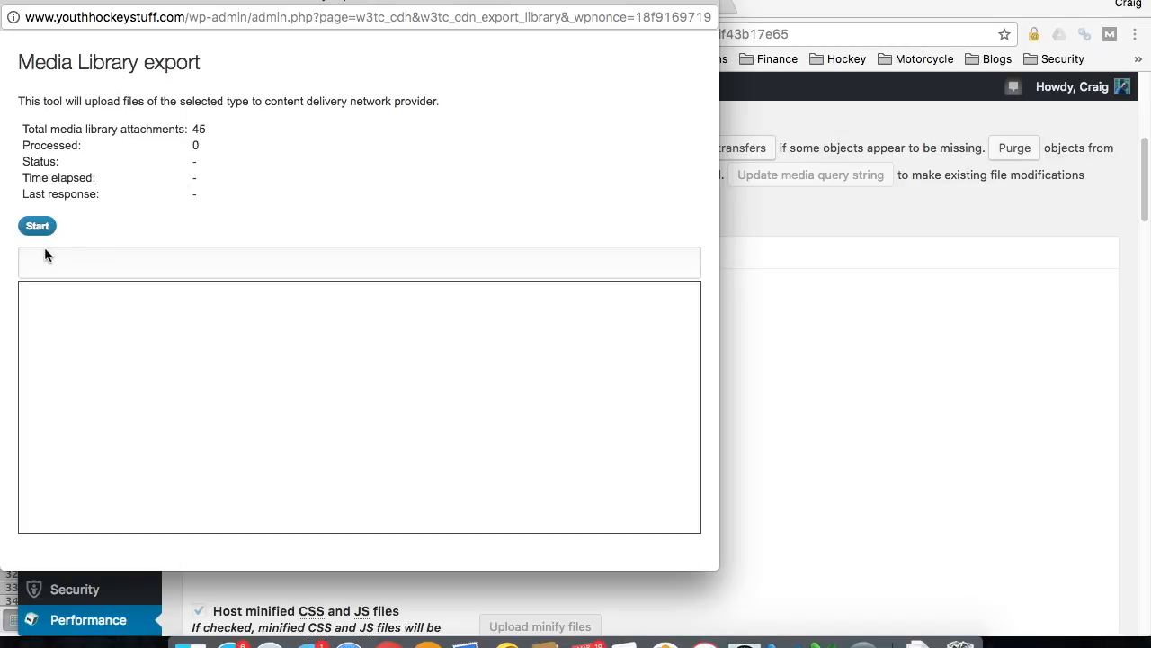
Start the Media Library export, pushing all 47 attachment files to the CDN
click(37, 226)
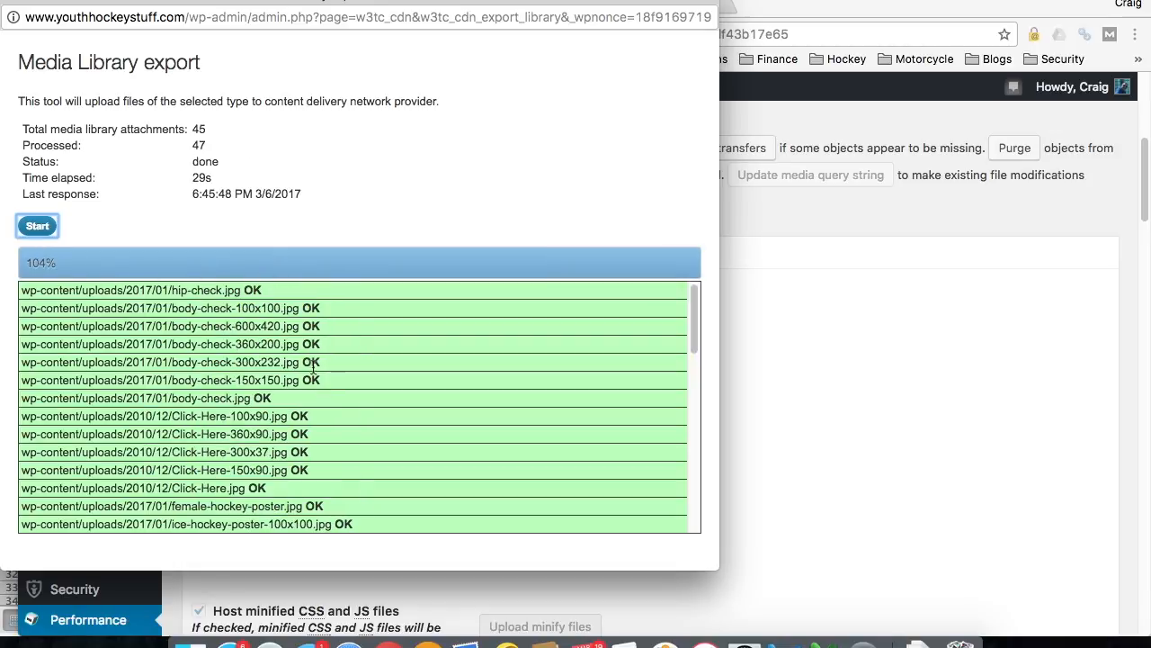
mouse_move(223, 186)
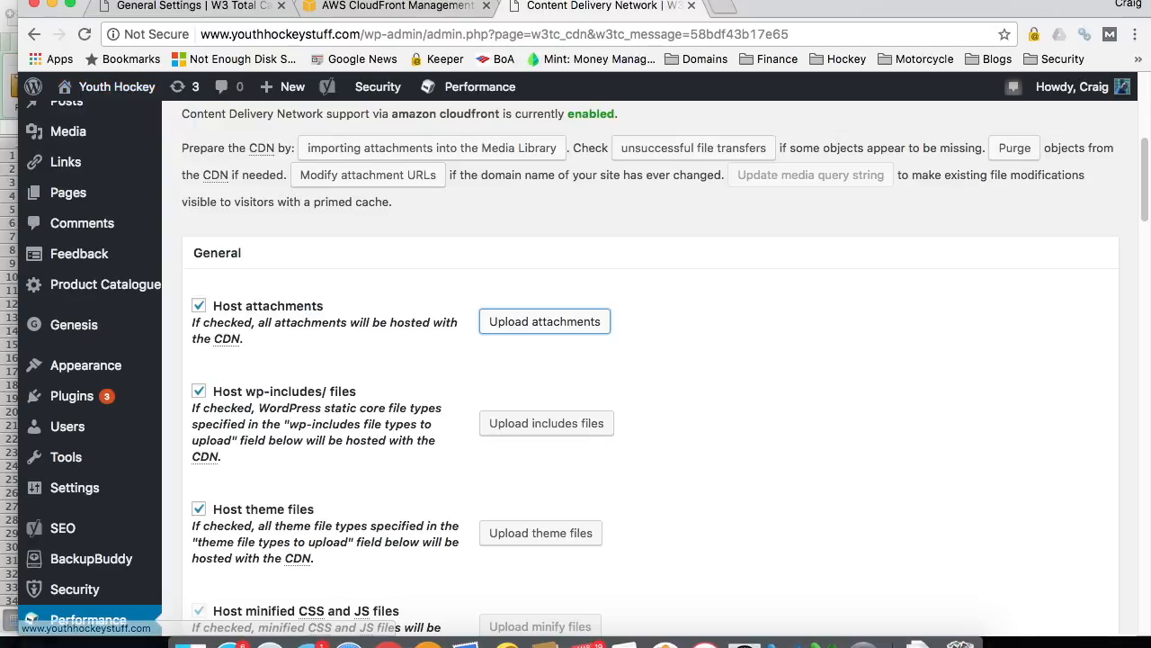
click(396, 6)
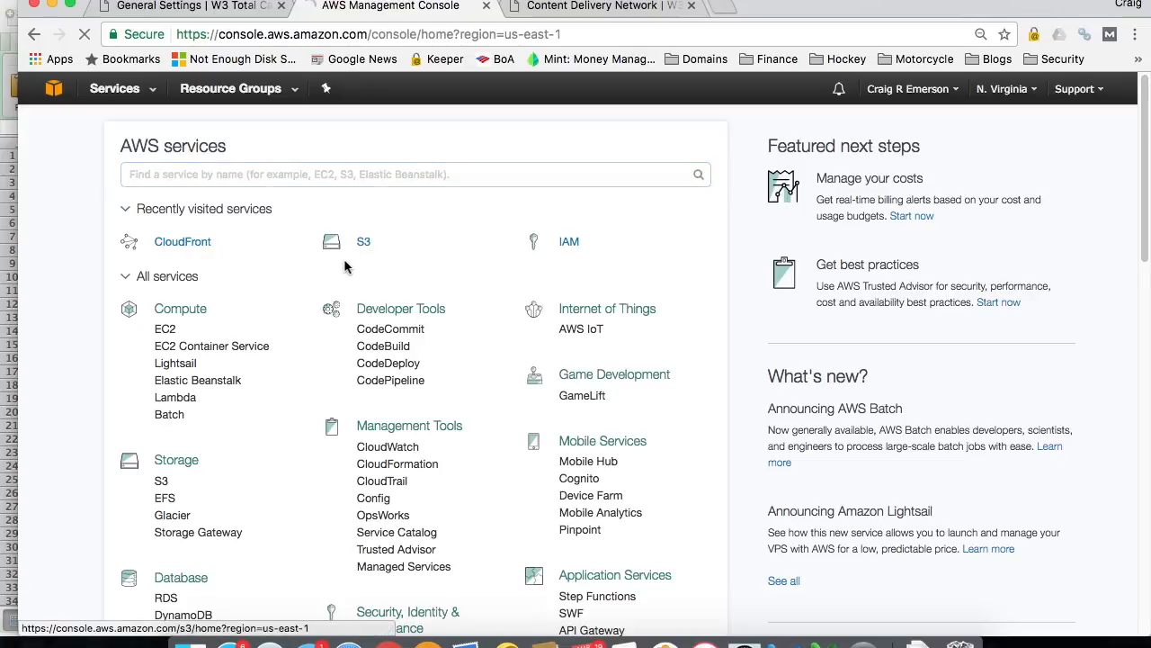
click(363, 241)
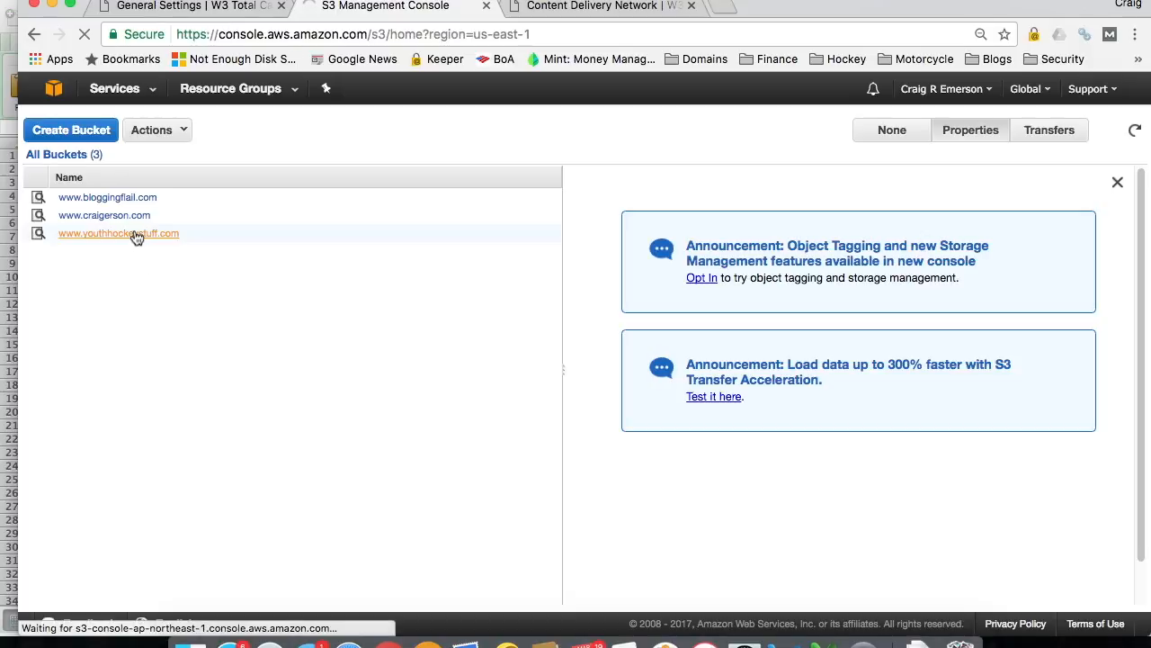
click(118, 233)
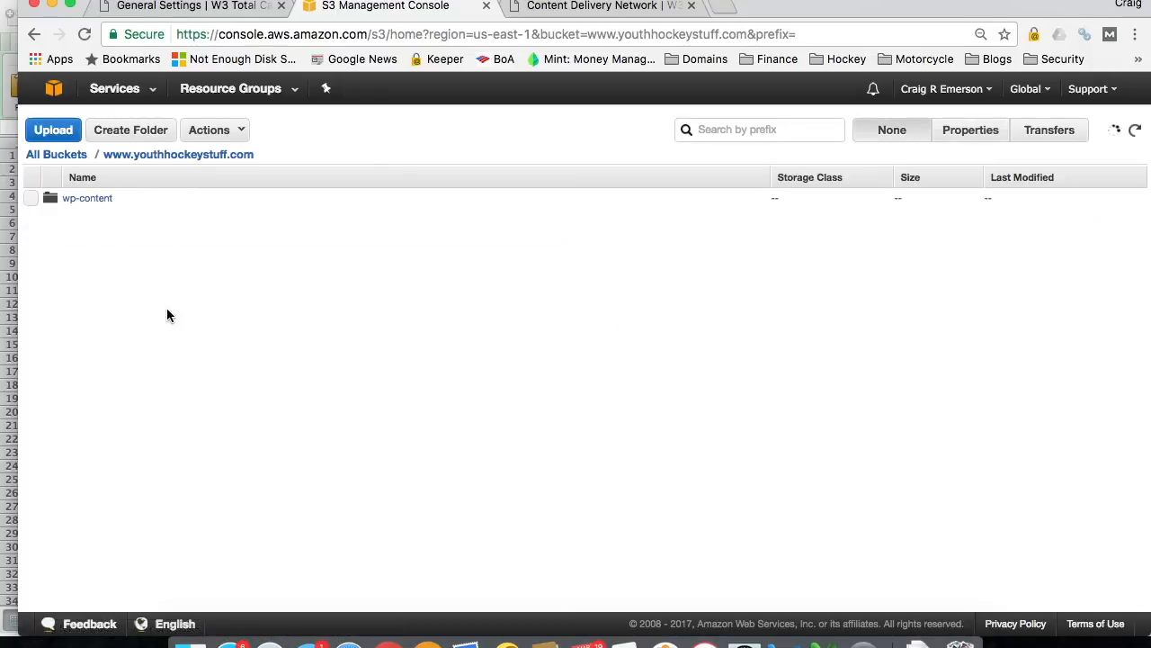
mouse_move(87, 198)
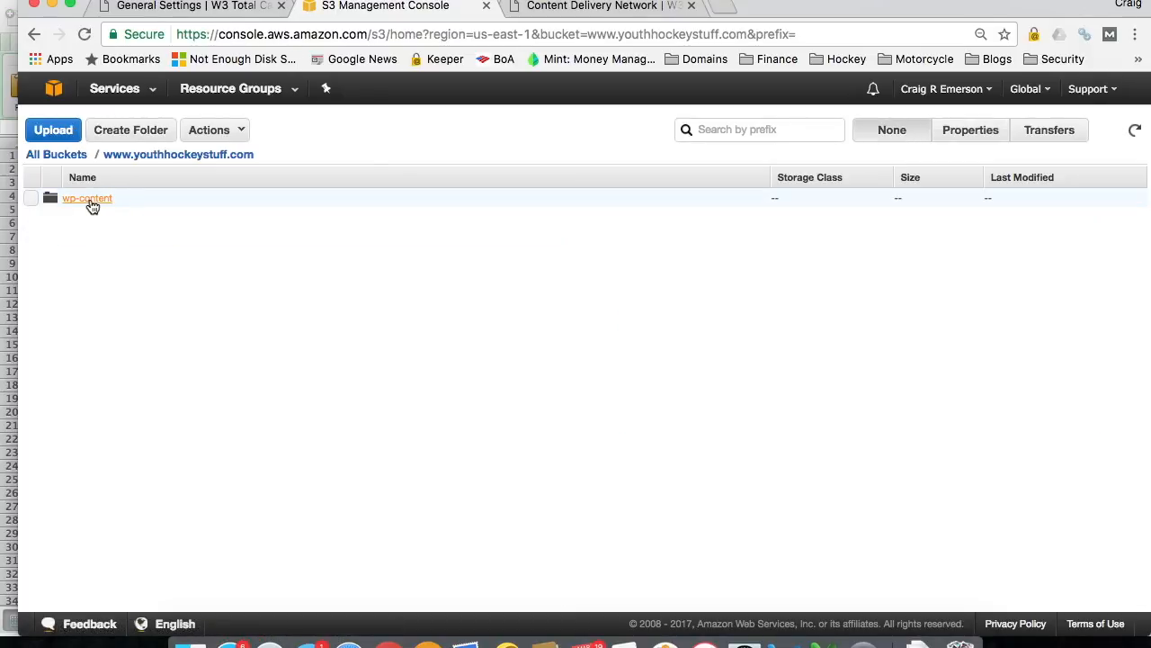
click(88, 198)
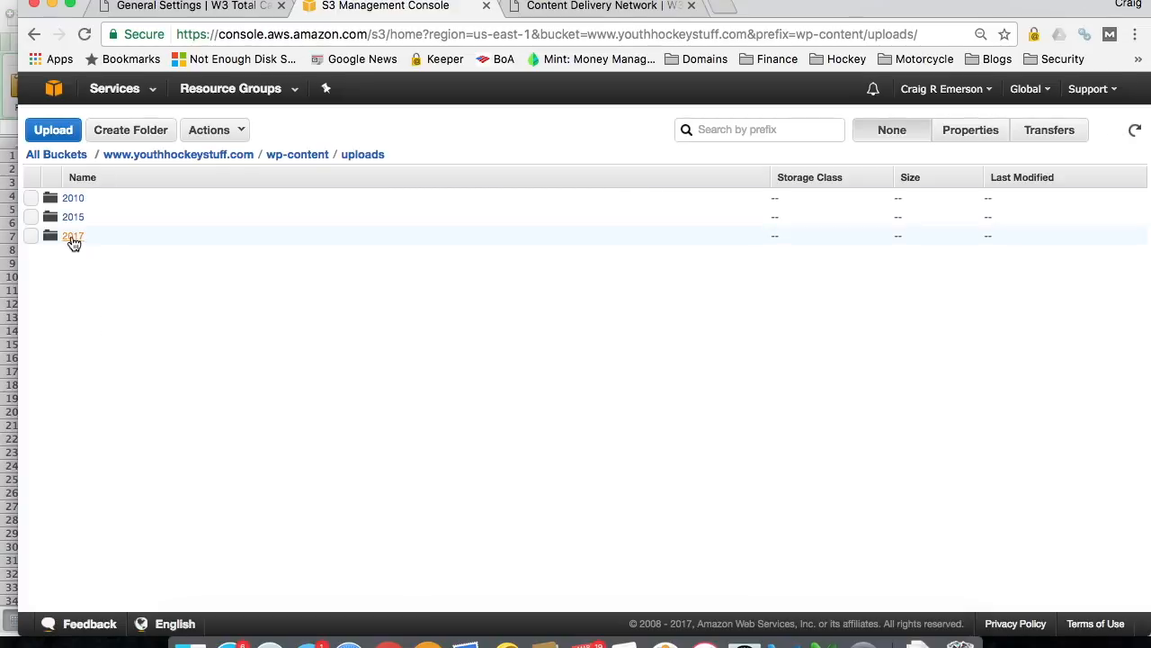
click(73, 235)
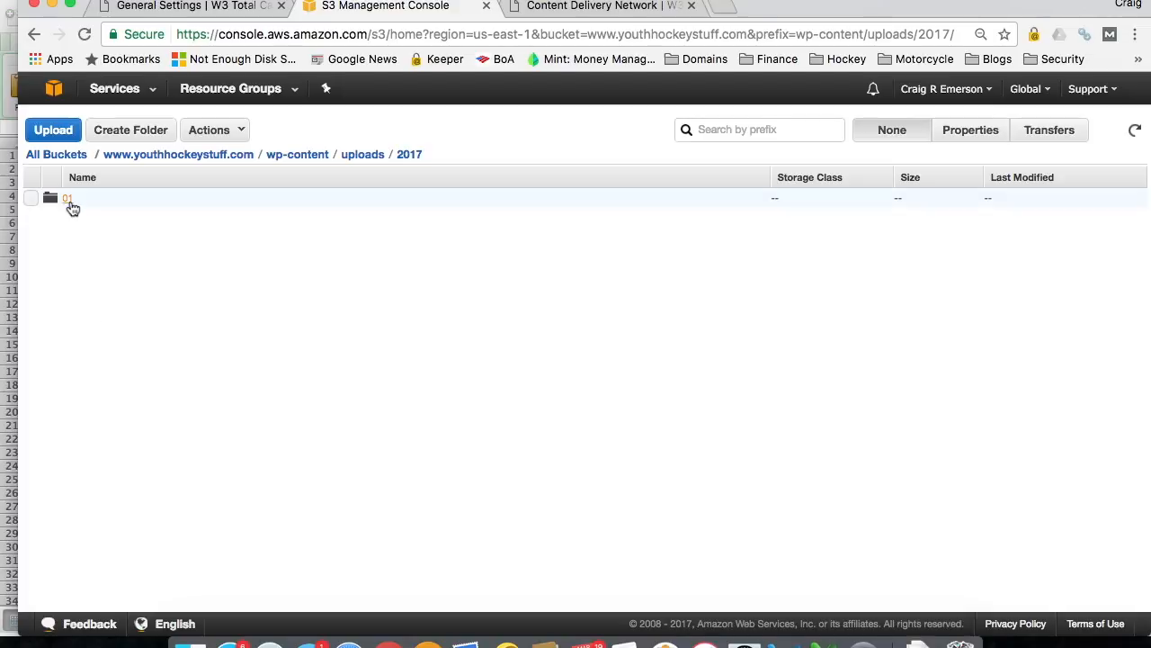
click(66, 197)
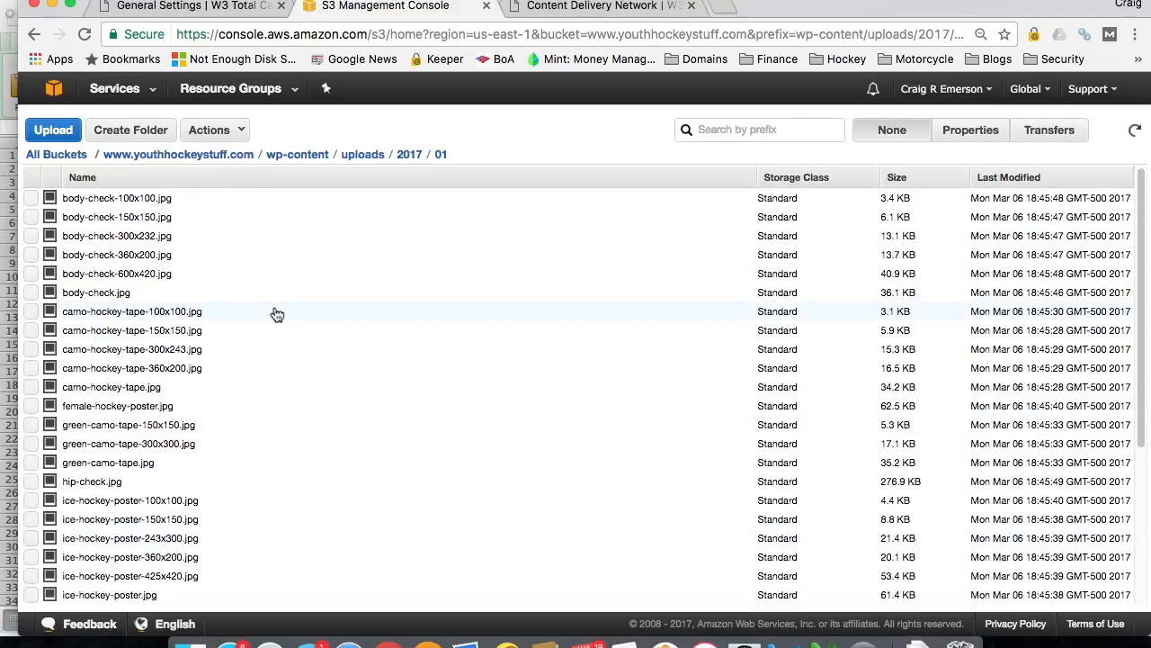
mouse_move(165, 168)
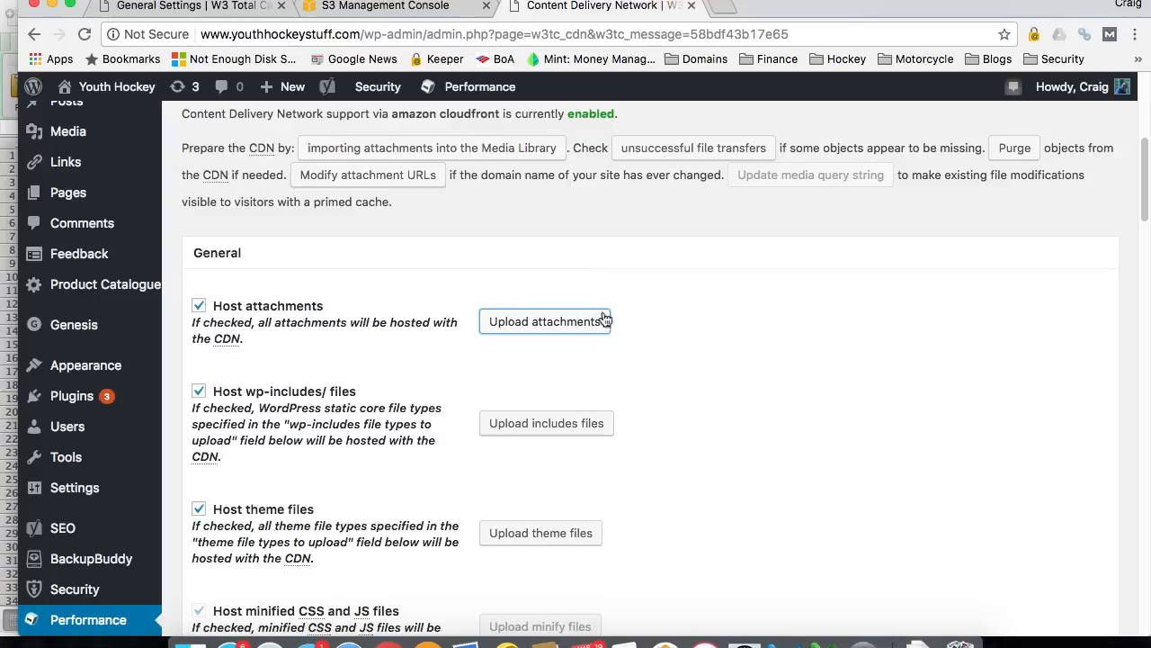
mouse_move(525, 430)
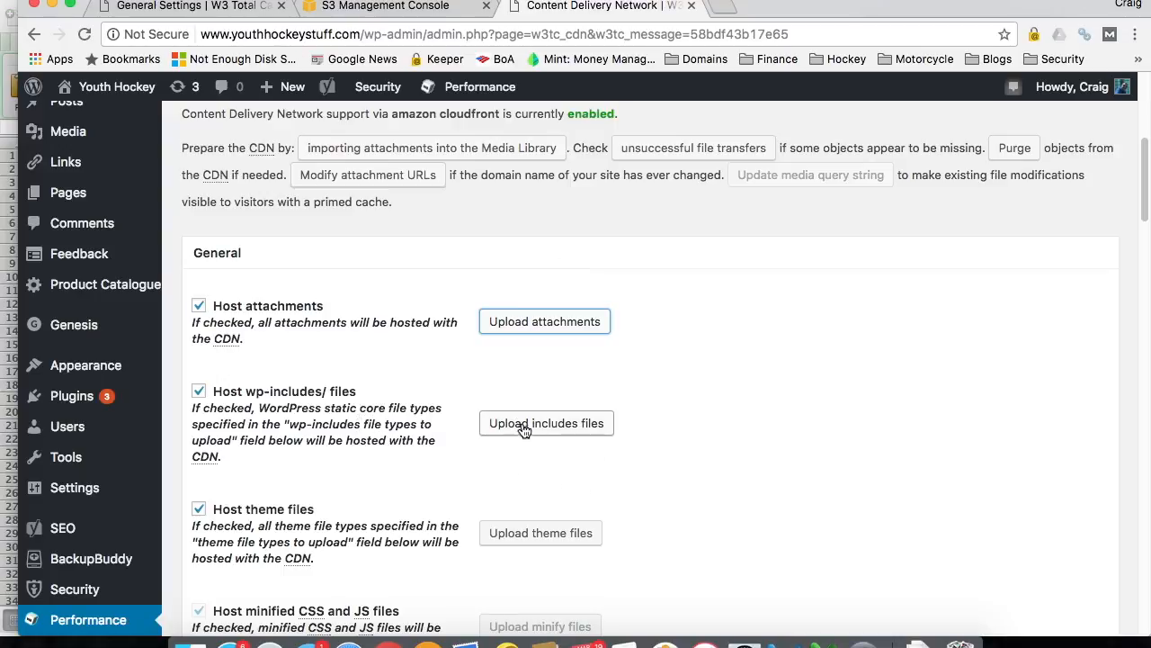
mouse_move(534, 427)
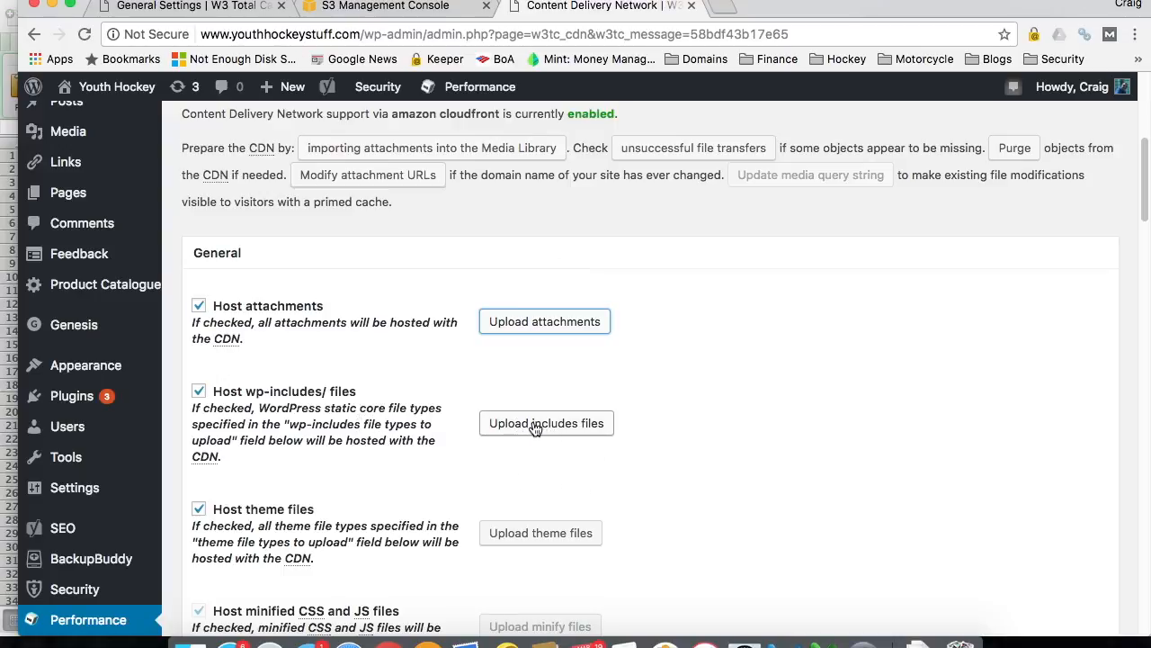
Run the includes files export, uploading all 378 wp-includes files to the CDN
click(546, 423)
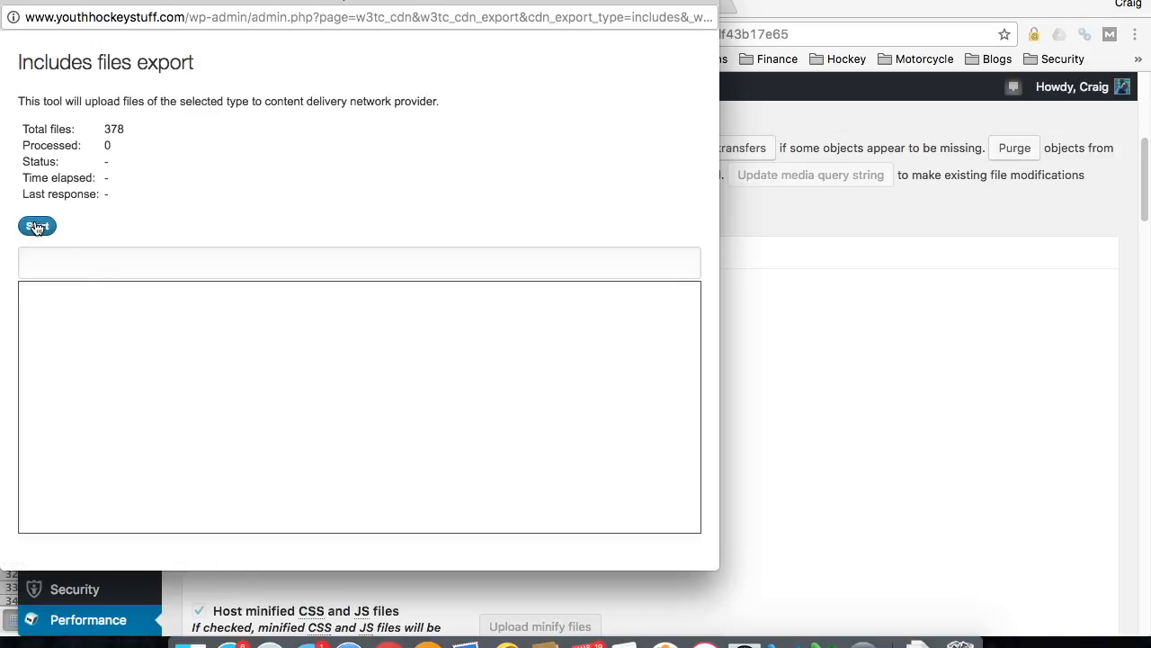
click(37, 226)
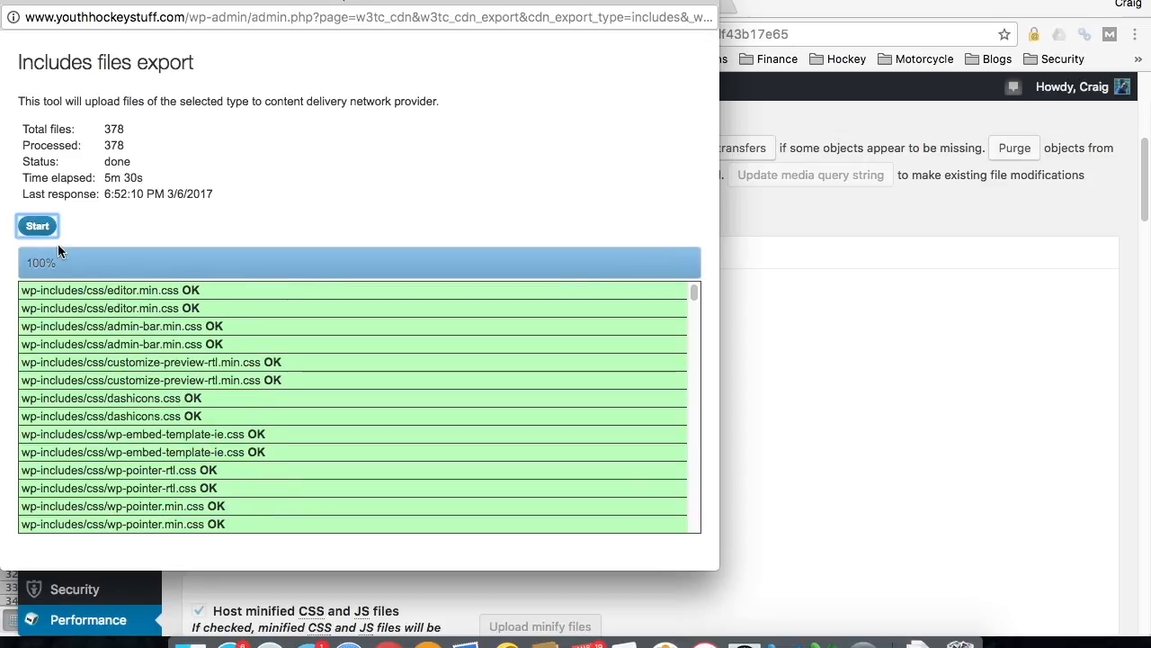
mouse_move(121, 221)
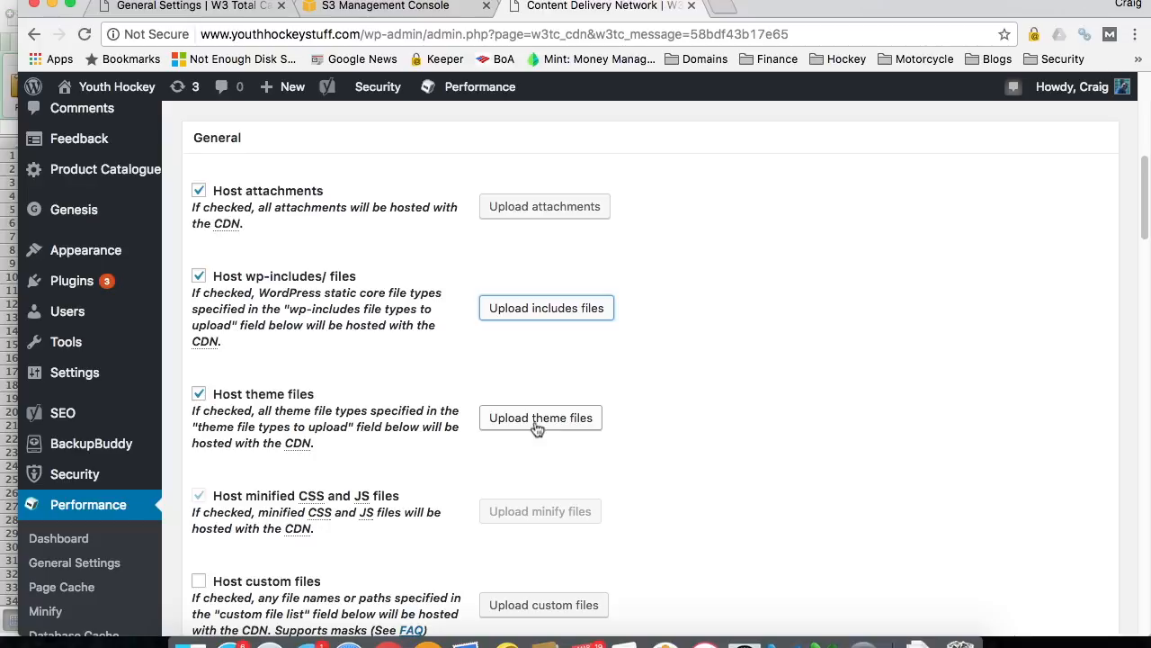
Upload the theme files to the CDN, then Save Settings & Purge Caches
click(539, 418)
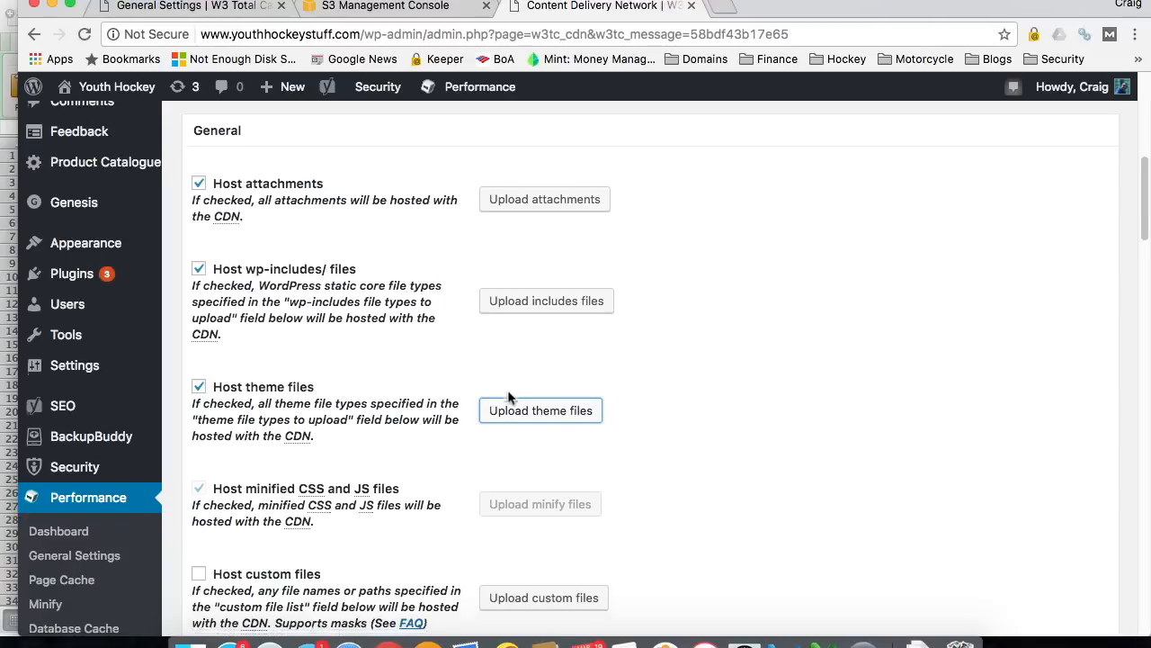
scroll(down, 3)
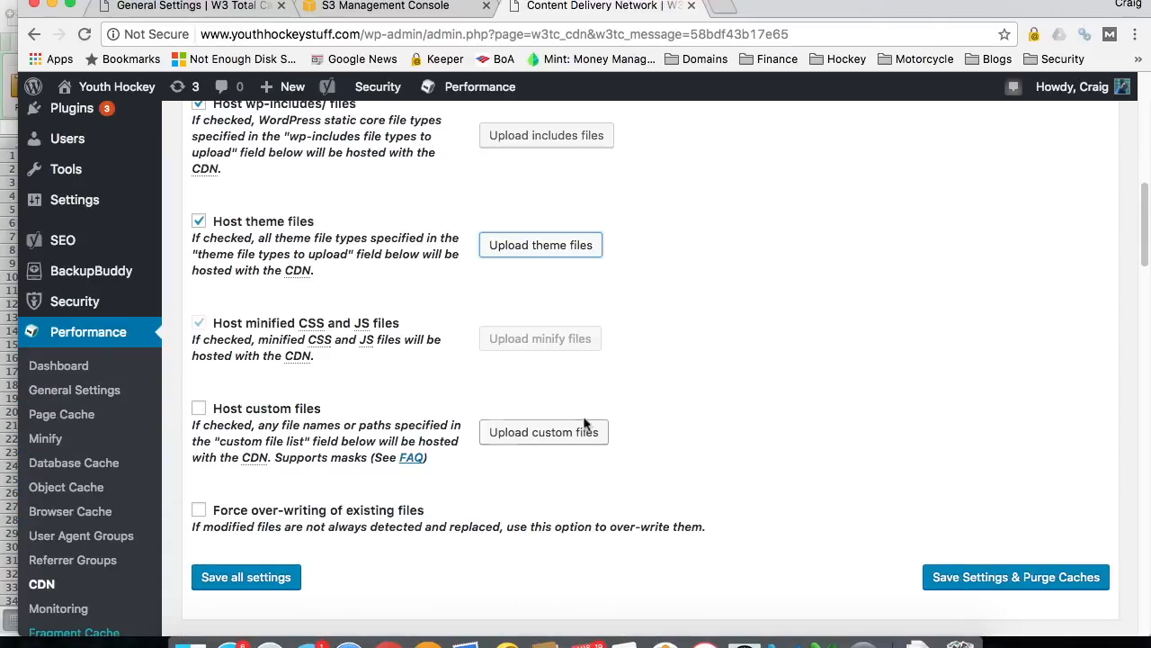
scroll(down, 3)
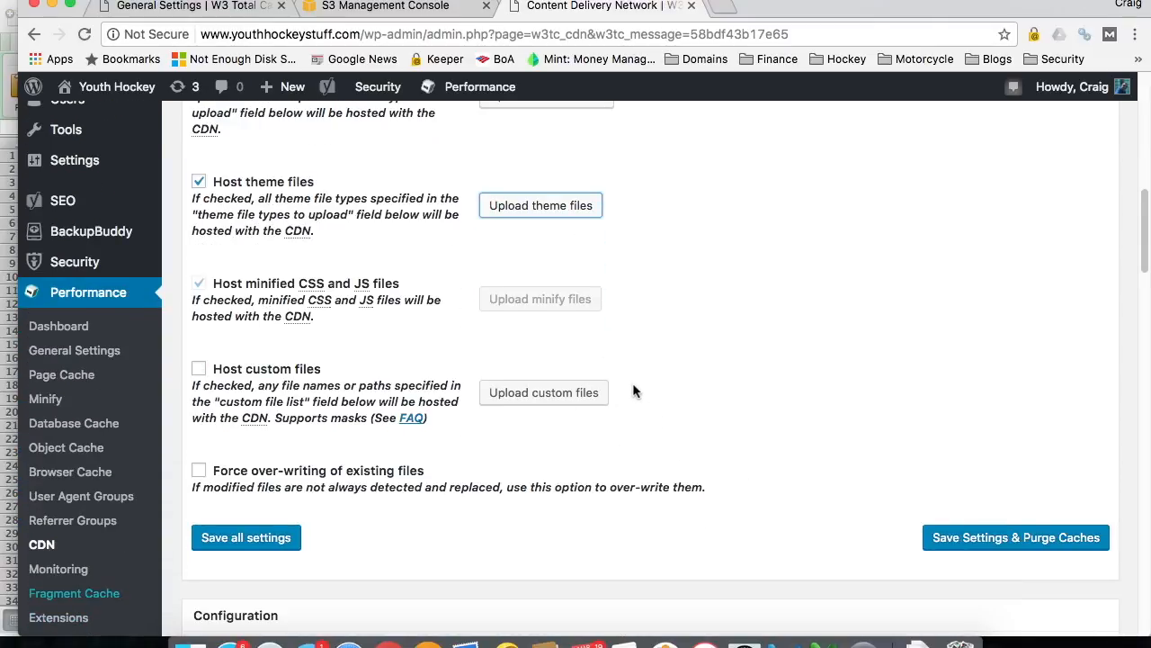
scroll(down, 3)
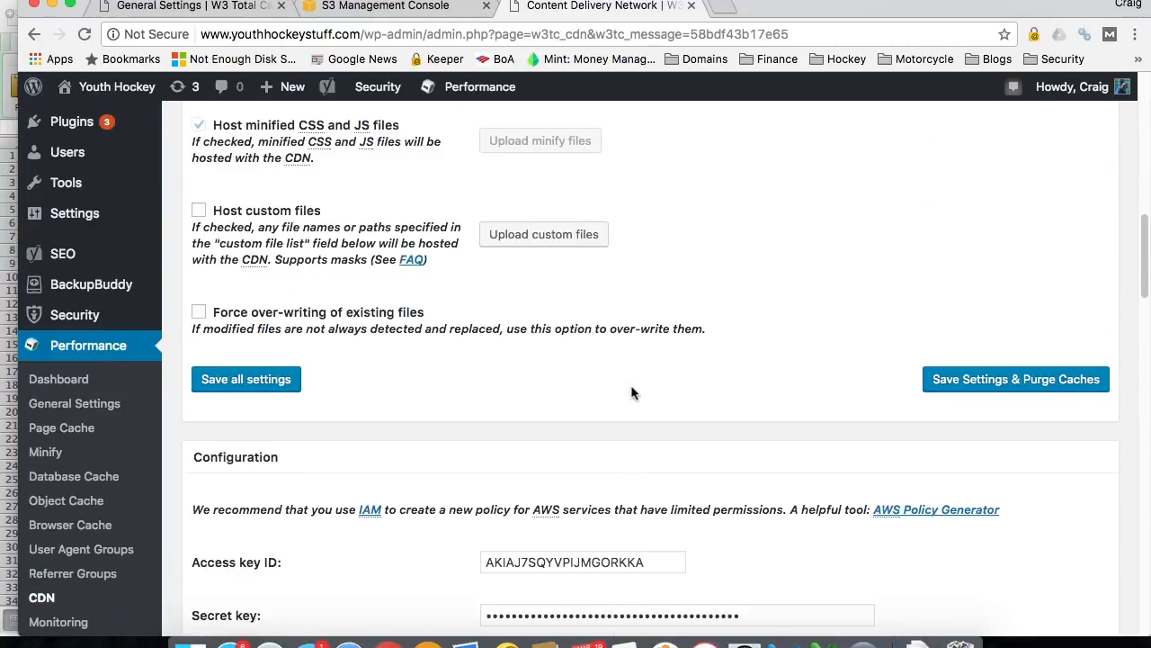
click(1014, 379)
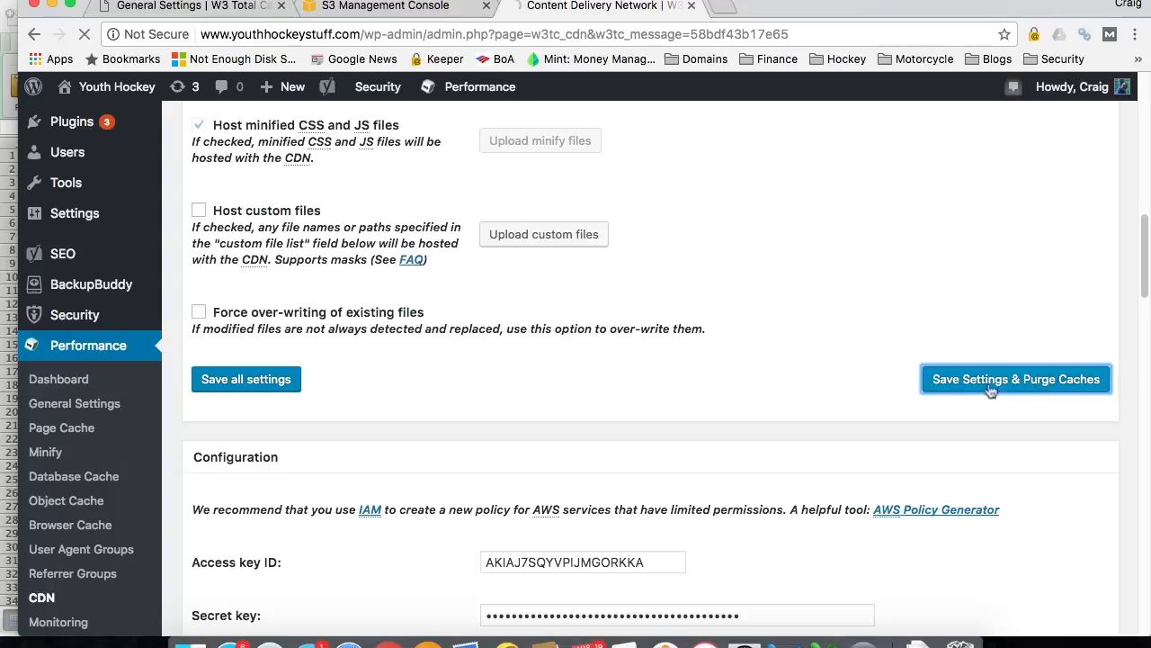
click(1015, 378)
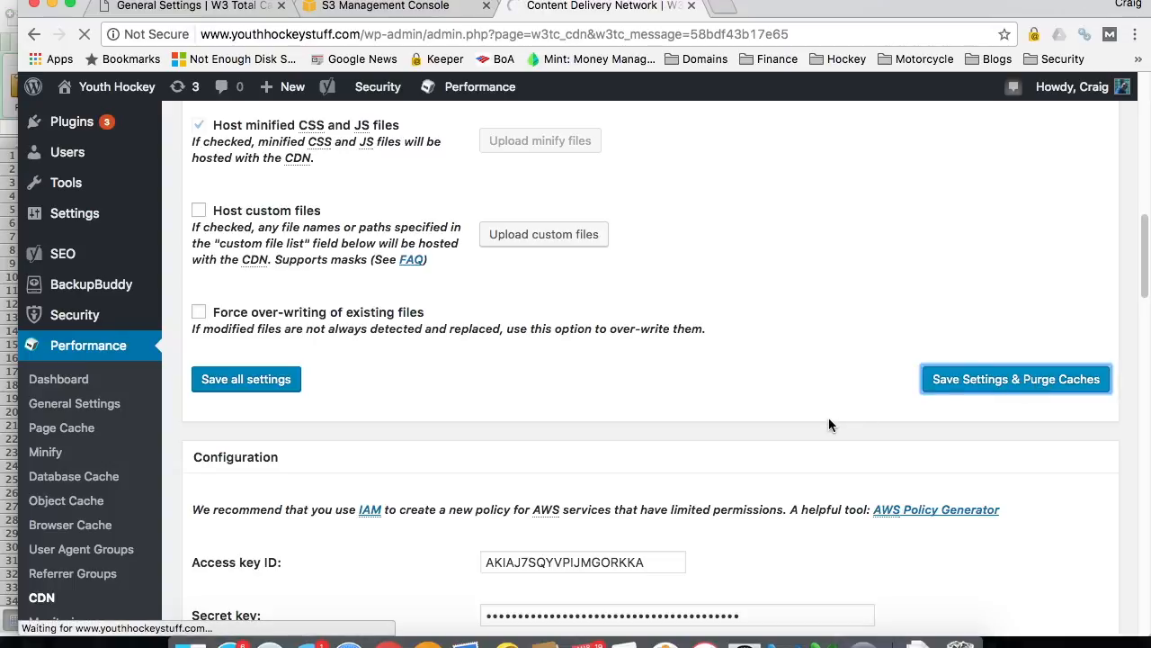
click(1014, 379)
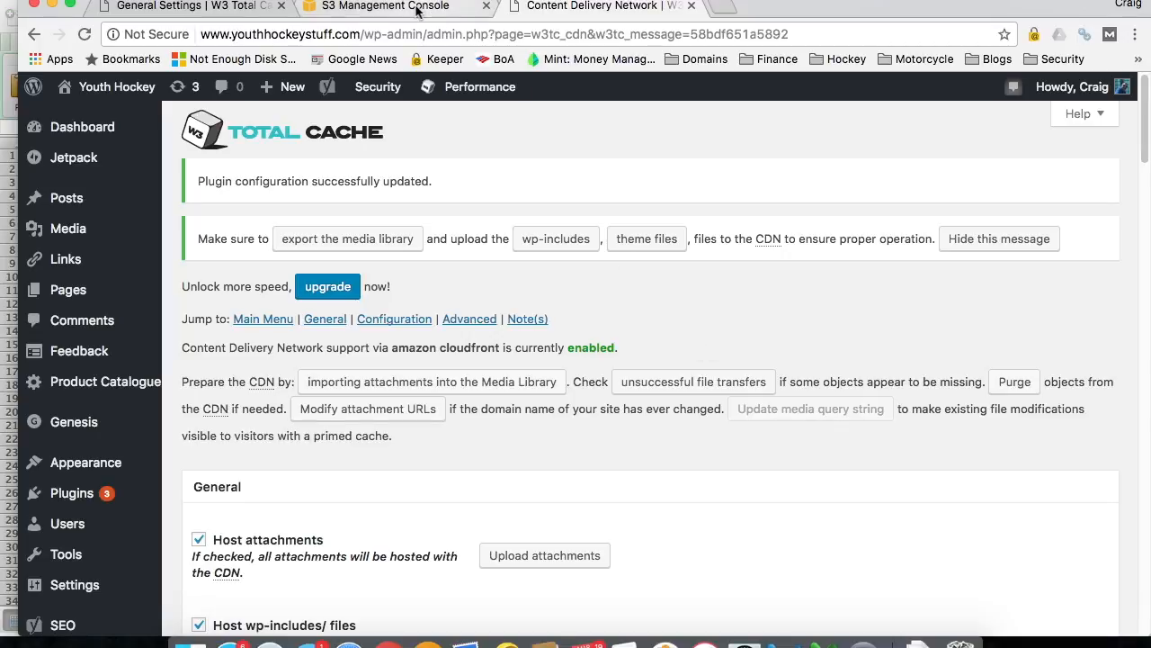
In the S3 bucket, inspect the new wp-includes/js folder, then return to the bucket root
click(387, 6)
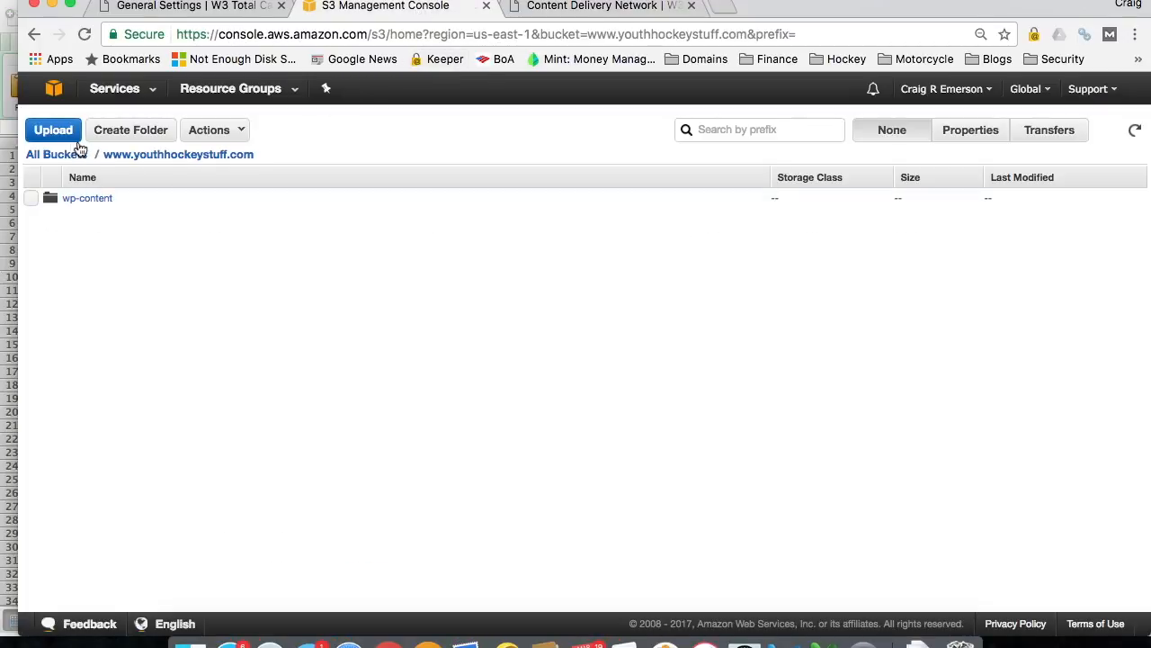
mouse_move(102, 169)
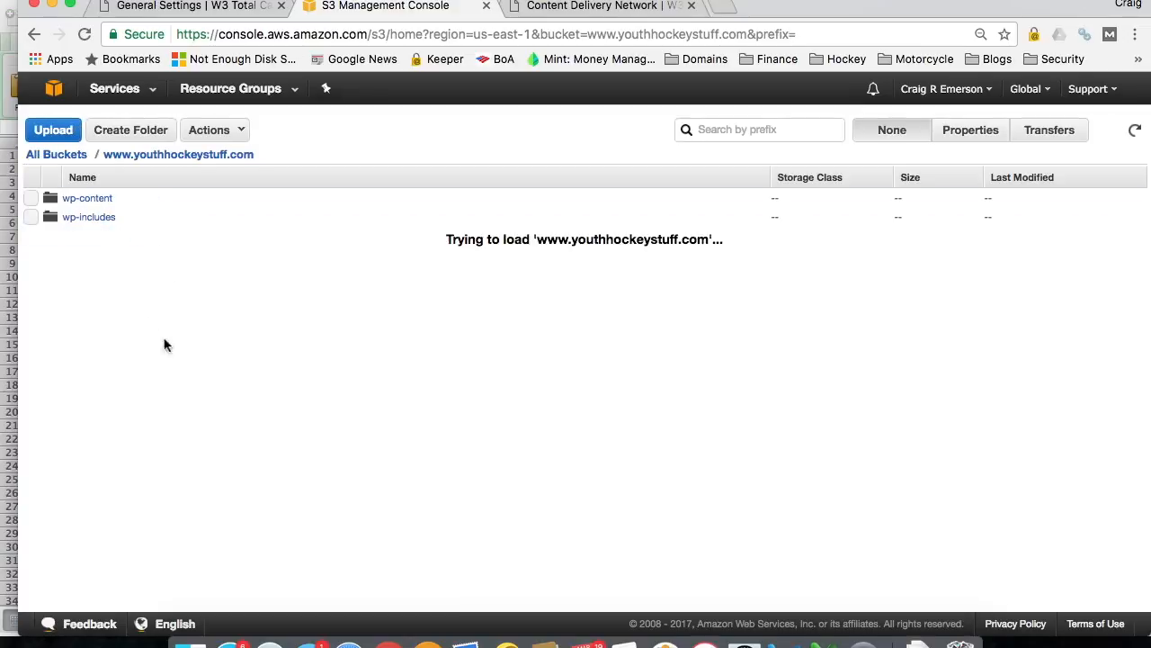
mouse_move(124, 271)
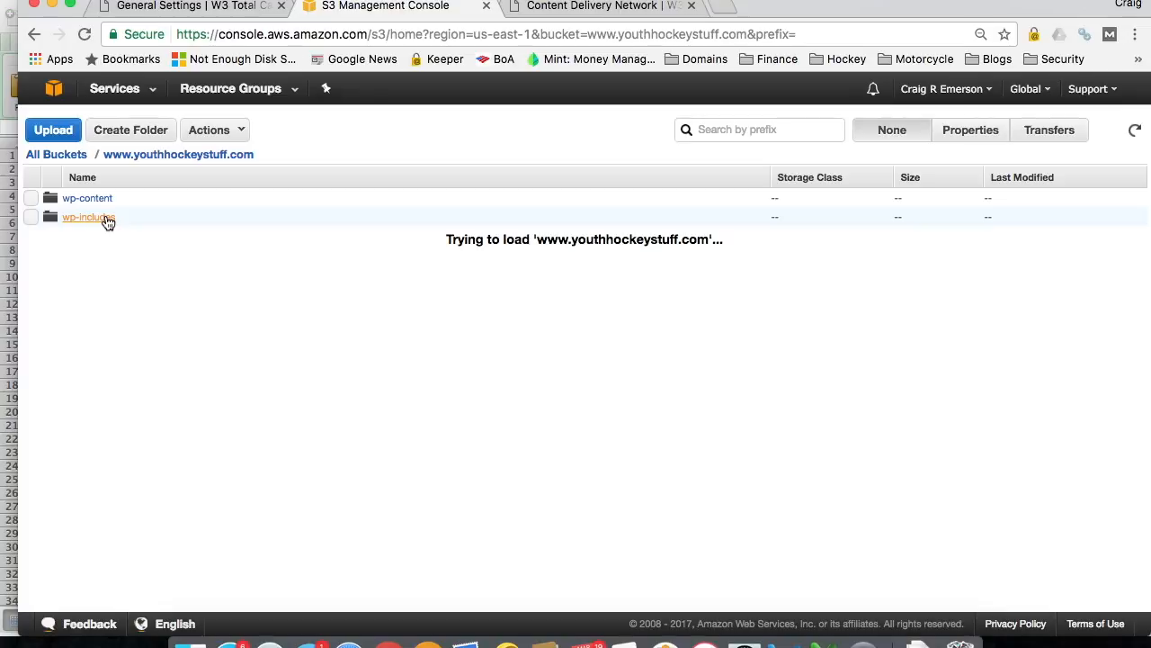
click(87, 217)
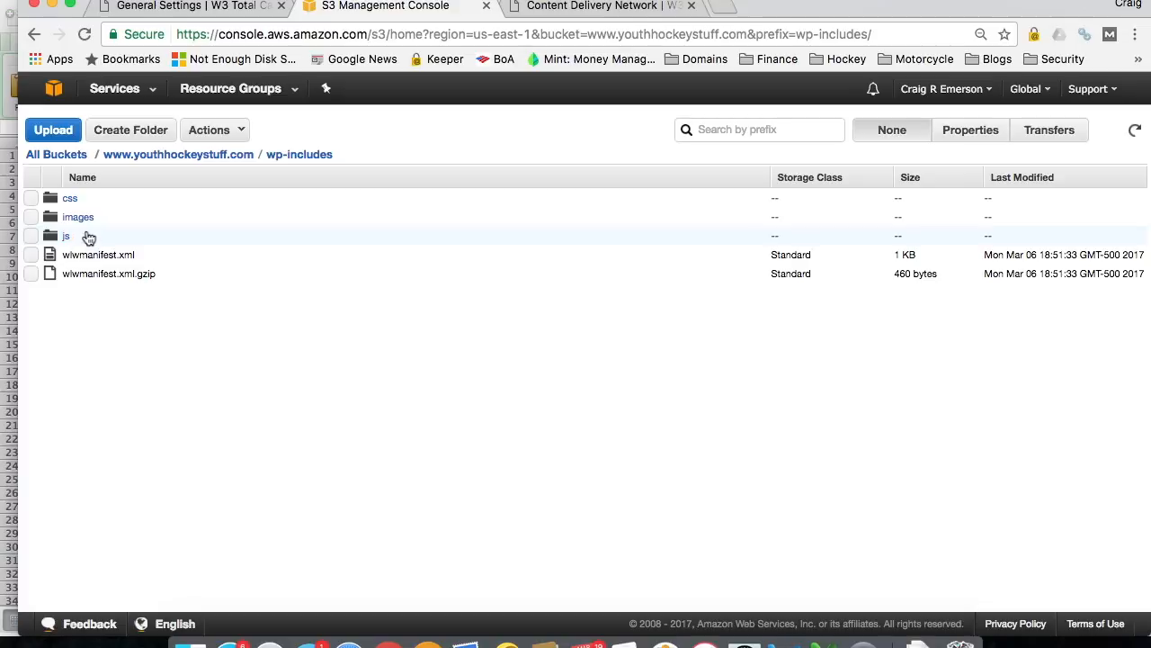
click(70, 198)
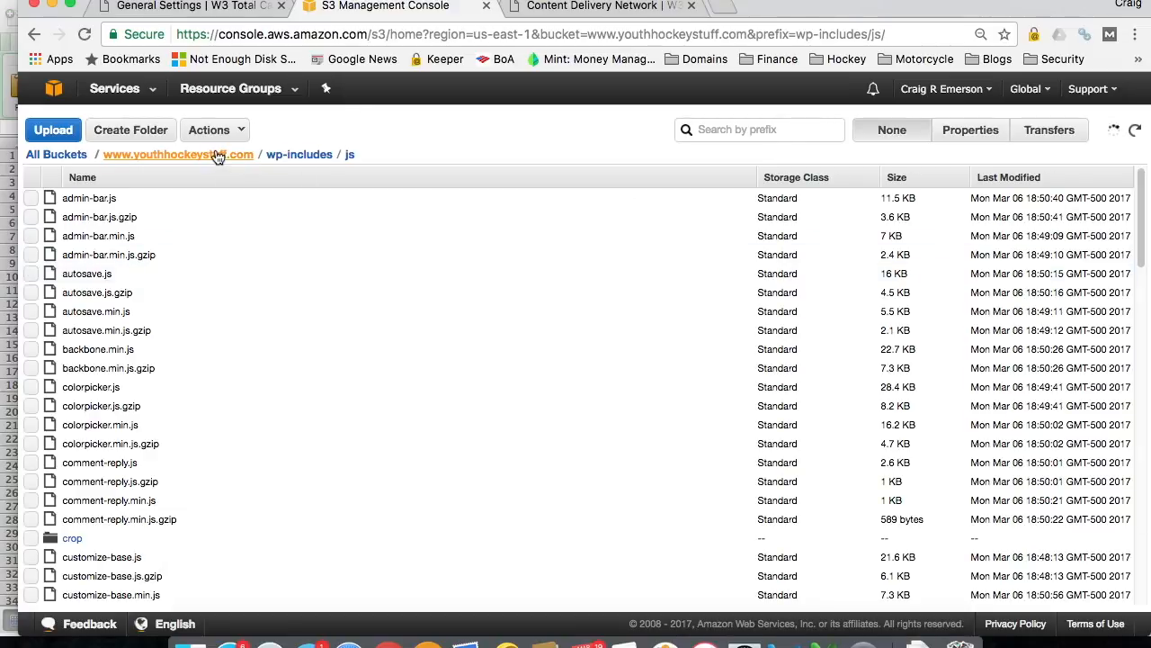
click(178, 154)
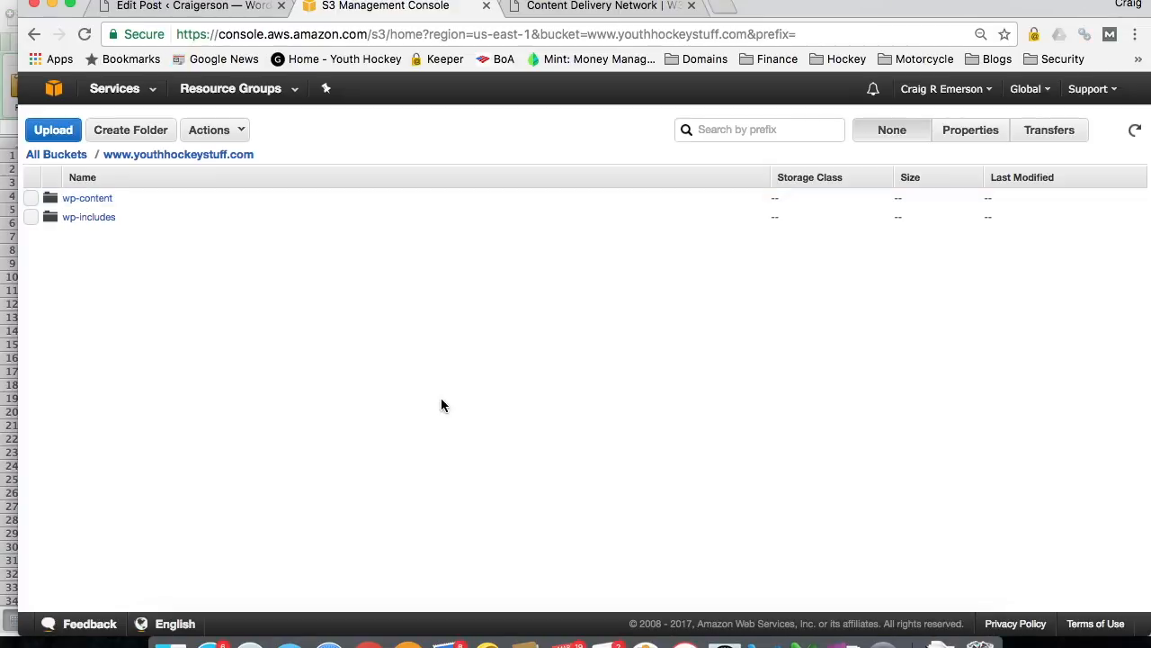
right_click(369, 623)
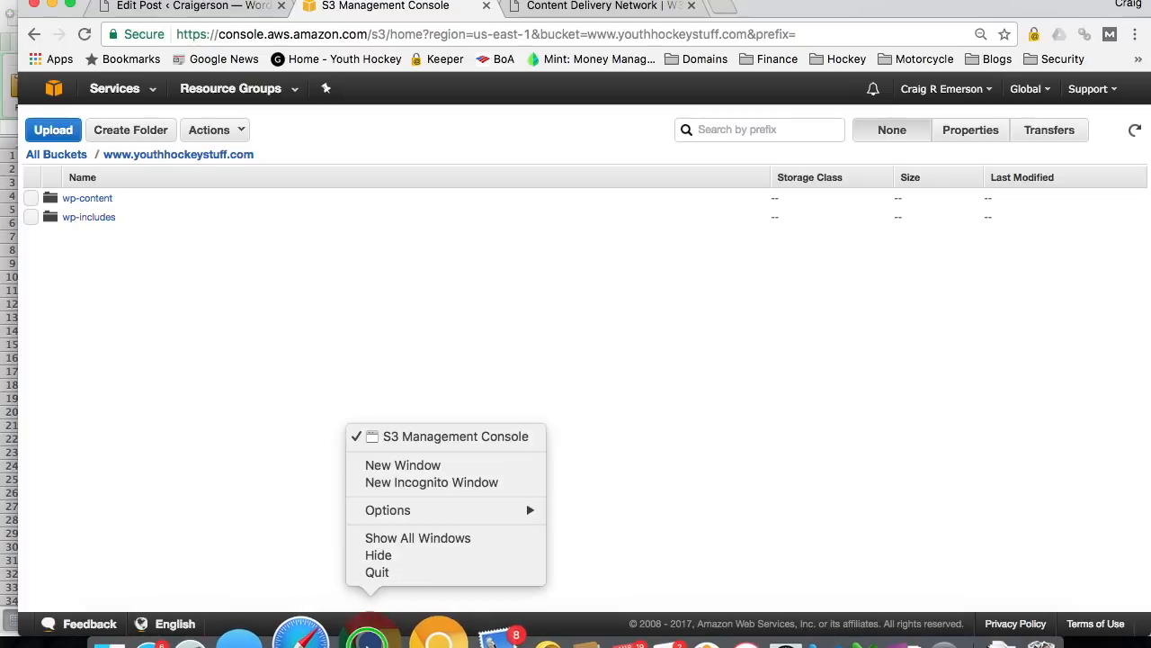
click(455, 532)
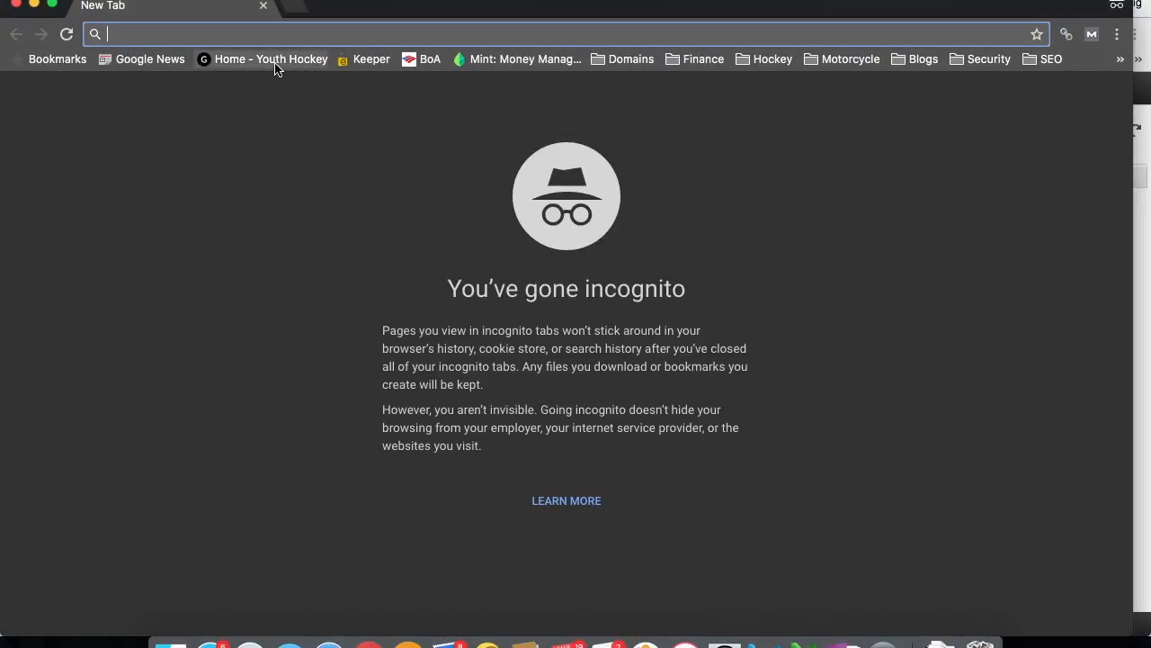
mouse_move(271, 58)
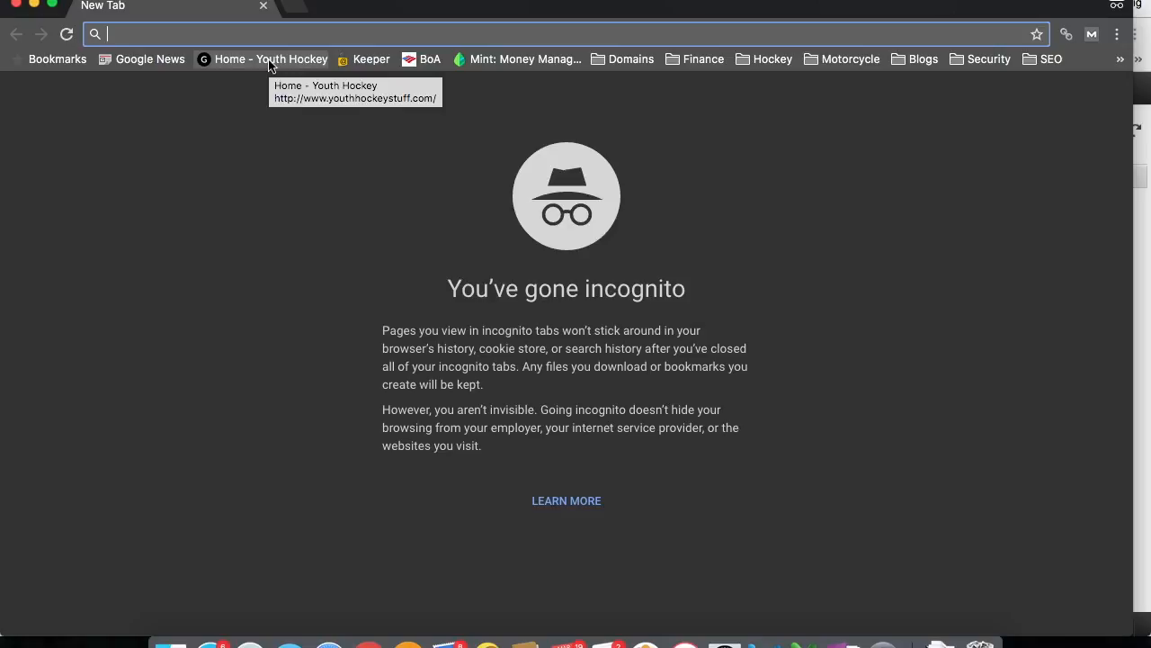
click(271, 58)
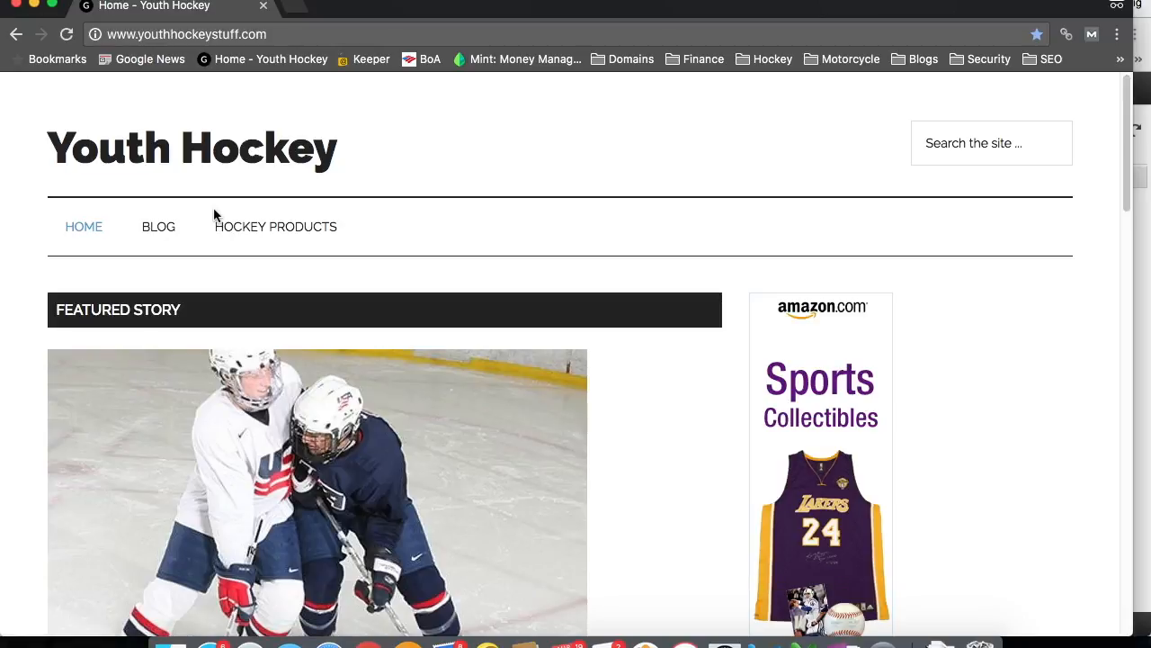
mouse_move(528, 278)
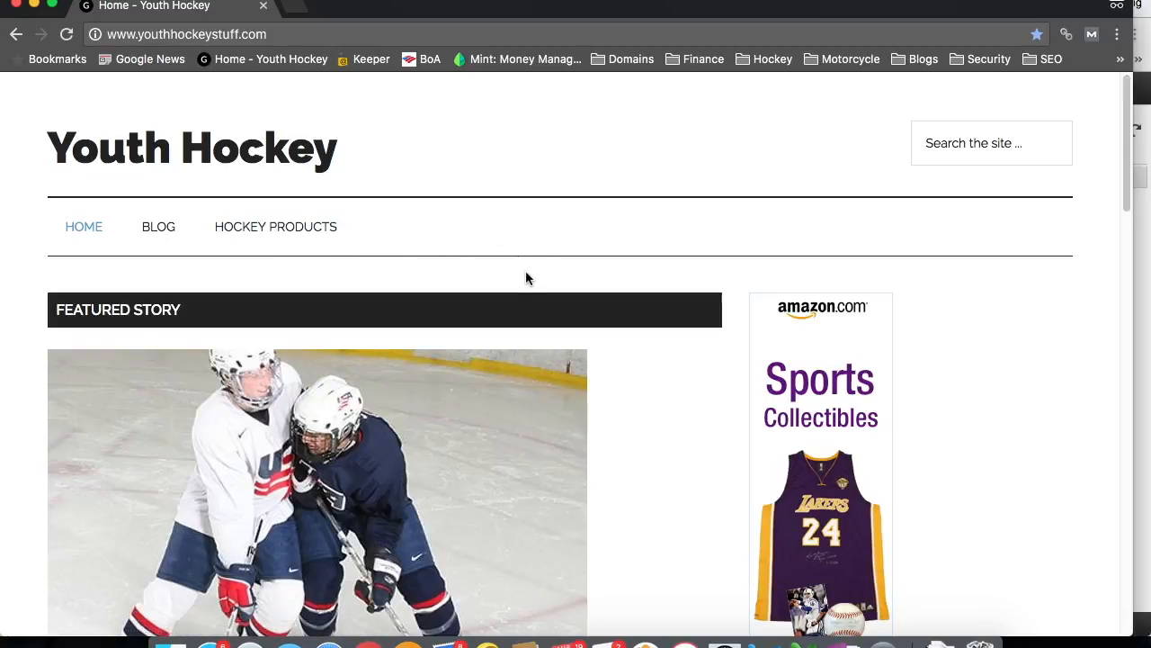
scroll(down, 3)
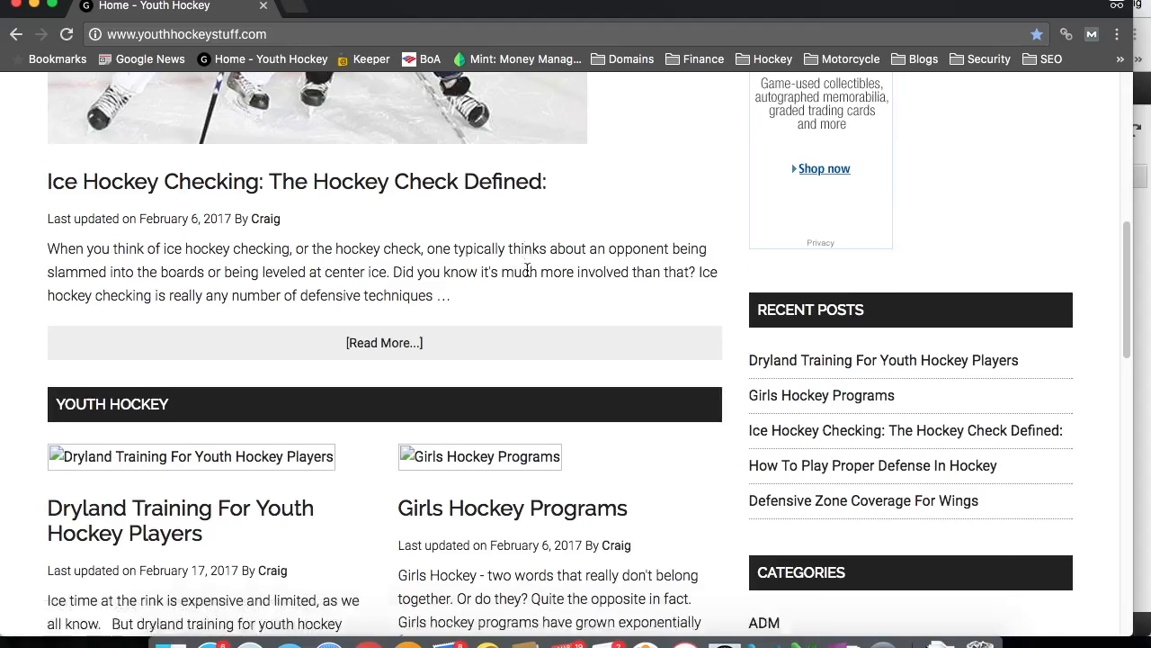
scroll(down, 3)
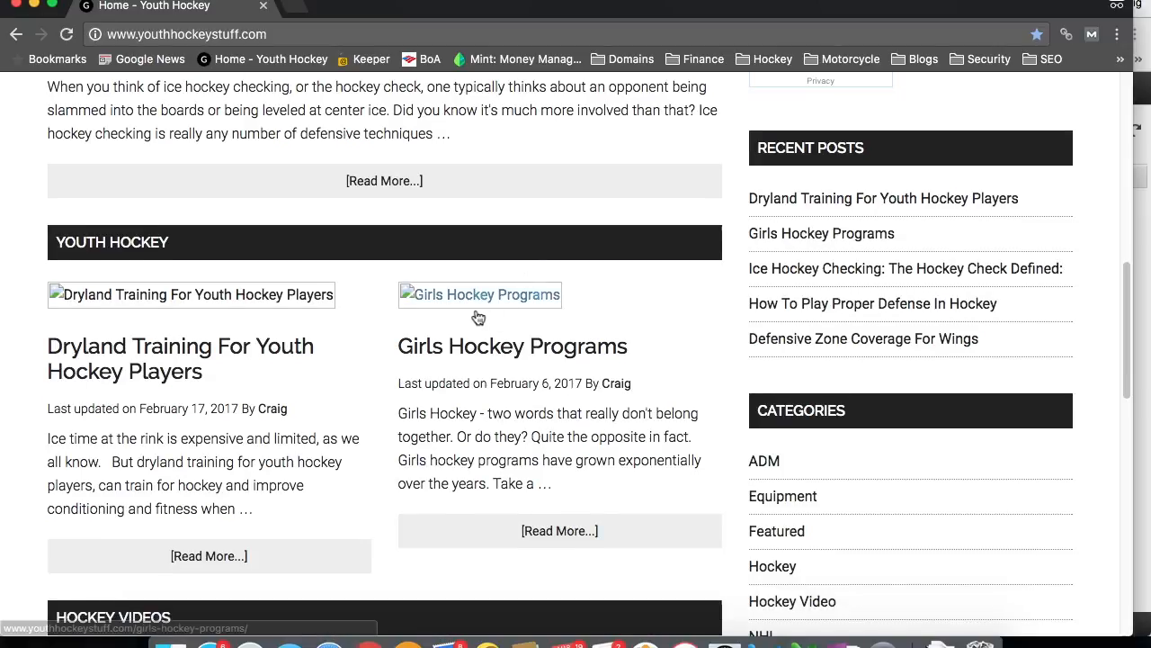
mouse_move(207, 350)
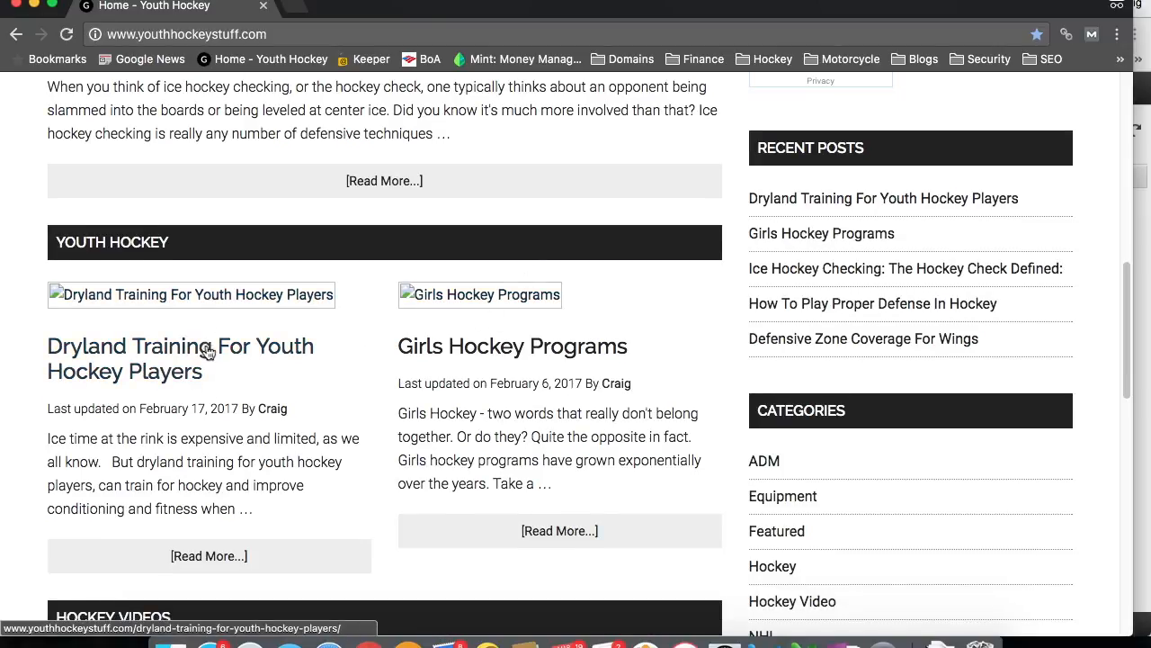
scroll(down, 3)
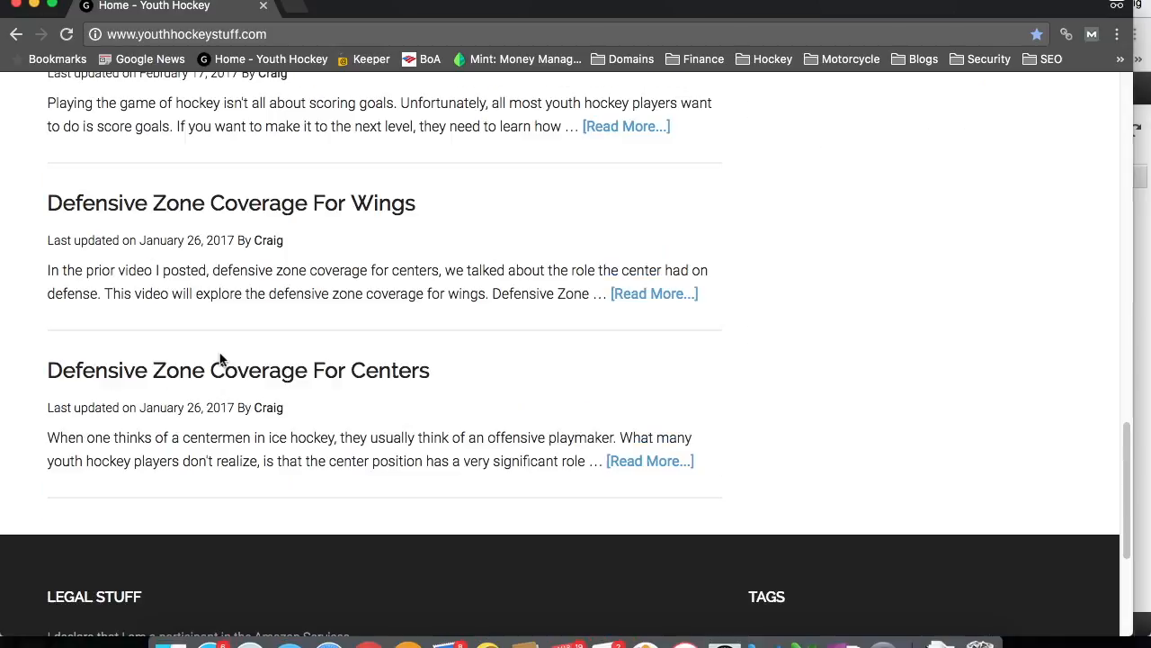
scroll(up, 3)
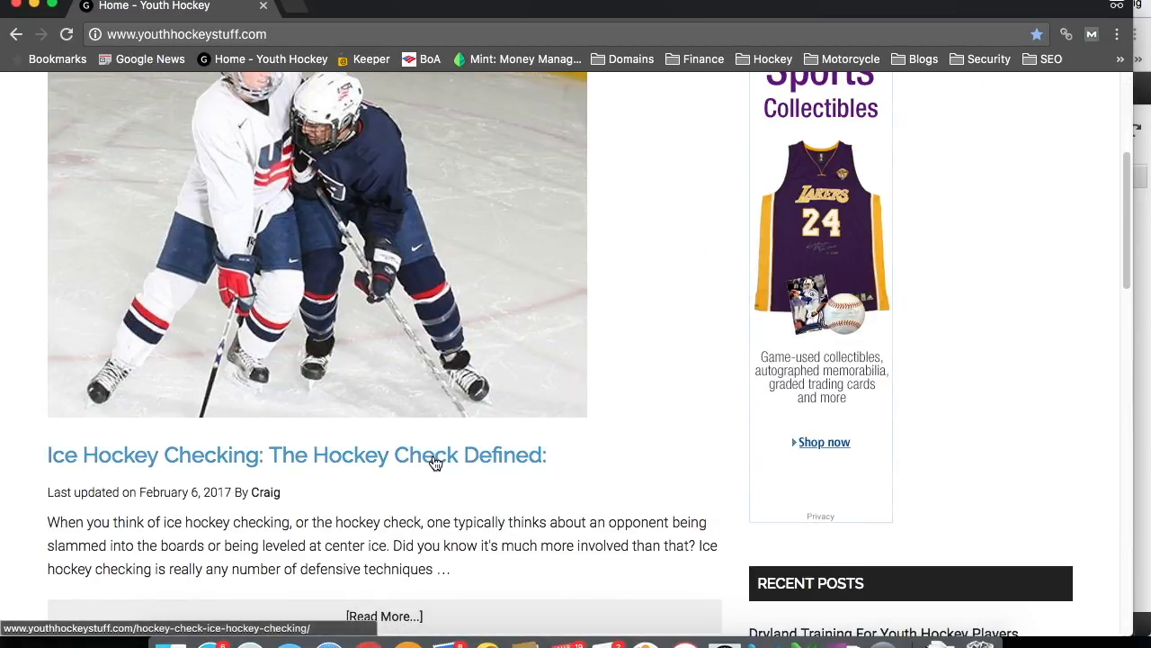
Open the Ice Hockey Checking article and scroll down to the Body Check photo
click(297, 454)
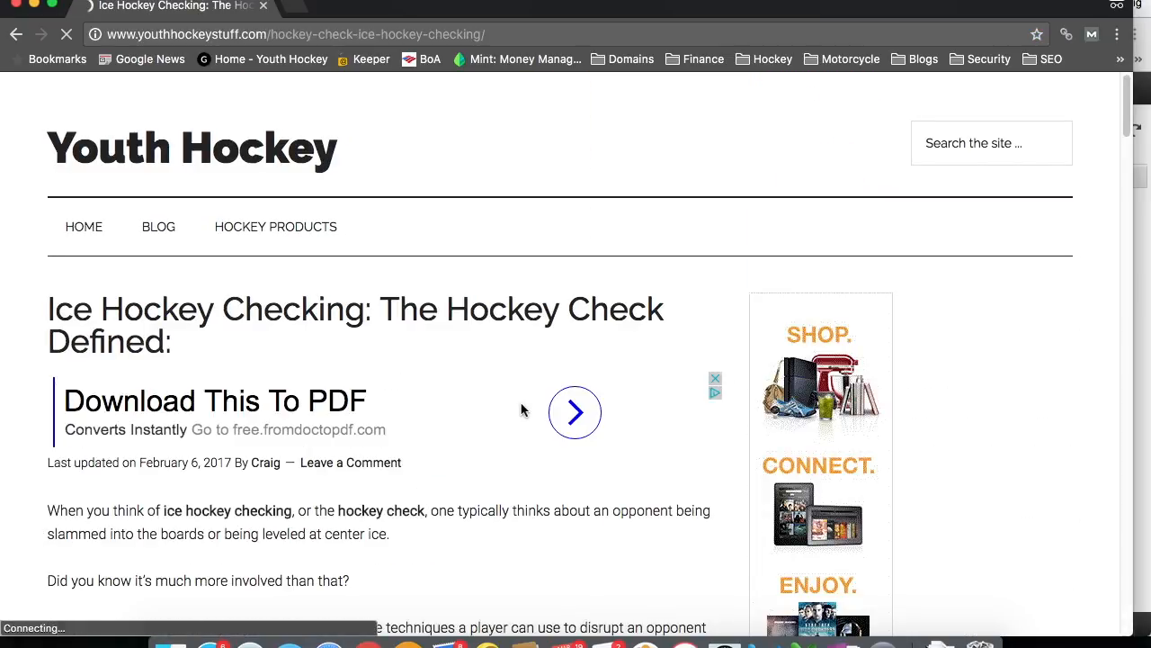
scroll(down, 3)
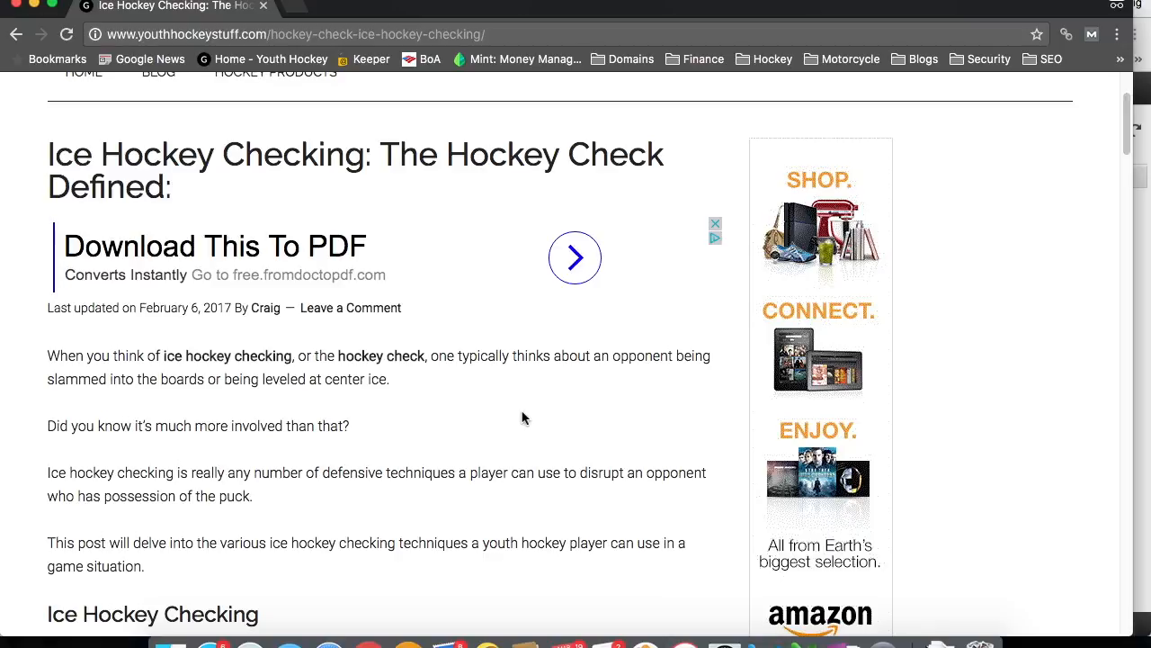
scroll(down, 3)
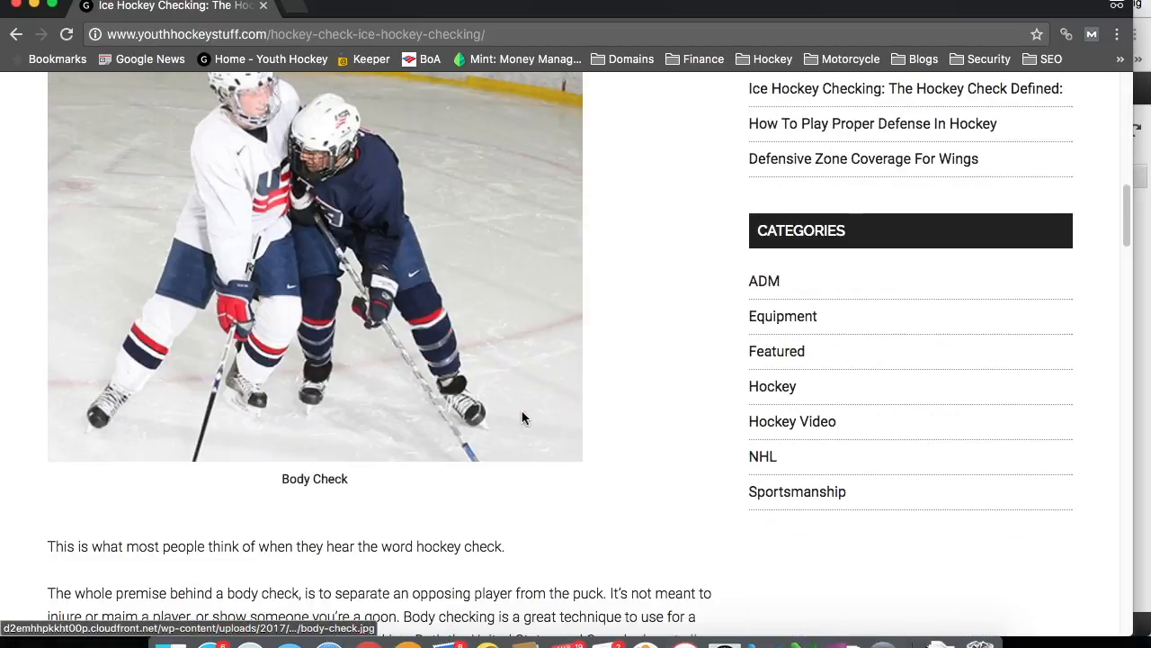
scroll(down, 3)
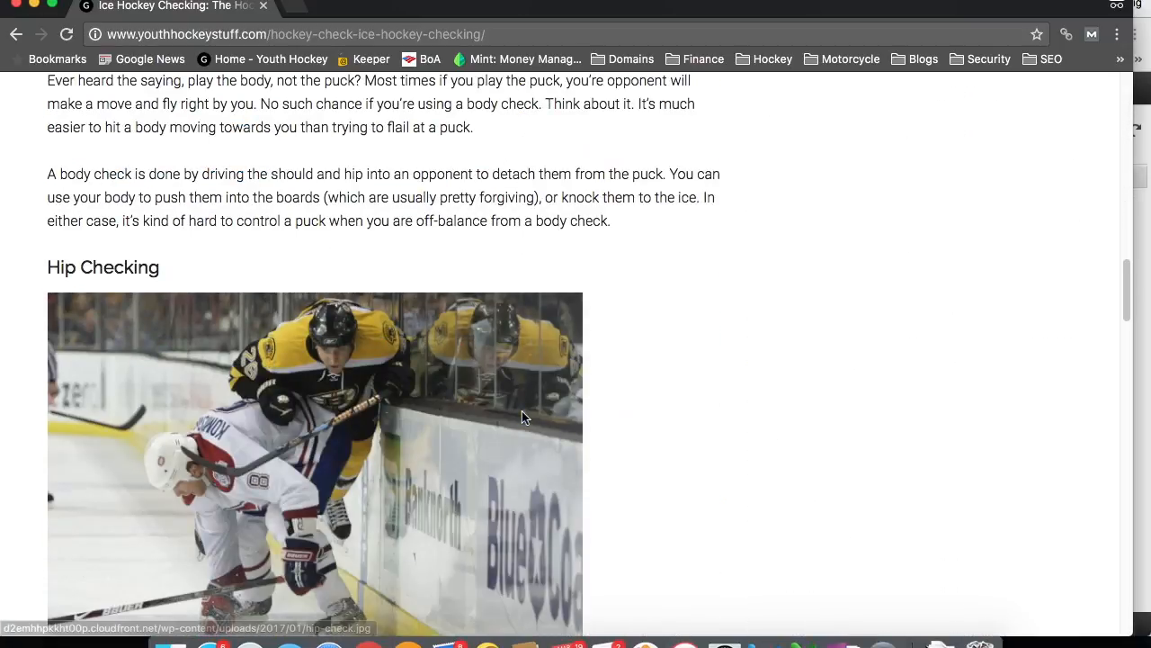
scroll(down, 3)
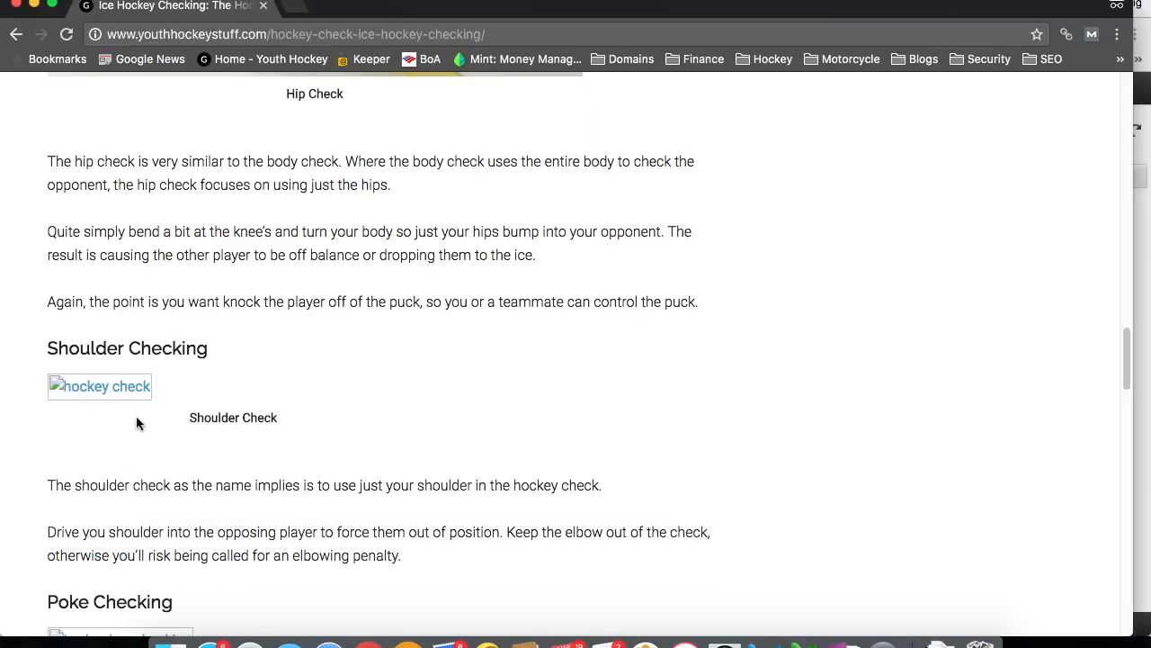
scroll(down, 3)
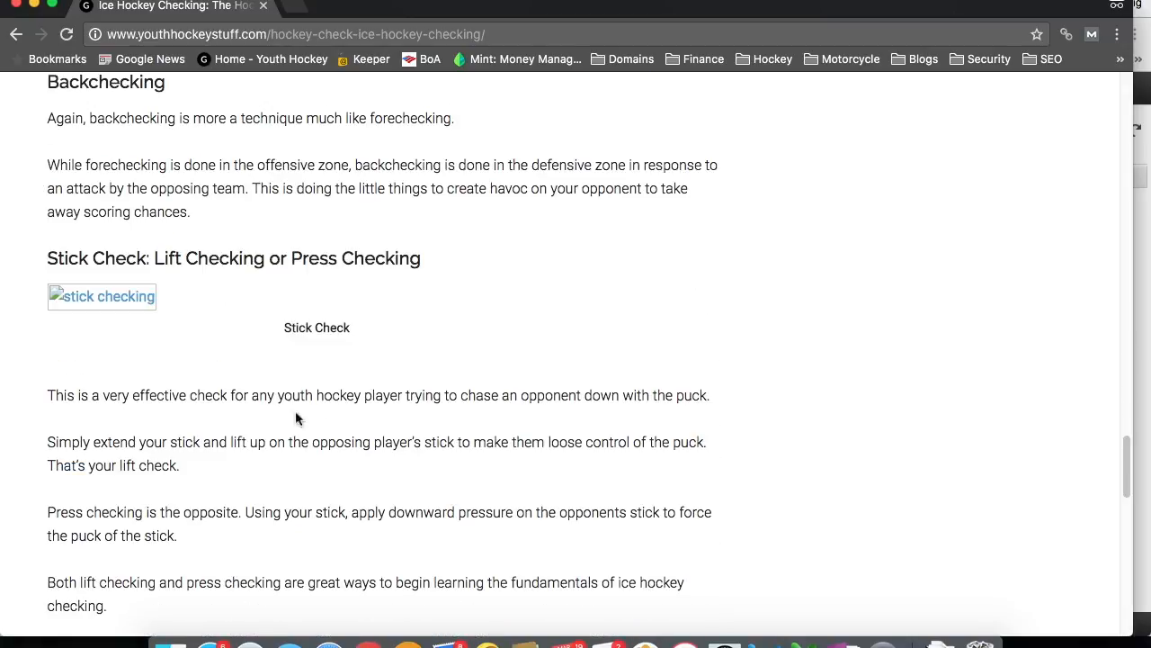
scroll(down, 3)
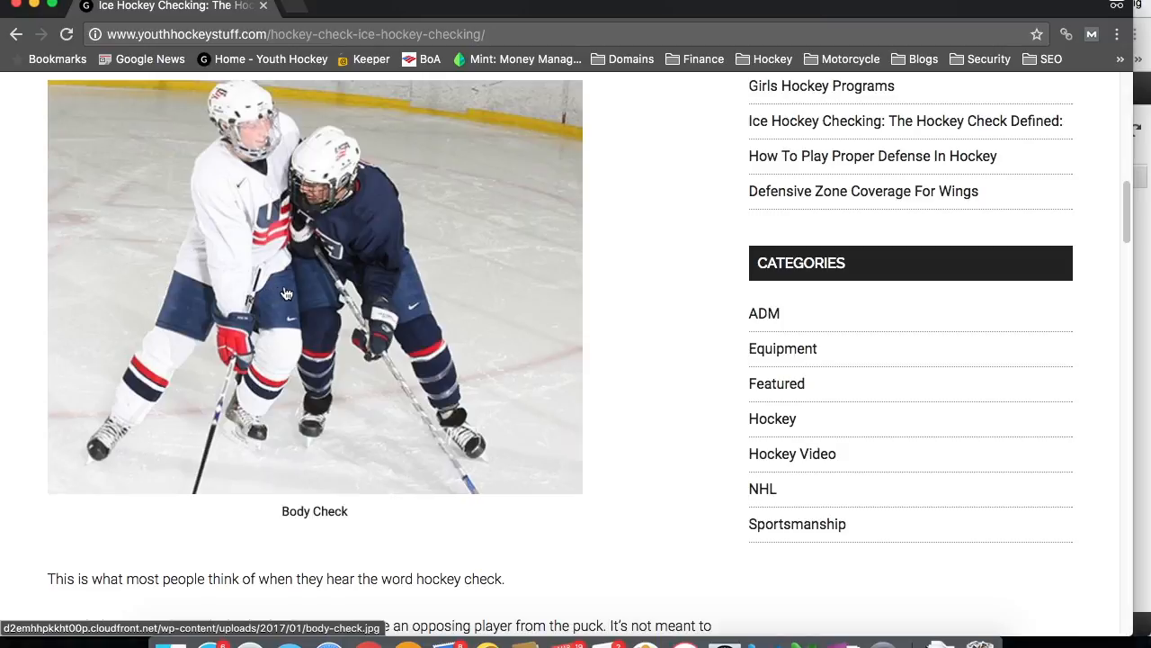
View the Body Check image's cloudfront.net URL, go back, and scroll through the article
click(288, 287)
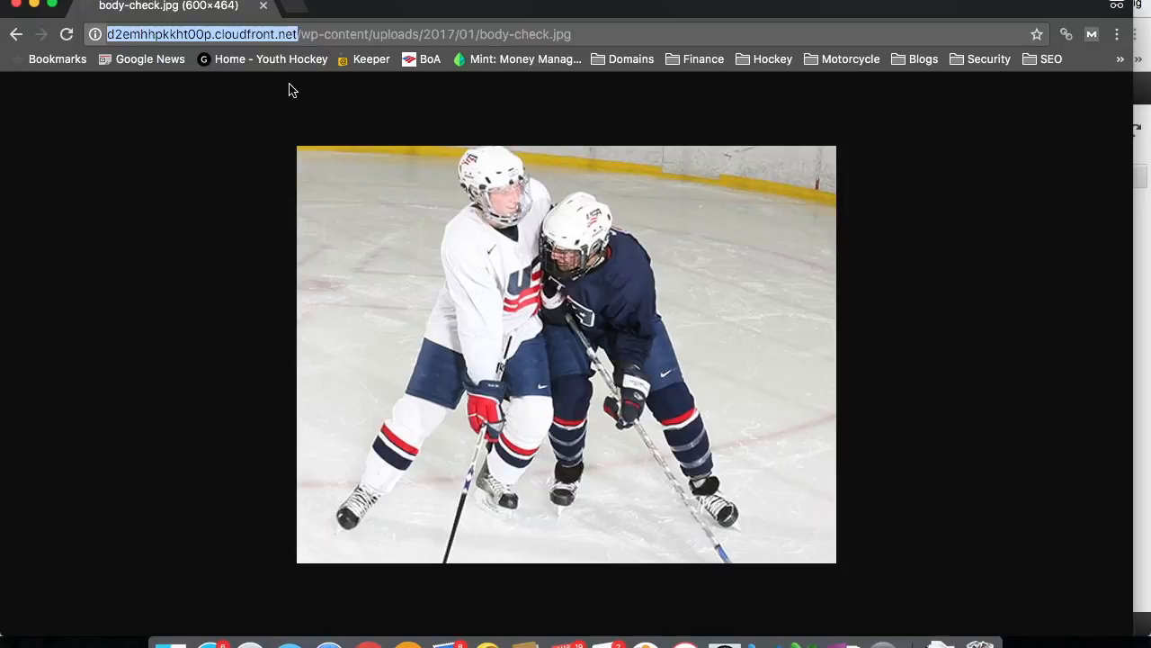
click(16, 35)
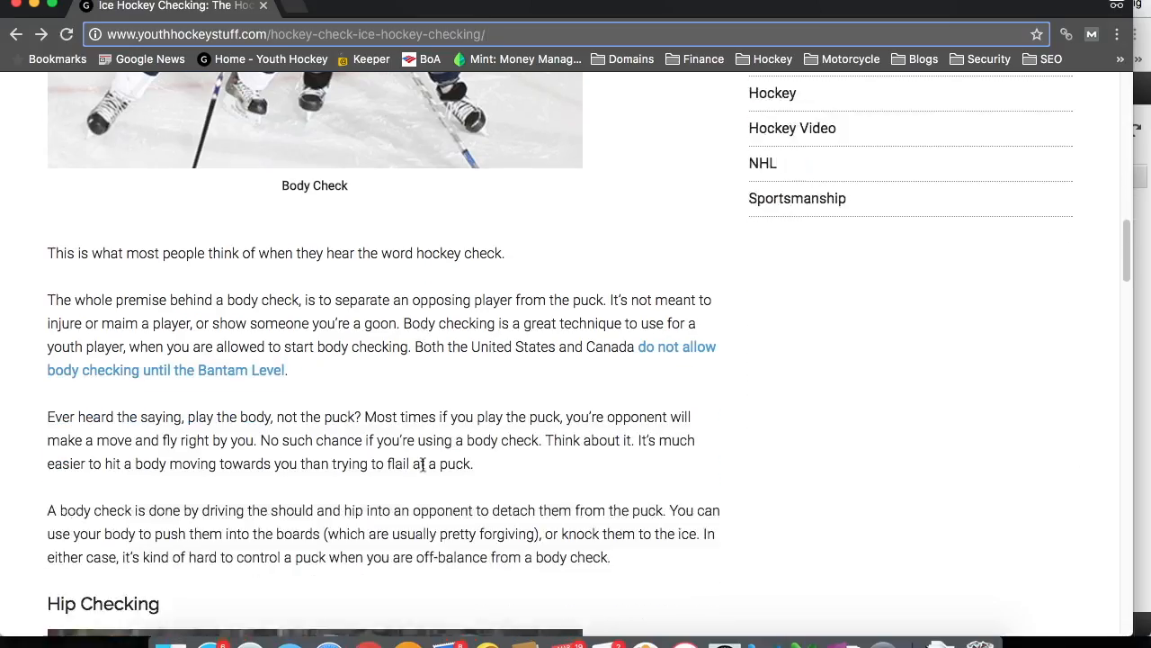
scroll(down, 3)
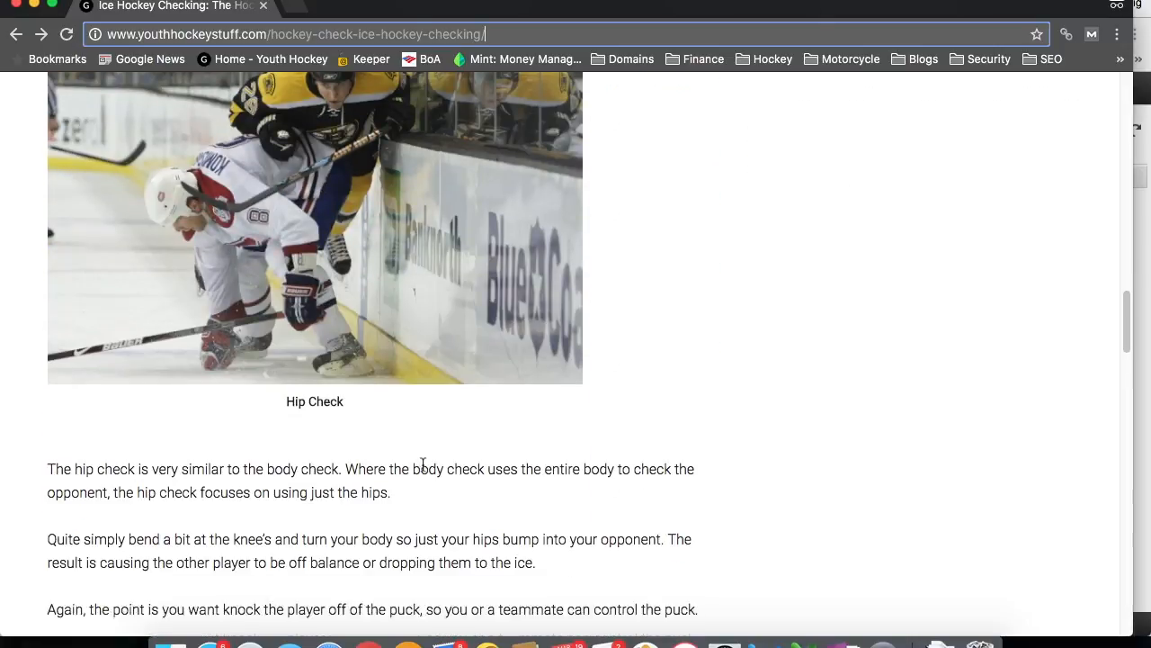
scroll(down, 3)
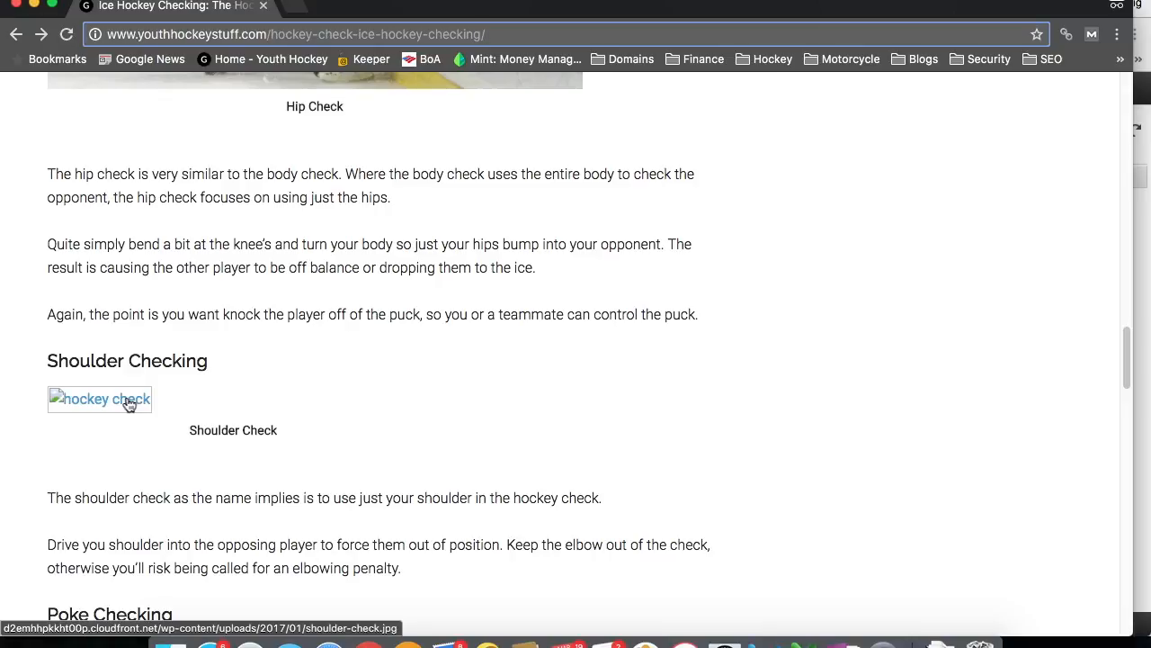
click(378, 35)
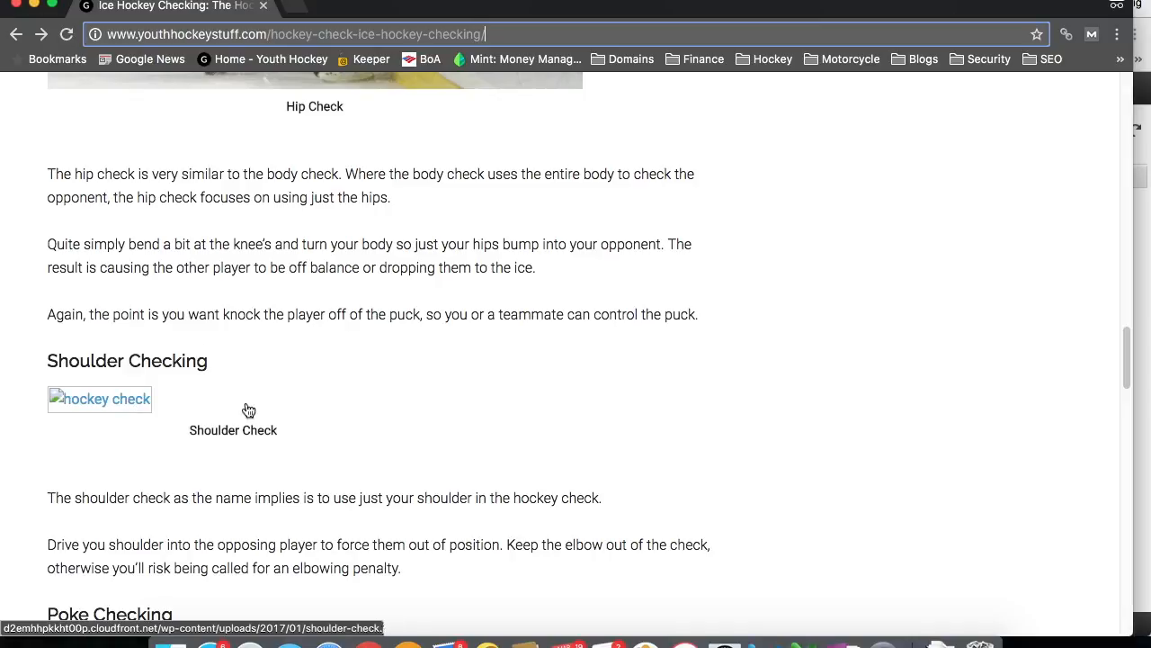
scroll(down, 3)
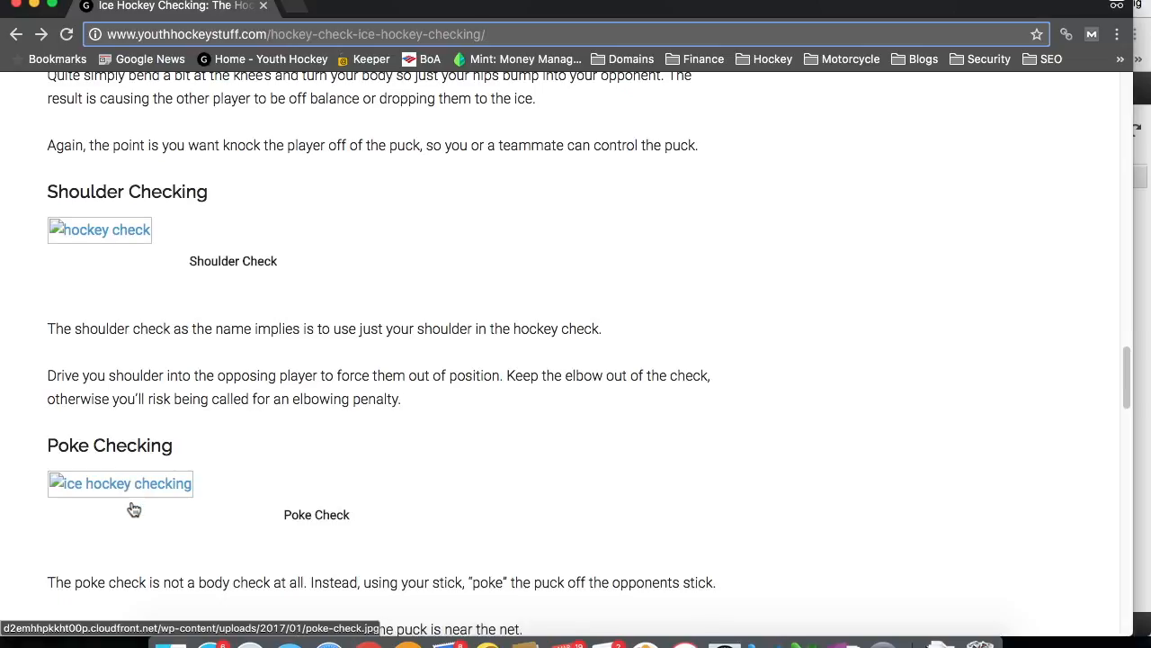
scroll(down, 3)
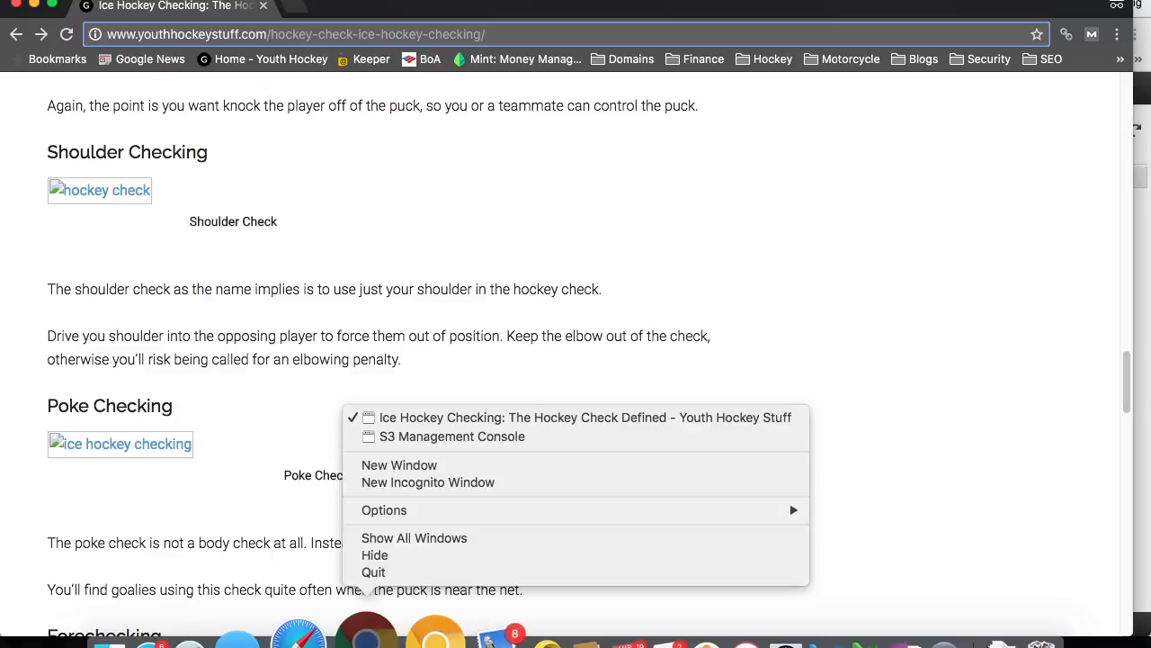
mouse_move(452, 437)
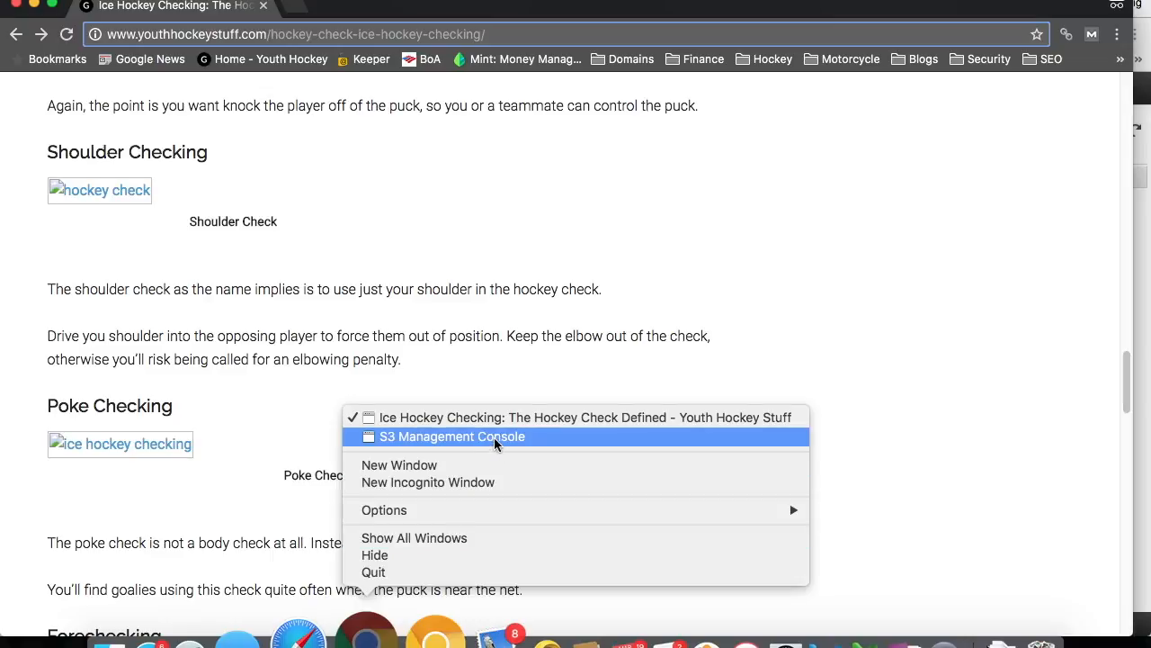
Return to the S3 console window and open the bucket's wp-content folder
click(451, 436)
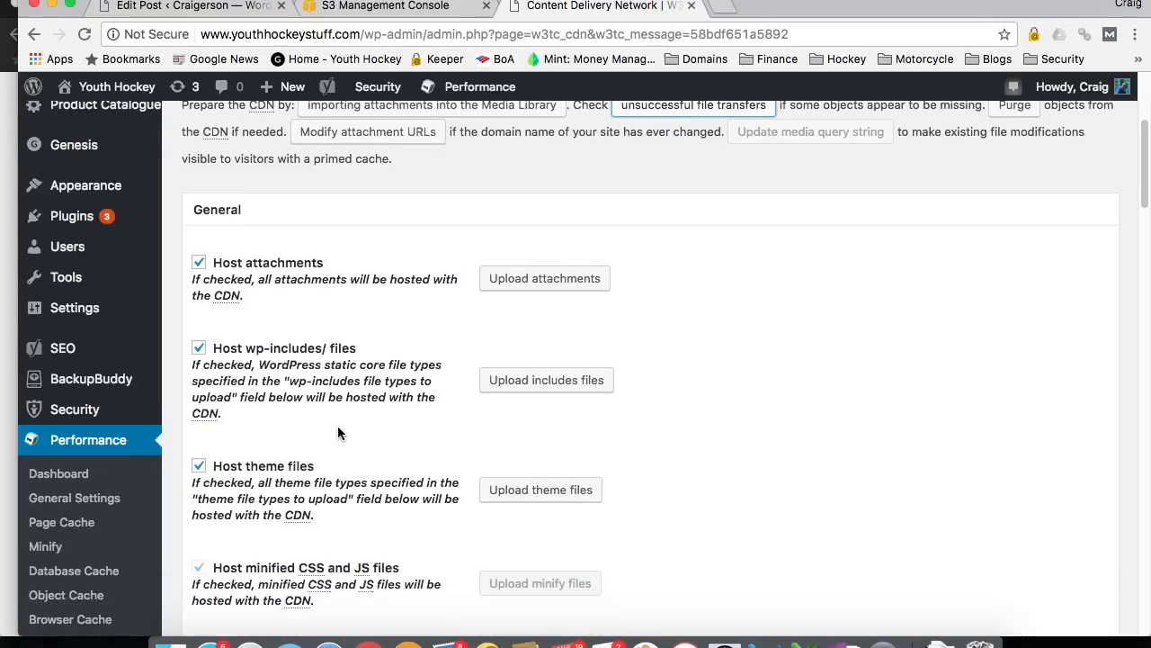
scroll(up, 3)
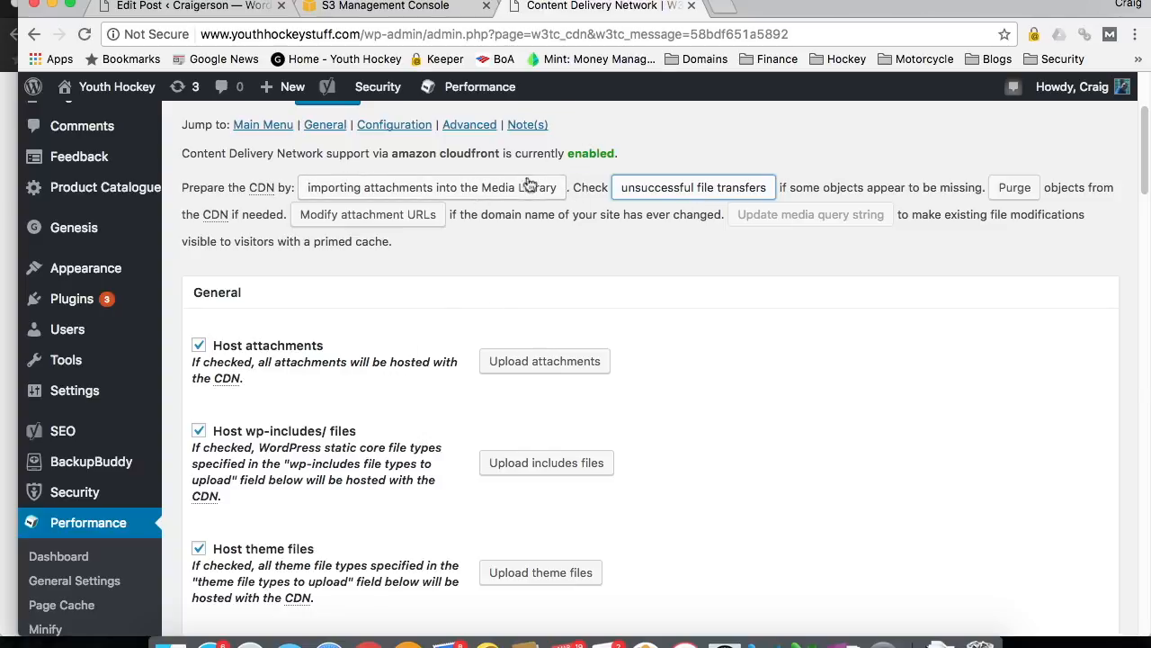
click(387, 6)
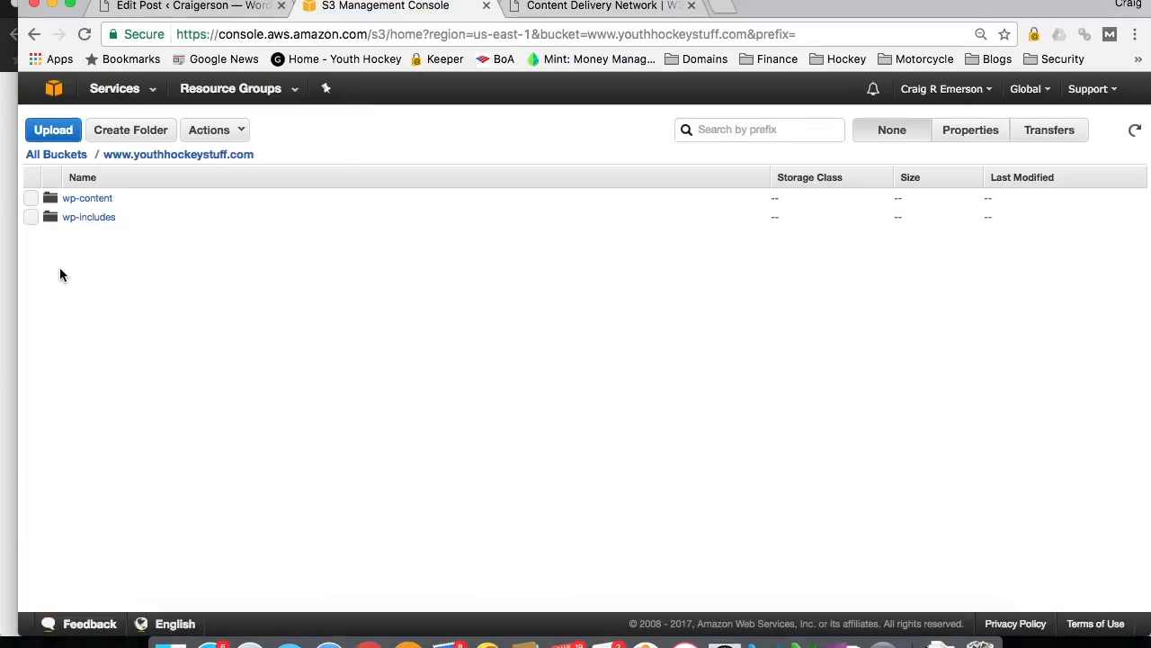
click(87, 198)
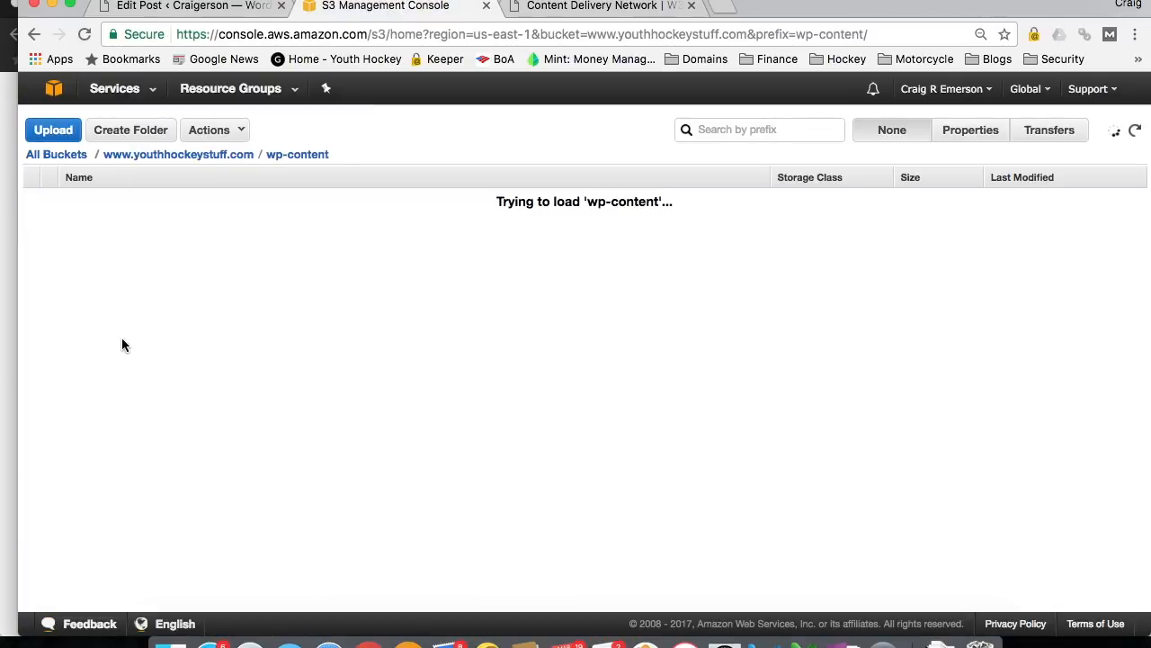